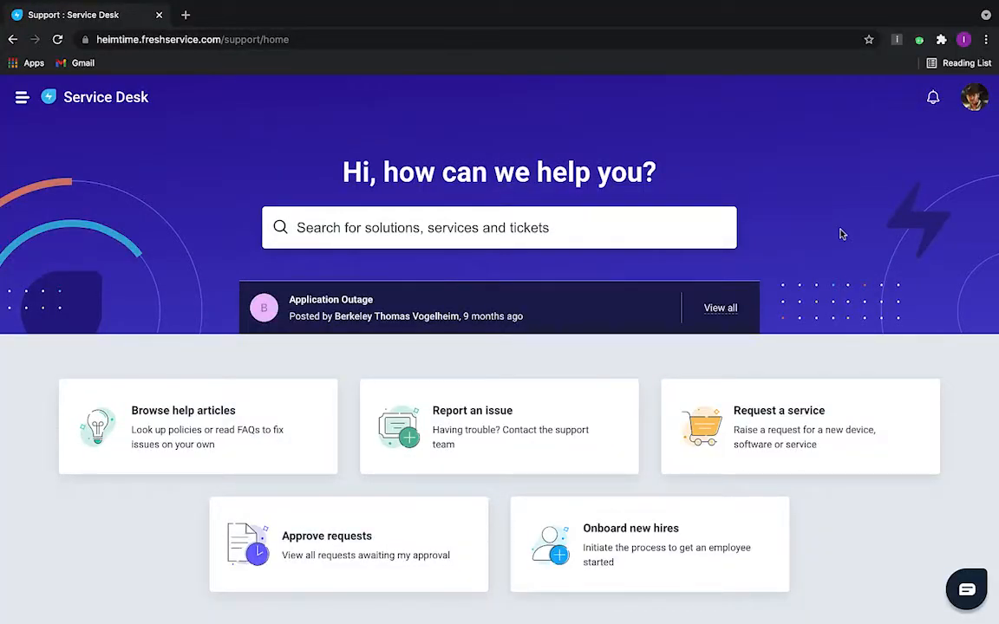
mouse_move(232, 152)
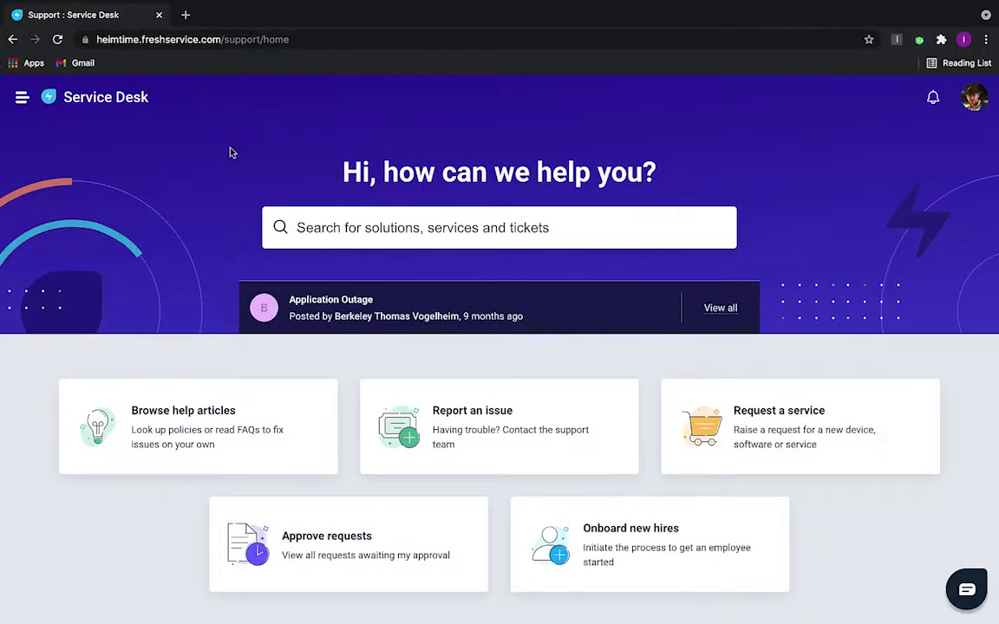
mouse_move(284, 172)
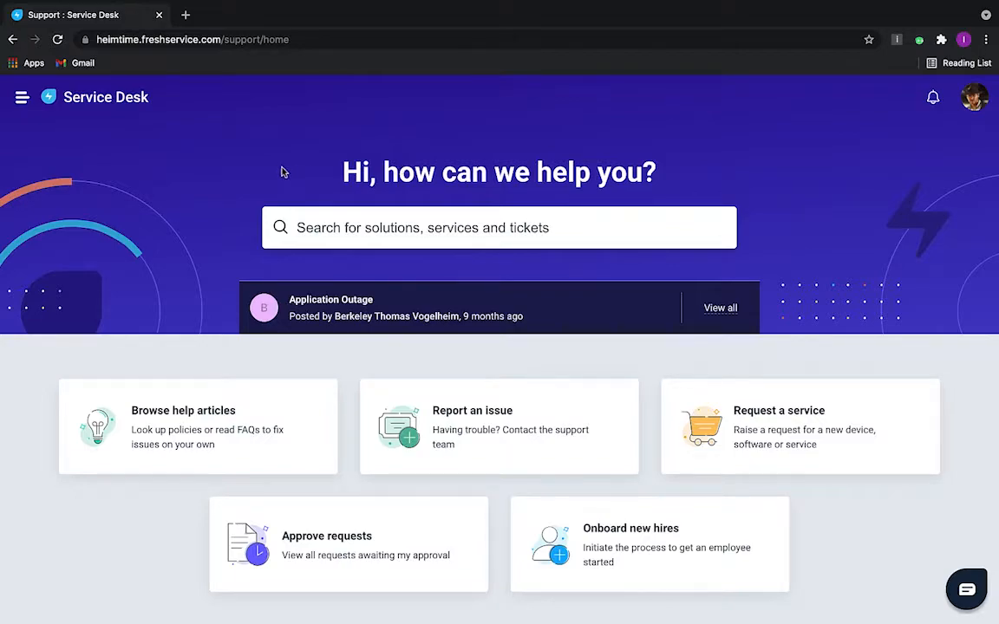
mouse_move(373, 174)
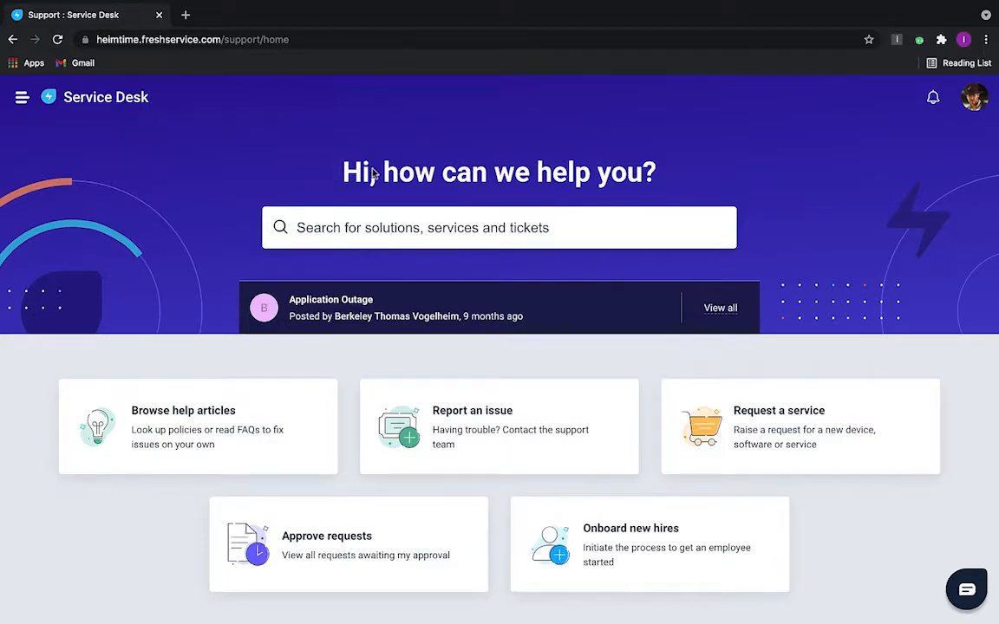
mouse_move(847, 264)
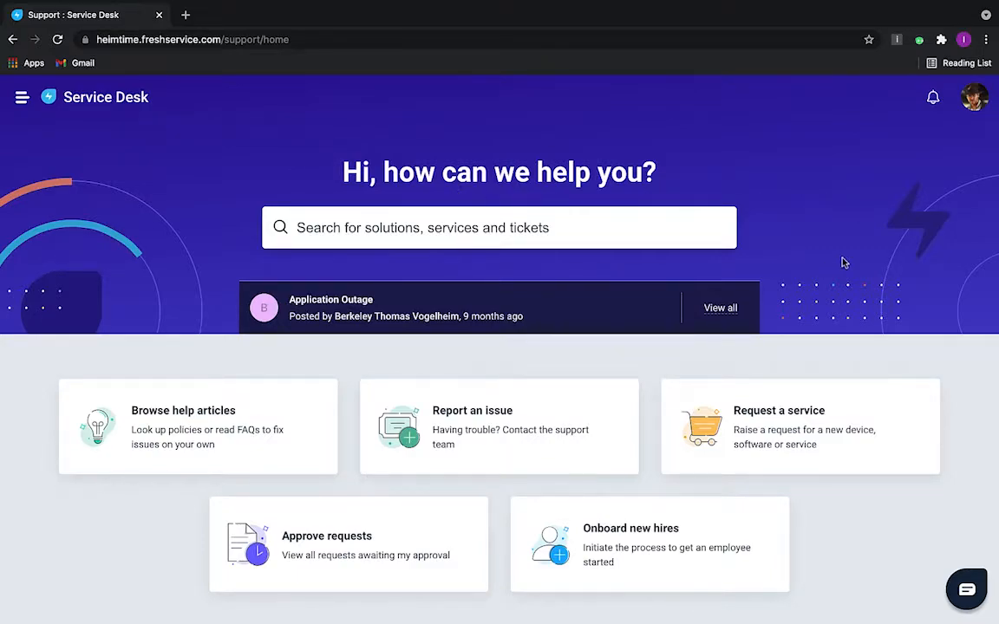
mouse_move(368, 295)
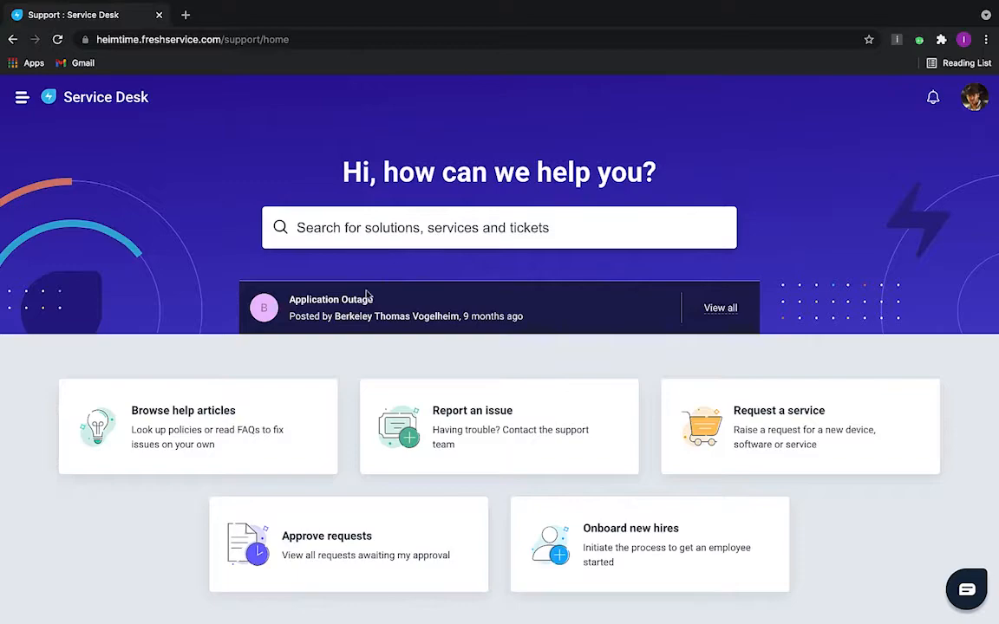
mouse_move(895, 246)
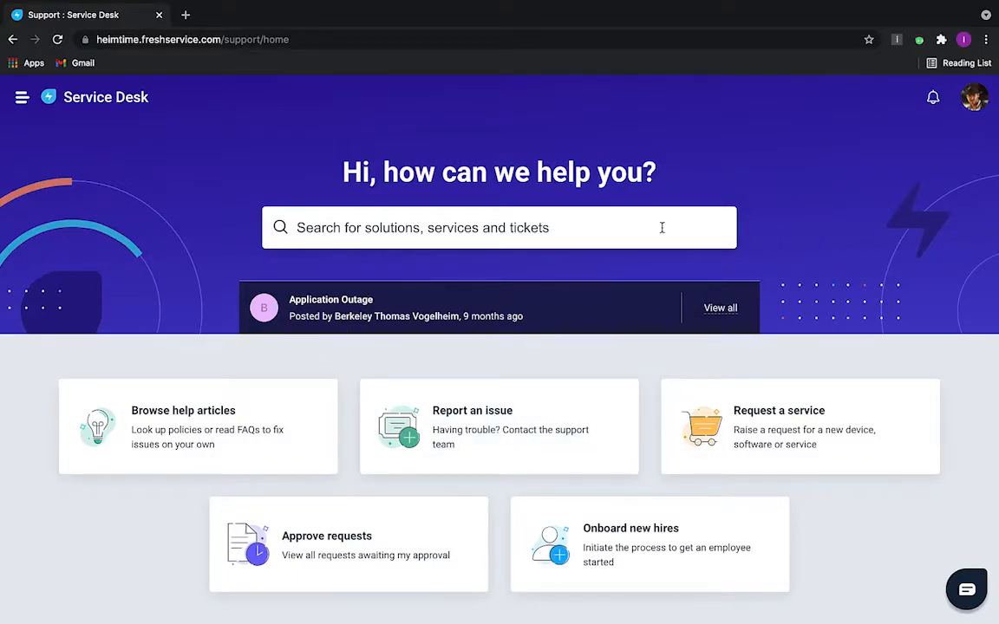
Search 'passwor', start a Password Reset request and choose SSO as the application to reset
type("password")
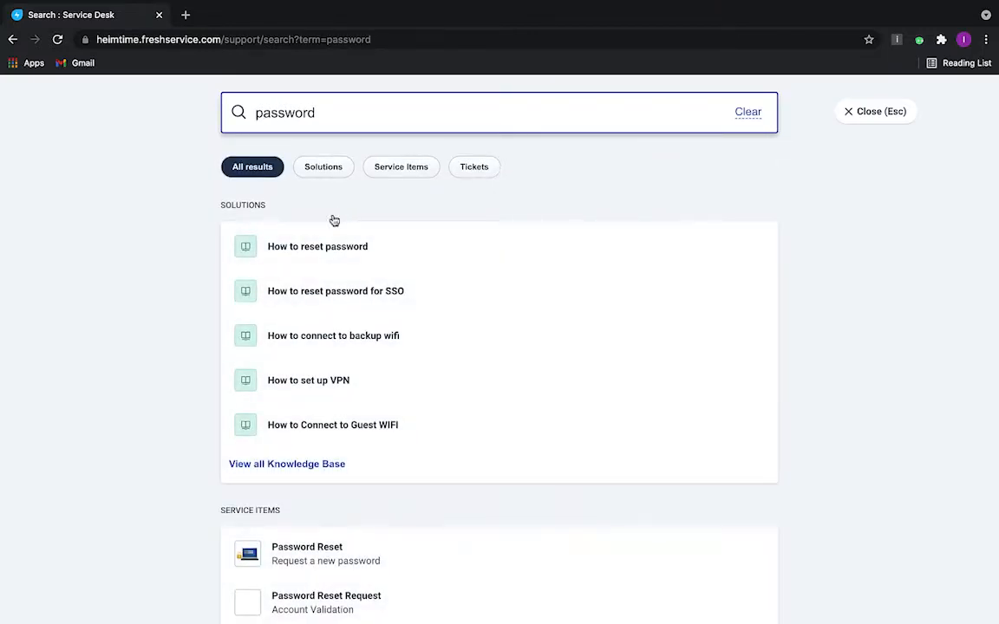
scroll("down", 3)
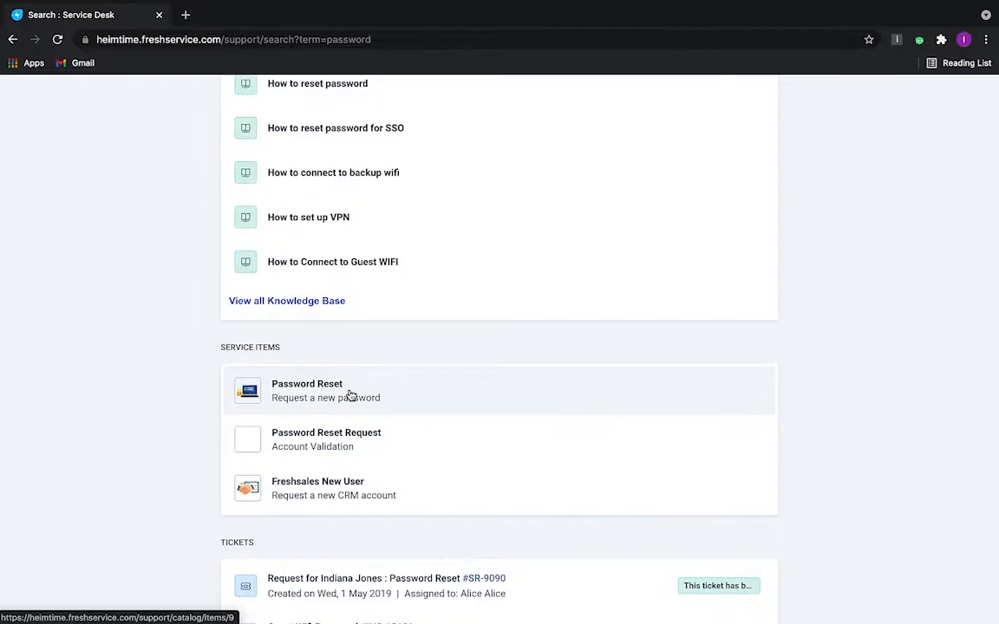
left_click(305, 390)
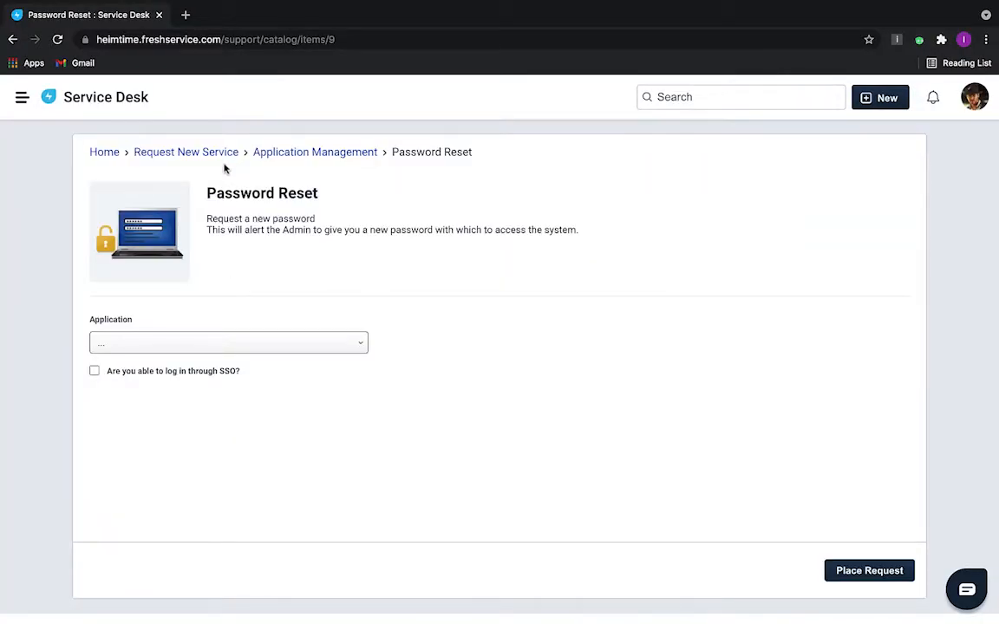
left_click(229, 341)
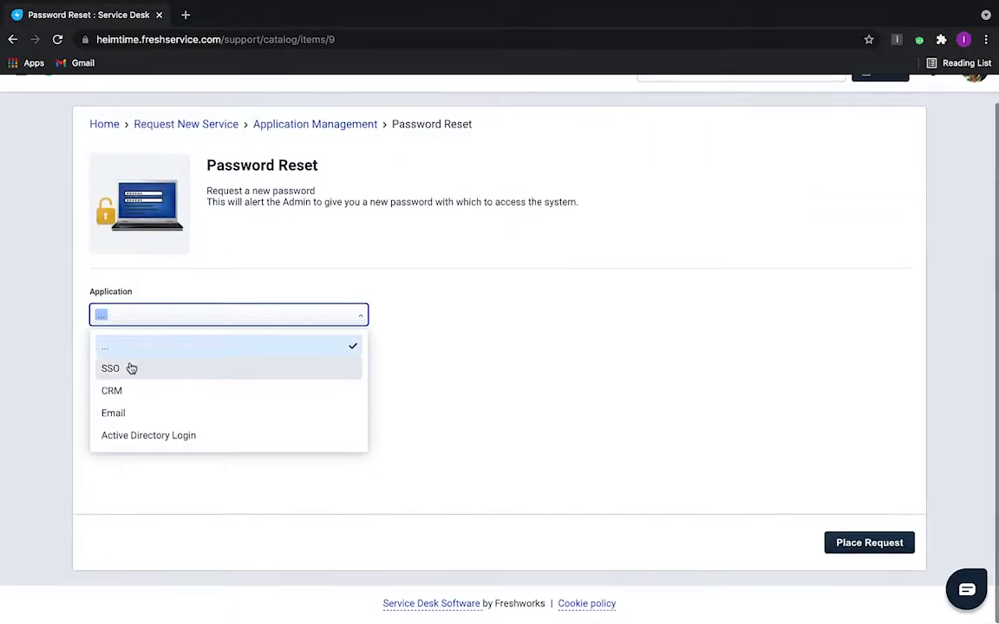
left_click(111, 367)
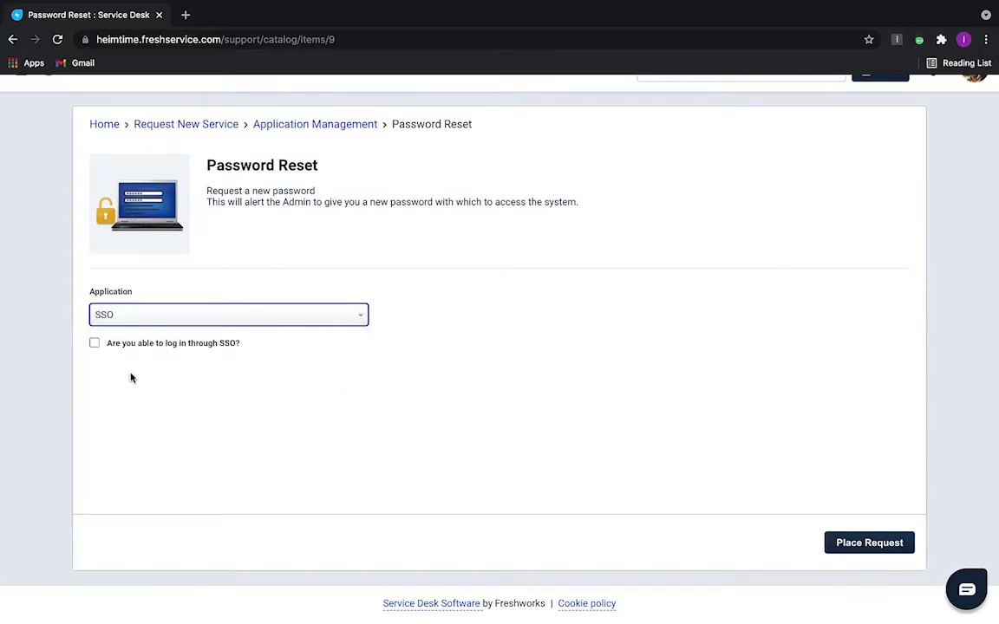
Place the Password Reset request so the Items Requested summary appears with requester filled in
left_click(867, 541)
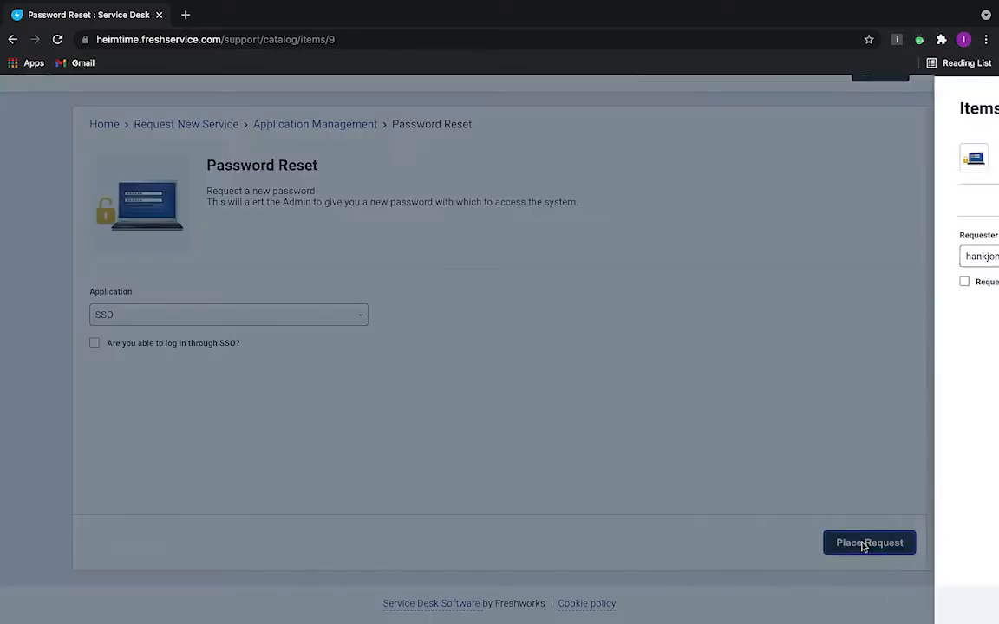
left_click(869, 541)
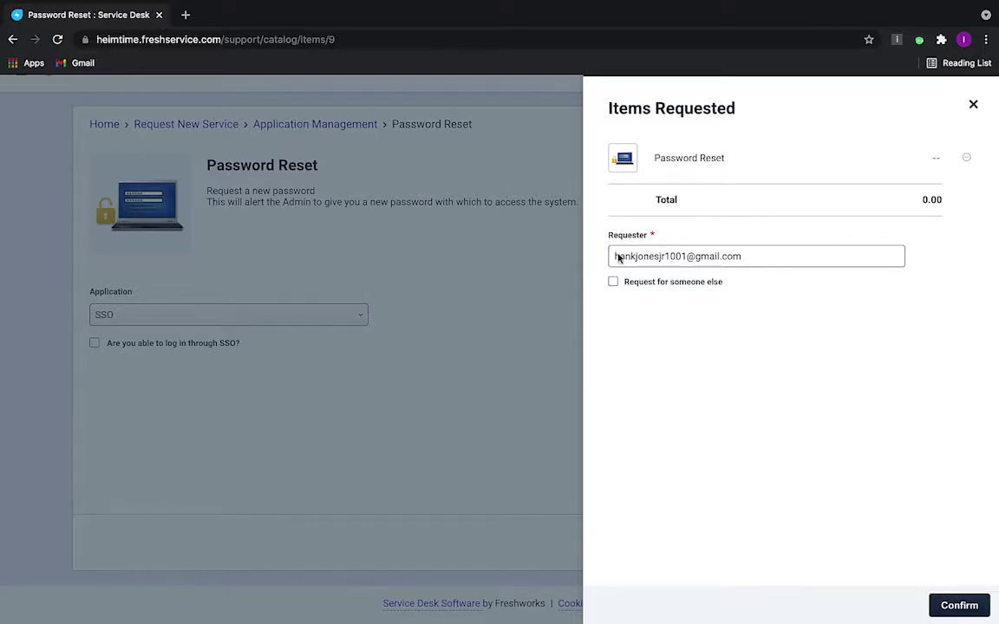
mouse_move(670, 236)
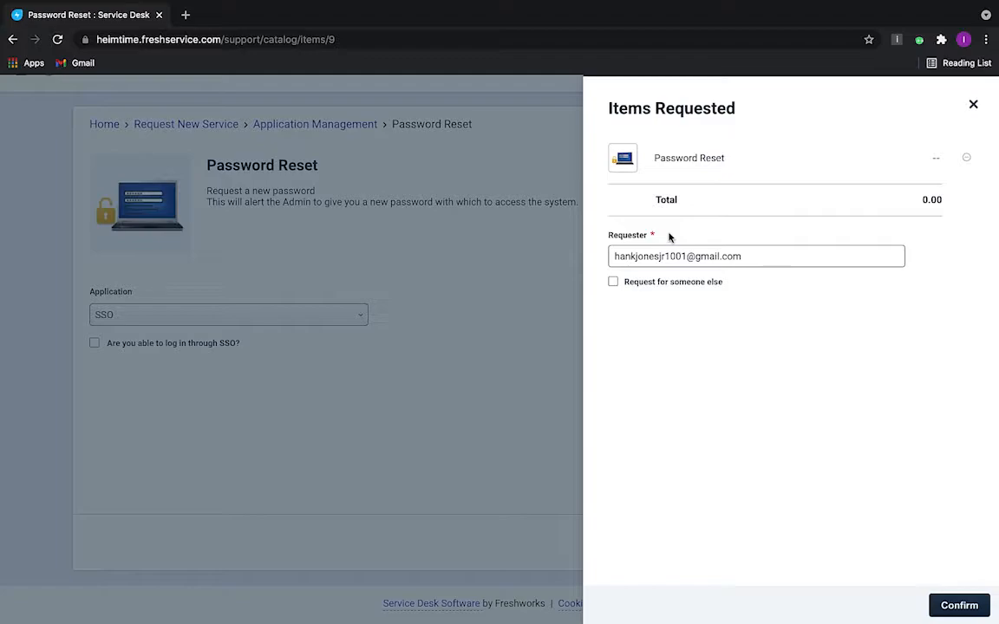
mouse_move(693, 163)
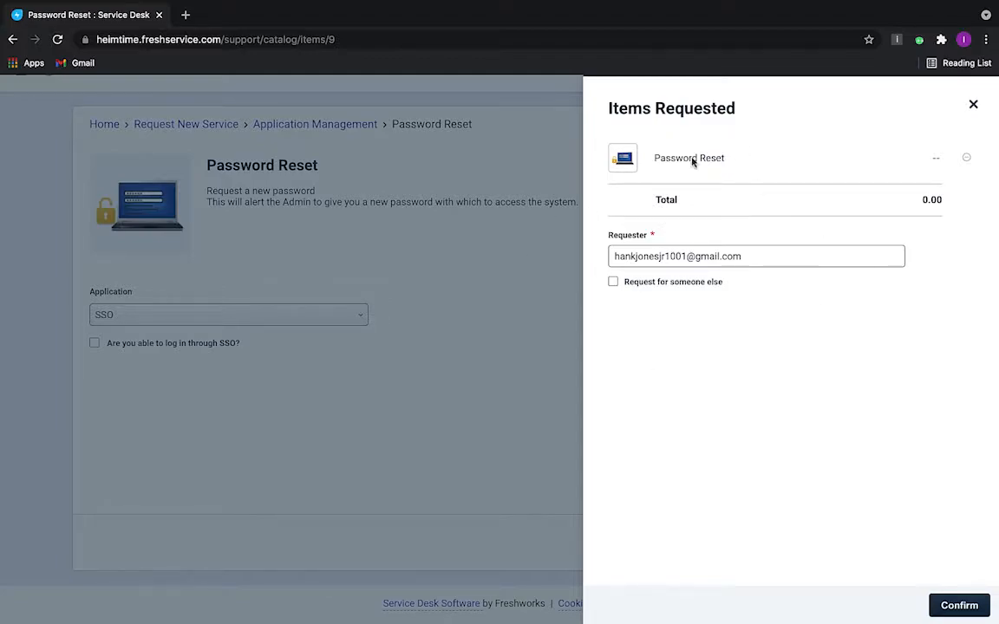
mouse_move(725, 305)
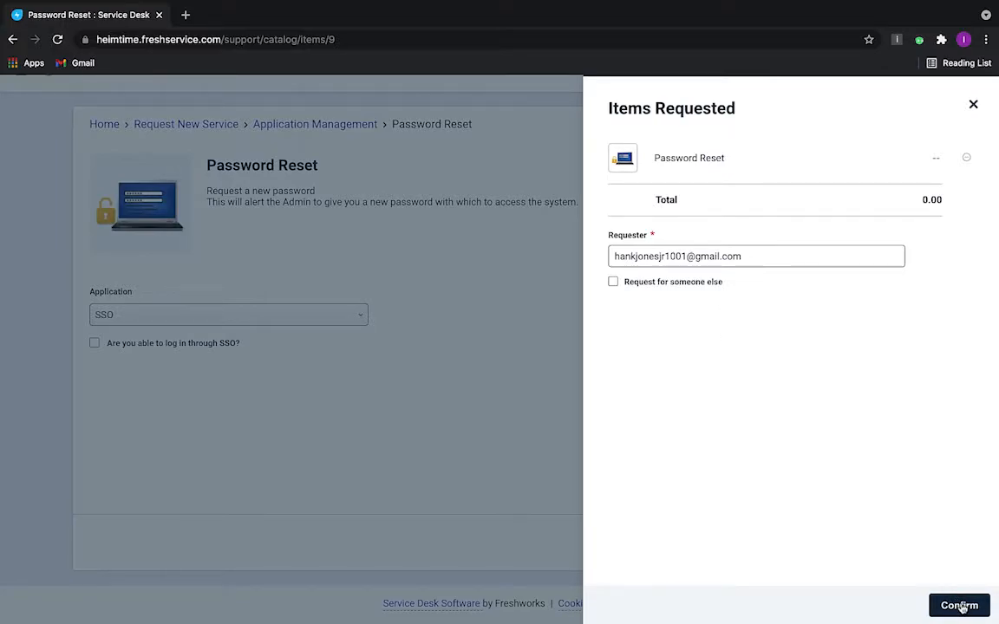
mouse_move(798, 293)
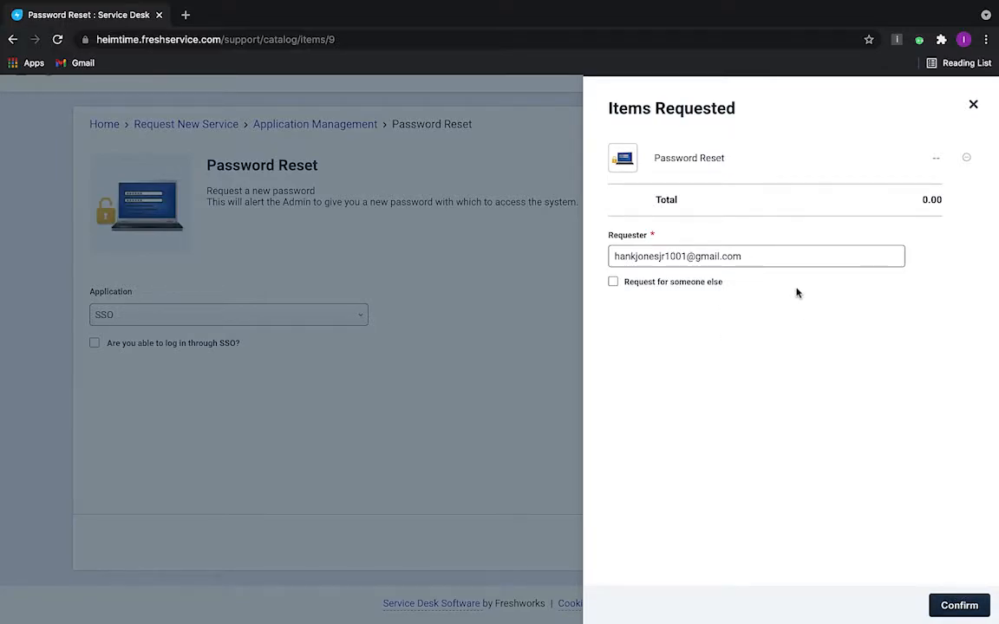
mouse_move(527, 198)
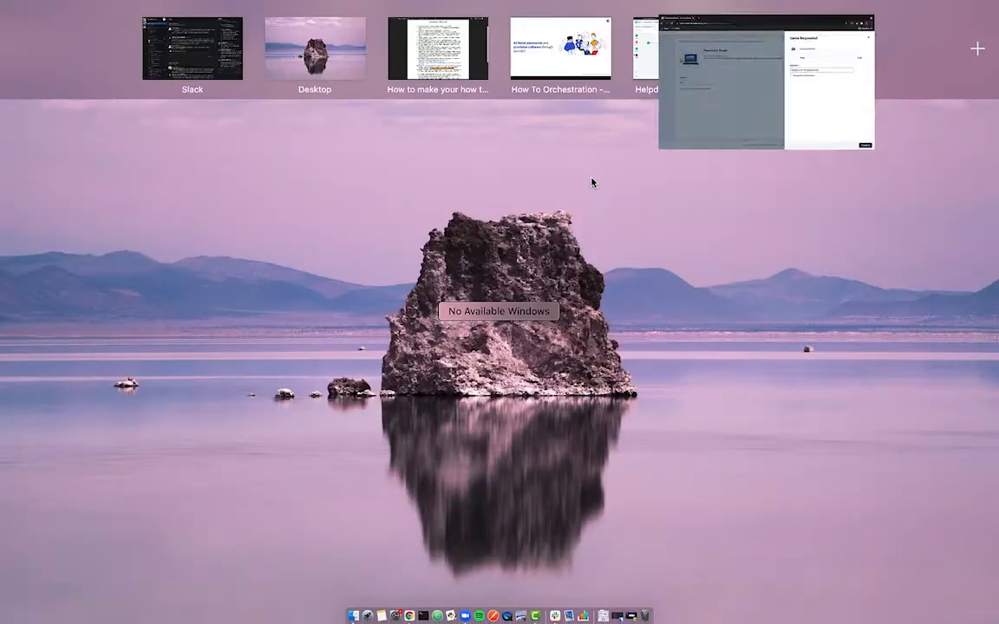
Switch to the Password Reset Orchestrator automator and glance at its extra workflow actions
left_click(767, 84)
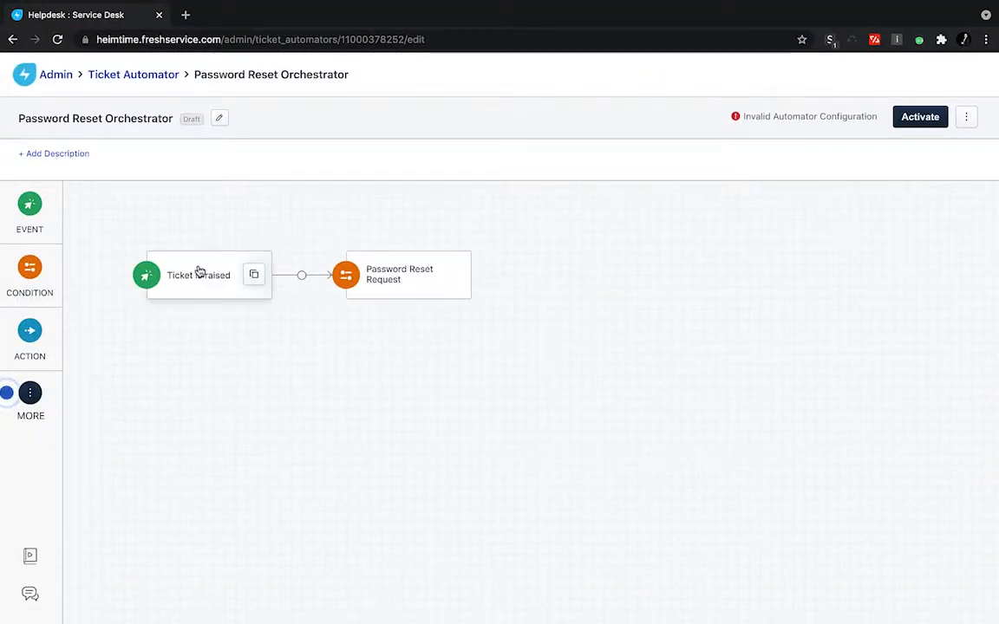
mouse_move(298, 179)
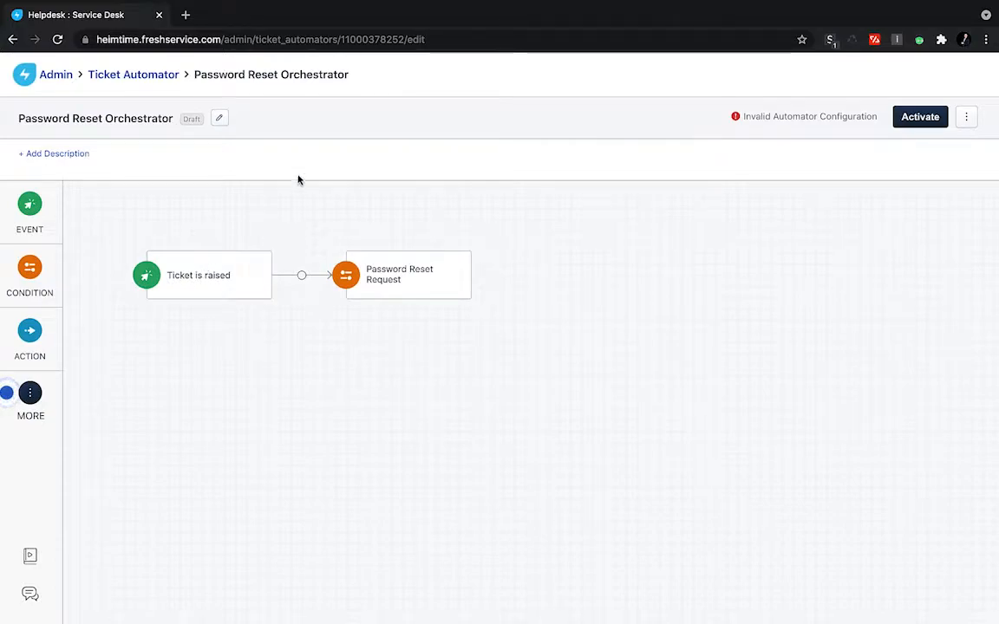
mouse_move(186, 177)
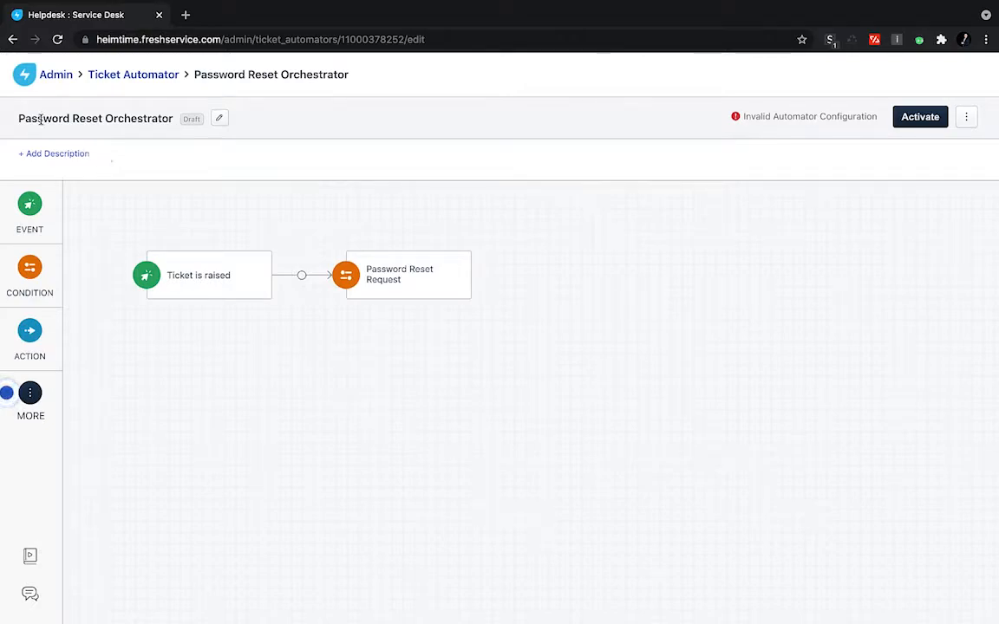
mouse_move(135, 139)
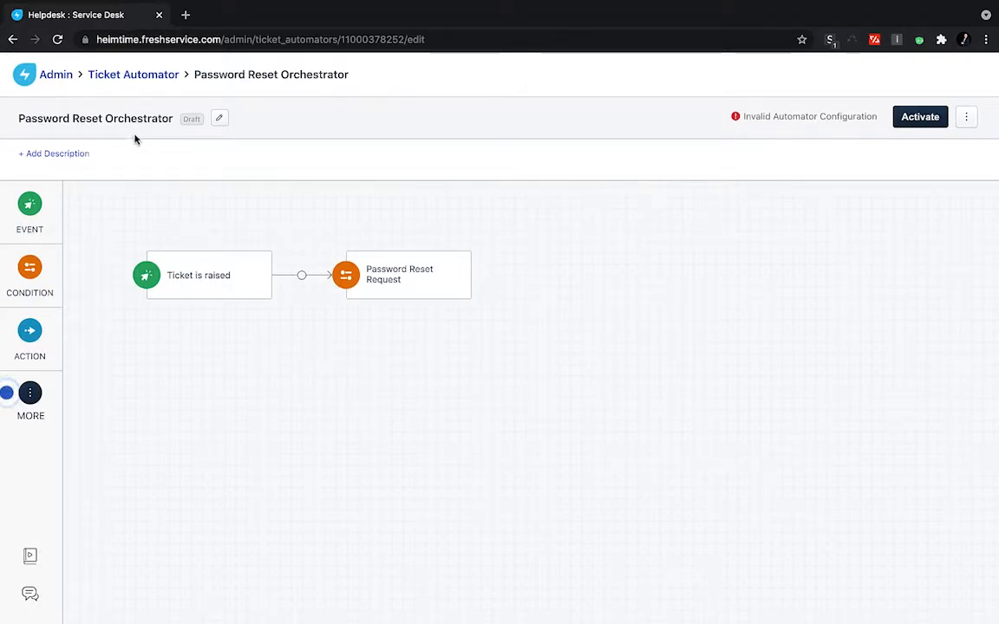
left_click(964, 116)
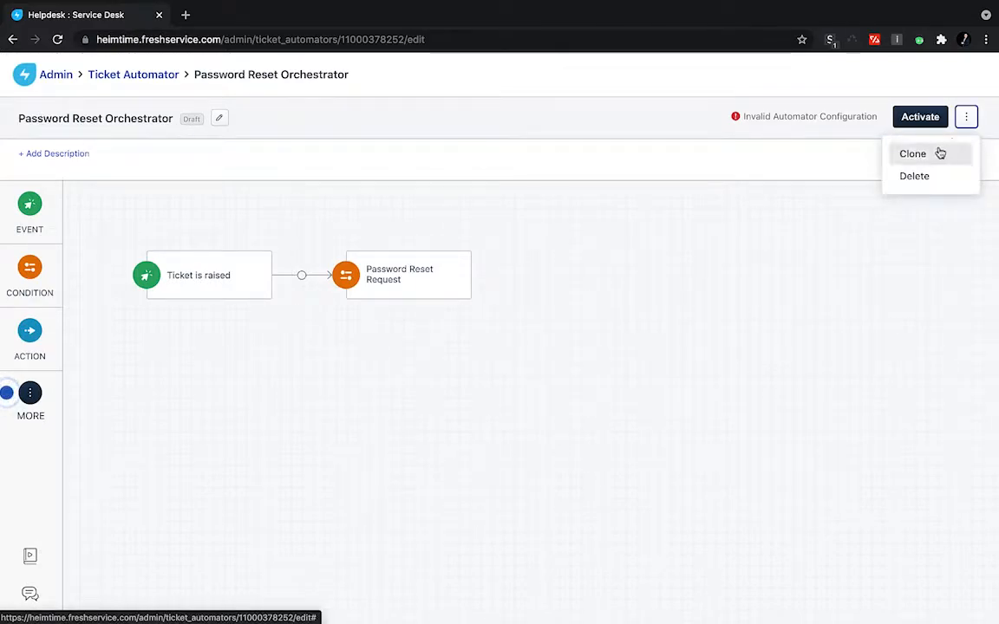
left_click(208, 340)
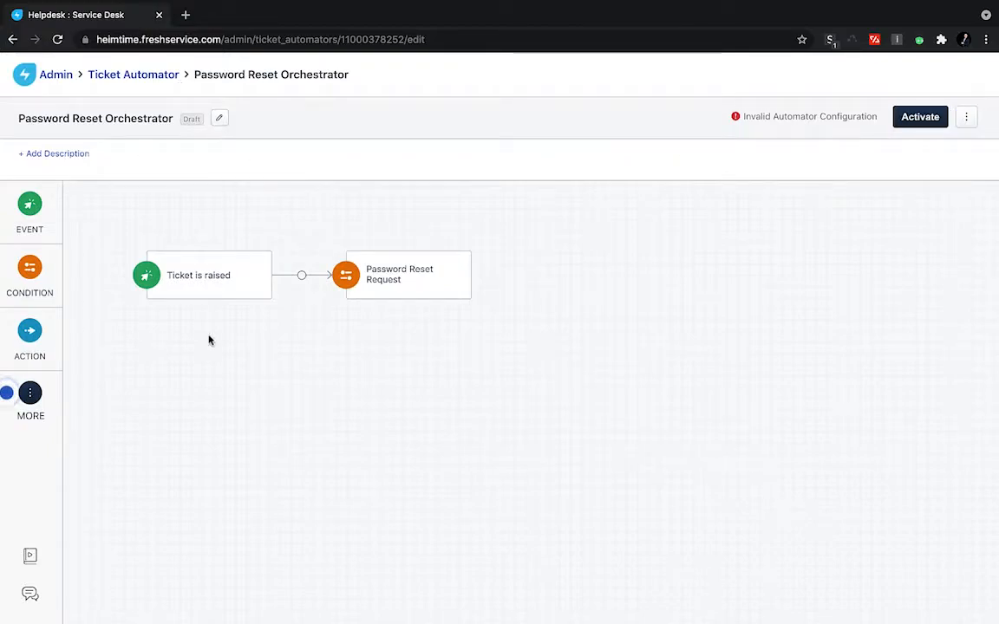
mouse_move(251, 288)
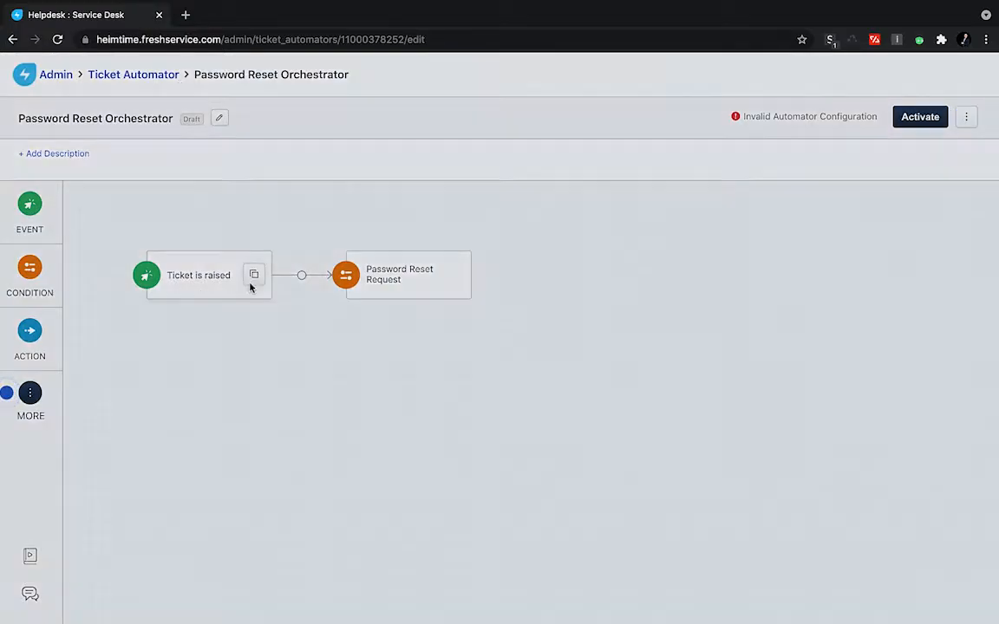
Save the Ticket is raised event and the Password Reset Request condition that follows it
left_click(198, 274)
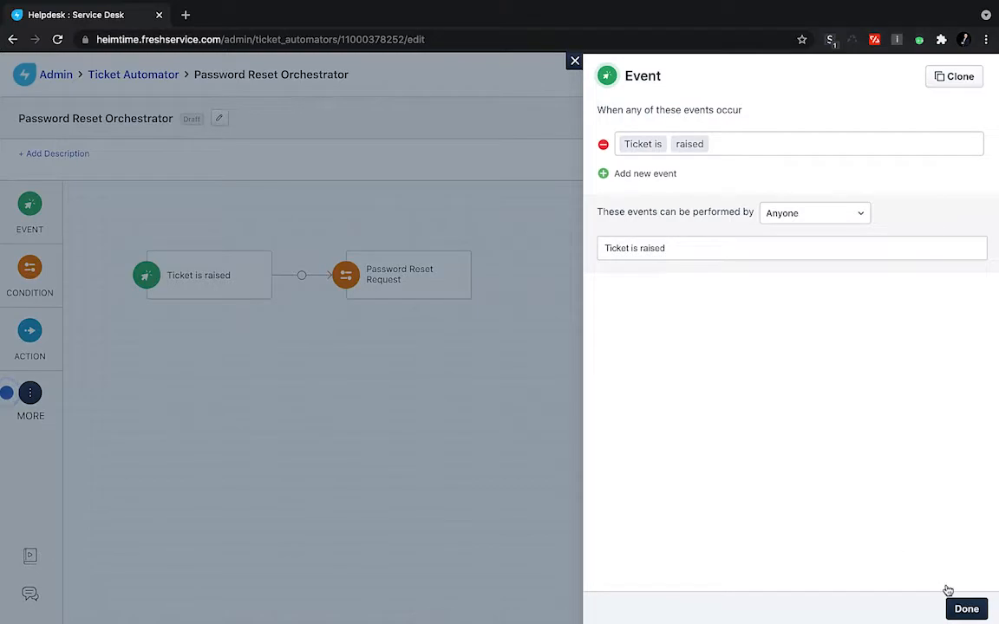
left_click(964, 607)
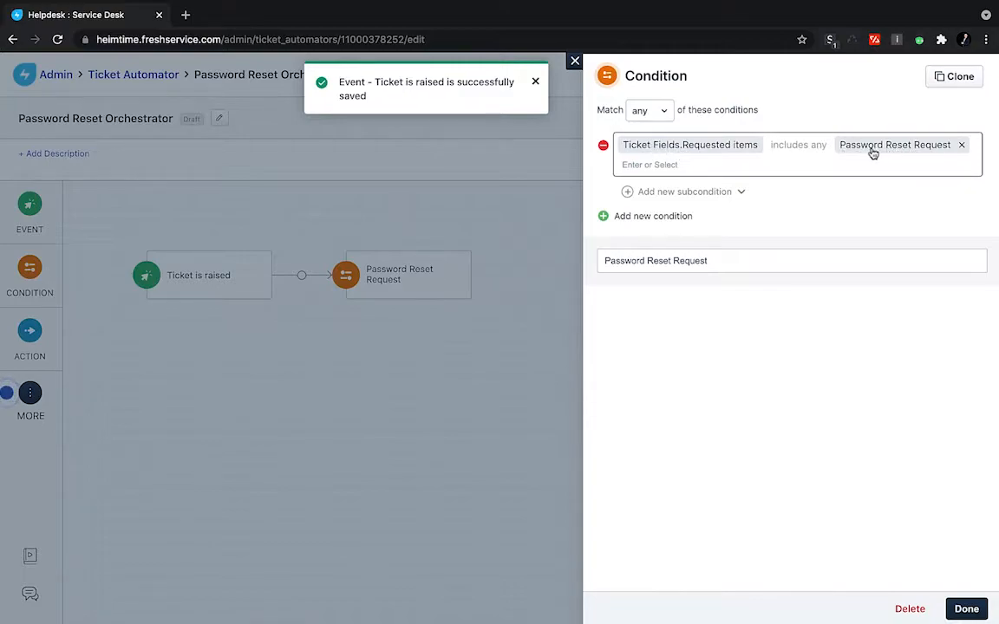
mouse_move(694, 150)
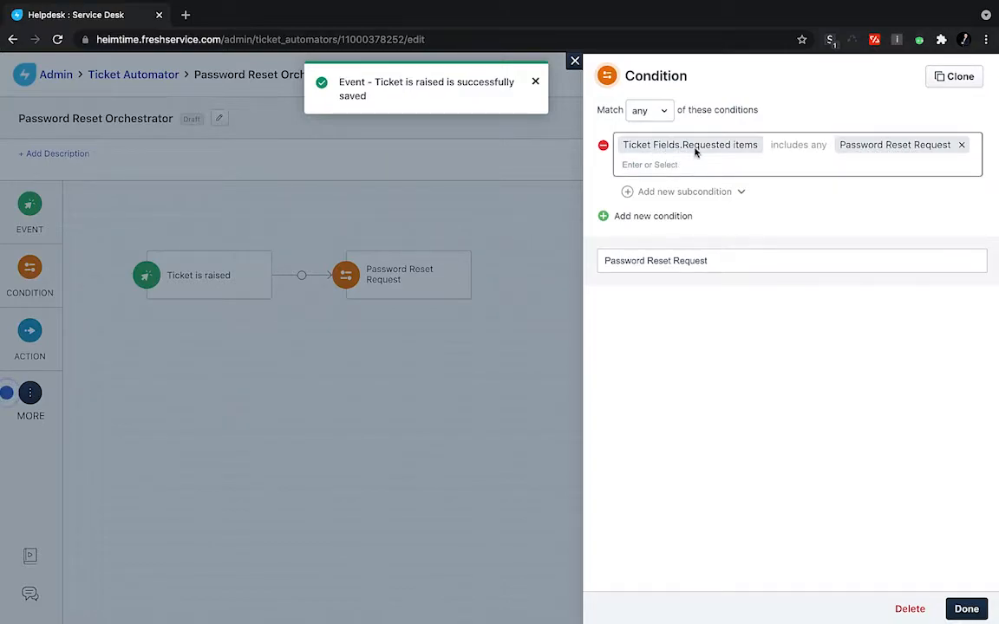
left_click(966, 609)
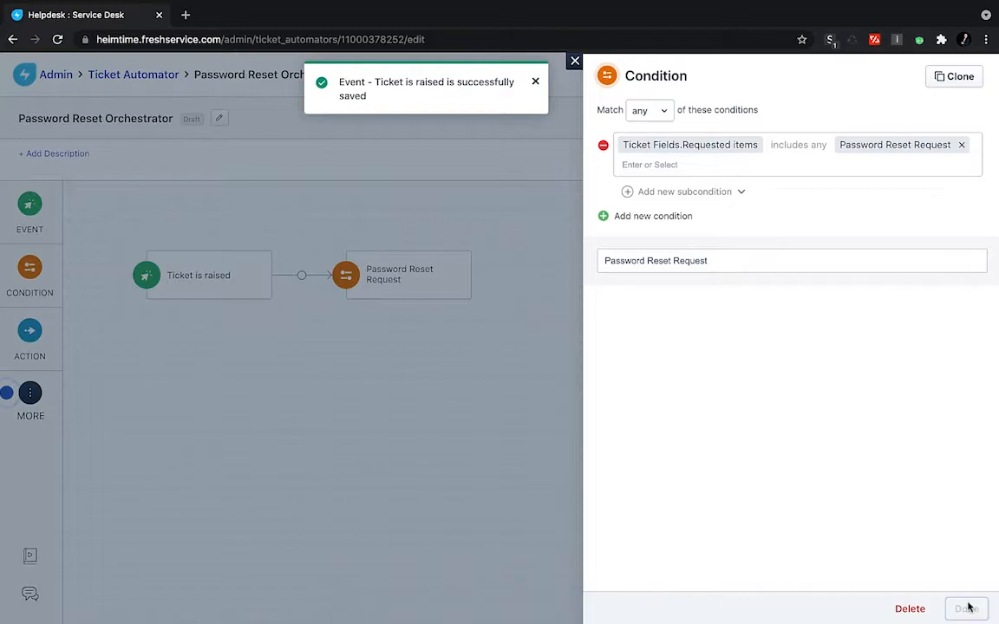
left_click(967, 609)
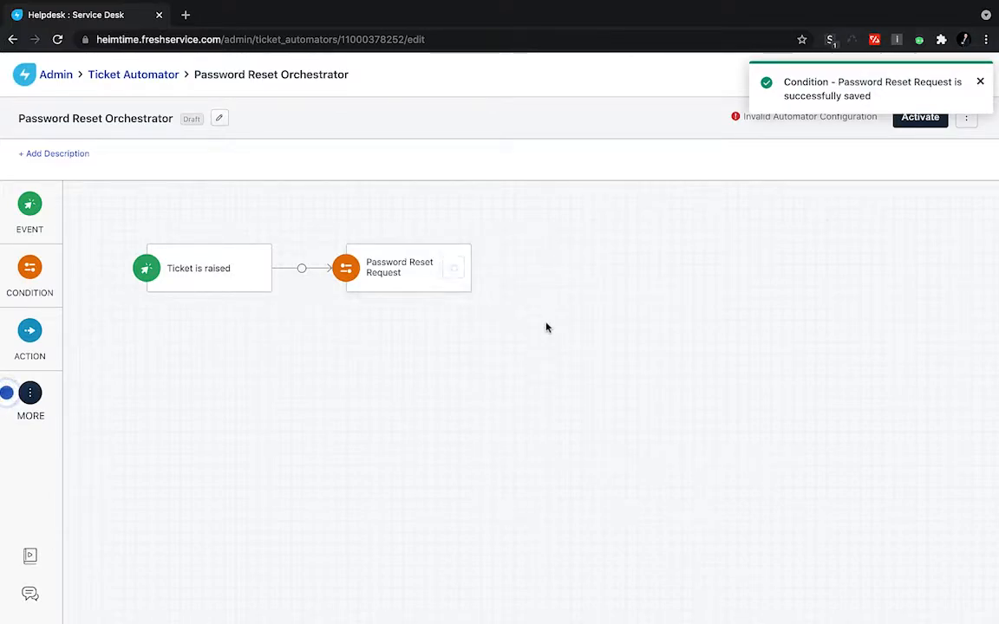
Add an app action node on the condition's yes branch using Azure AD - Orch
left_click(29, 392)
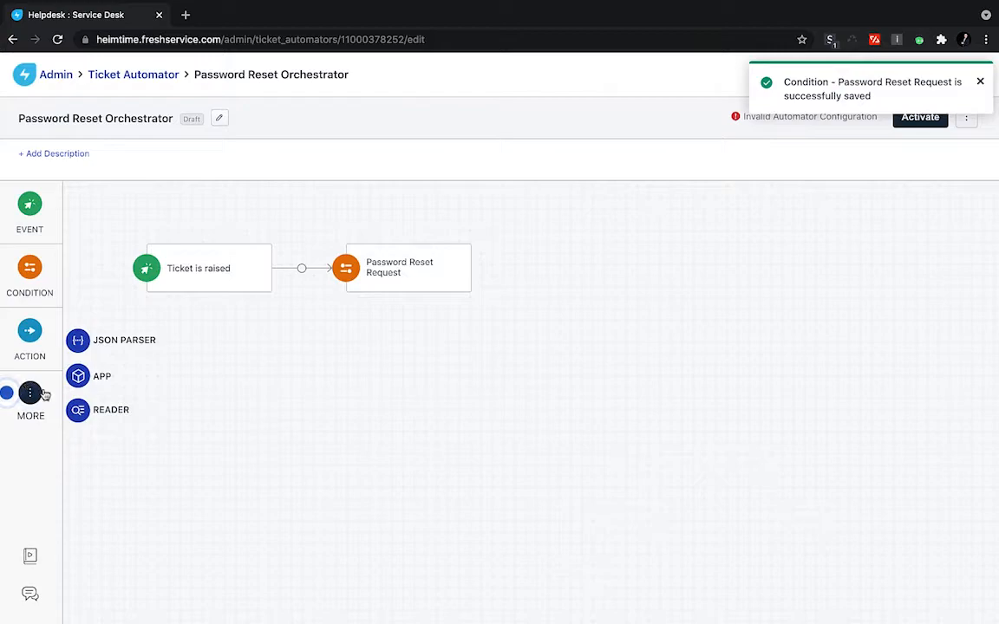
left_click(100, 375)
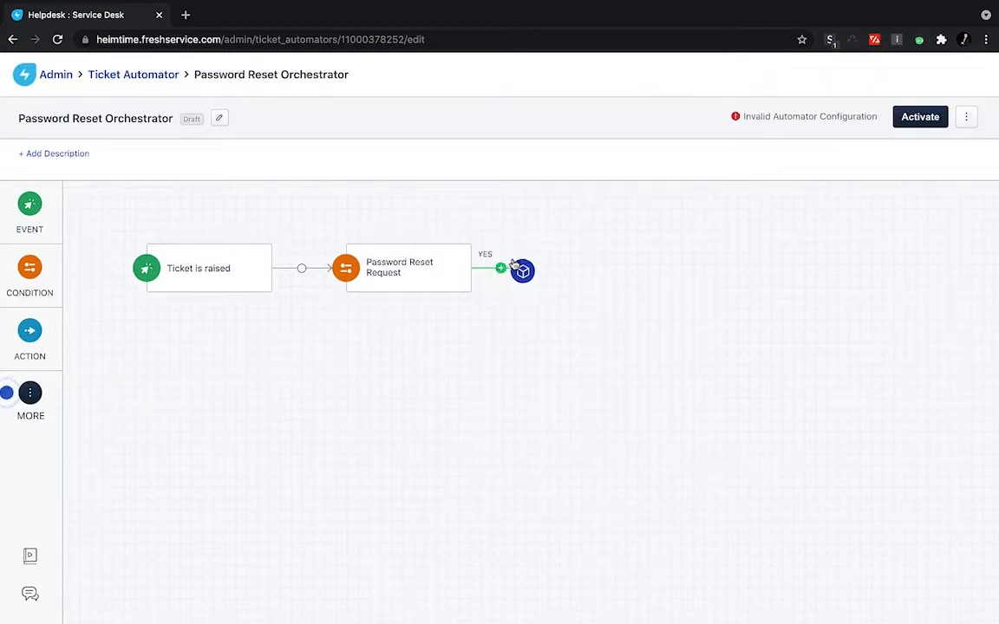
left_click(521, 271)
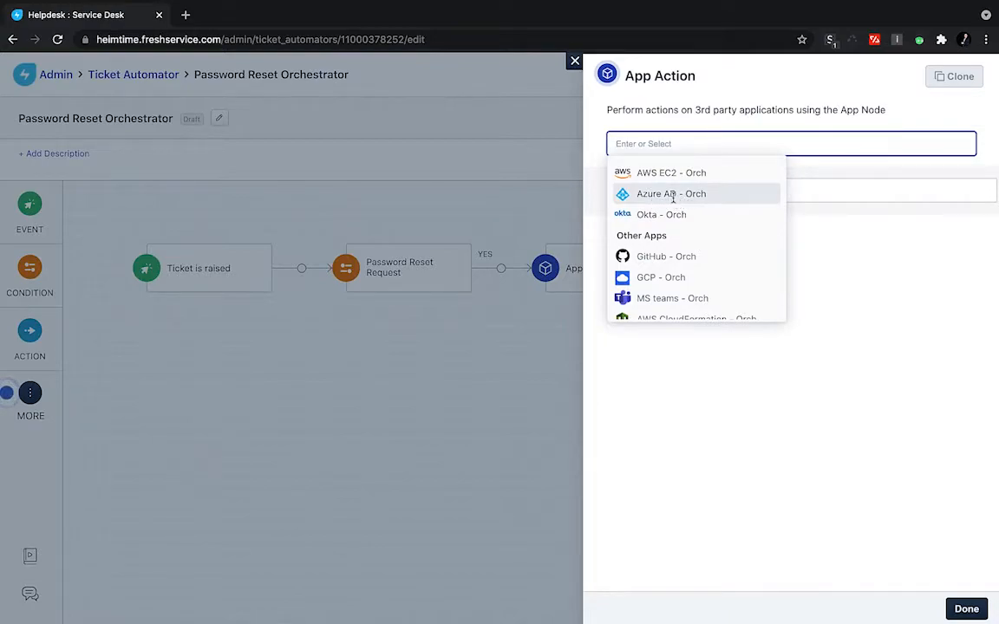
left_click(670, 194)
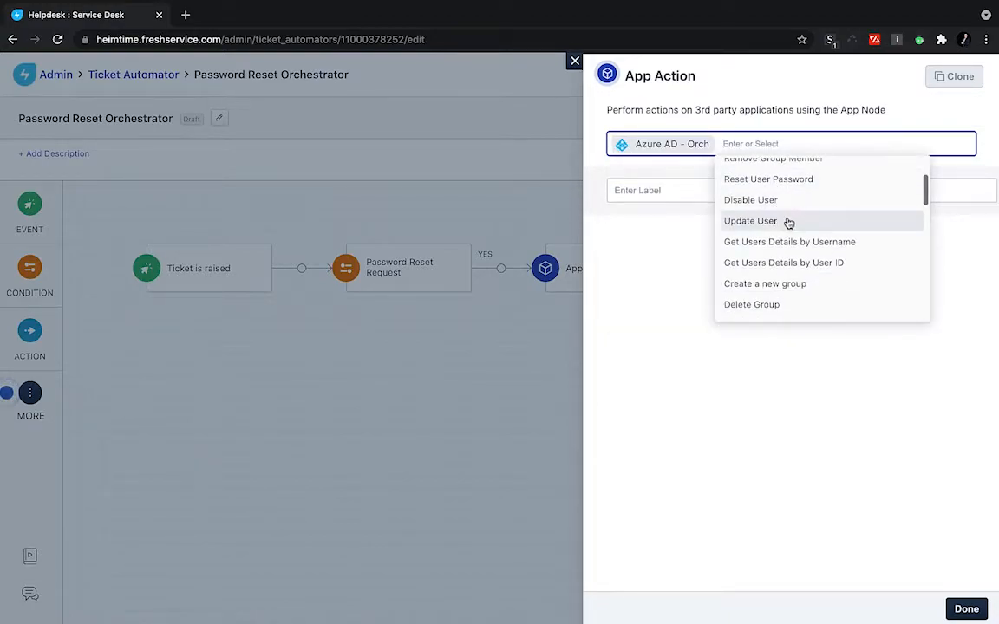
Search 'pass' in the Azure AD actions and select Reset User Password
scroll("down", 3)
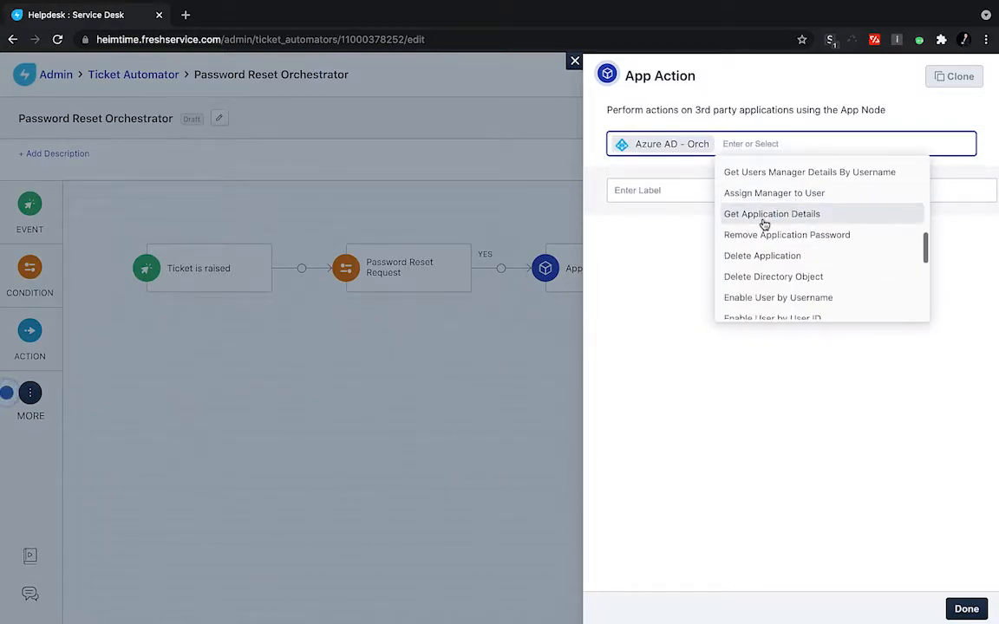
scroll("up", 3)
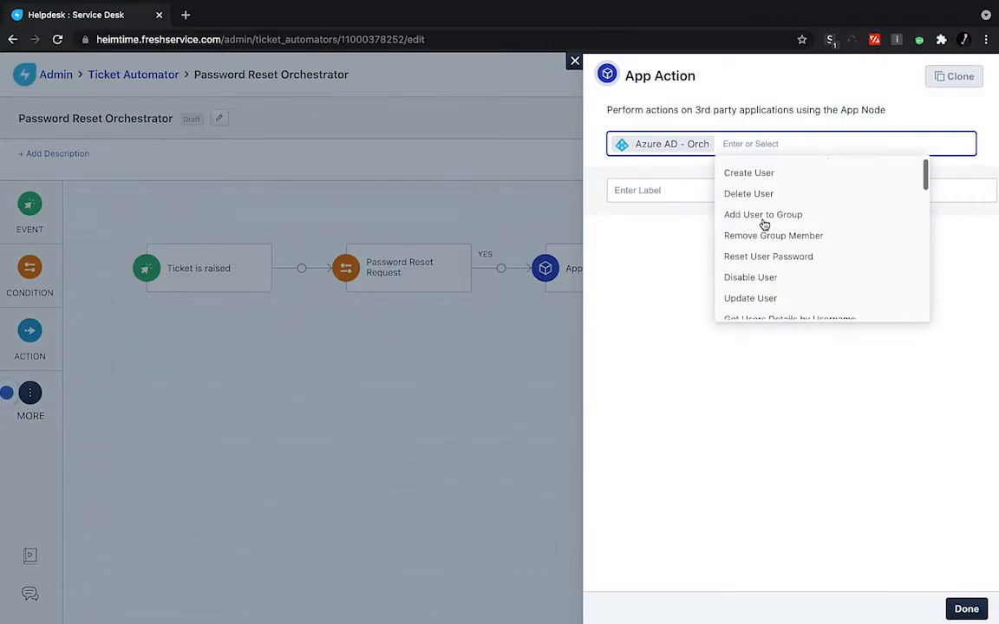
type("pass")
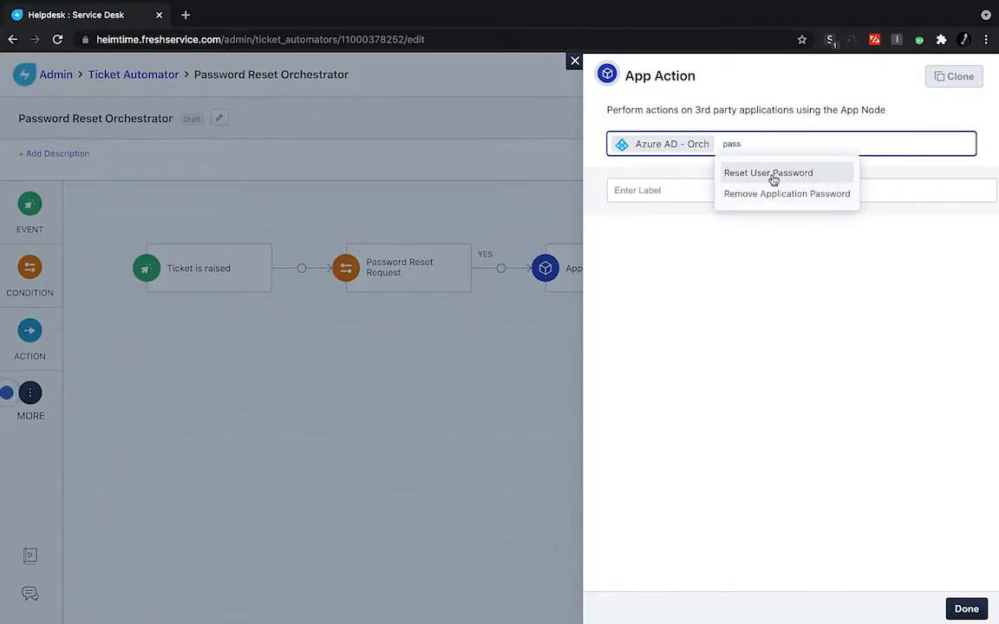
left_click(767, 173)
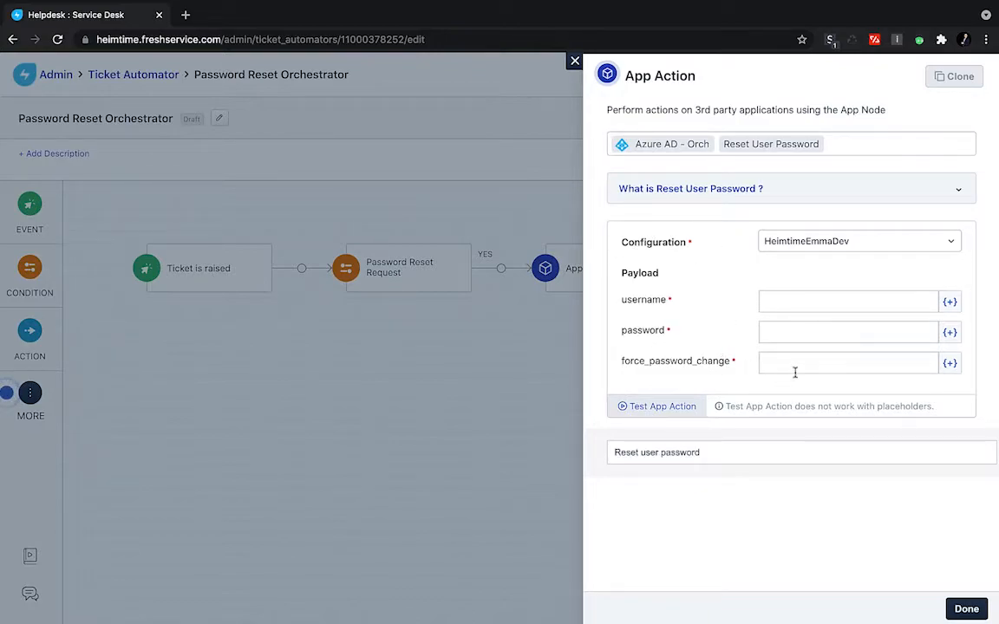
left_click(951, 302)
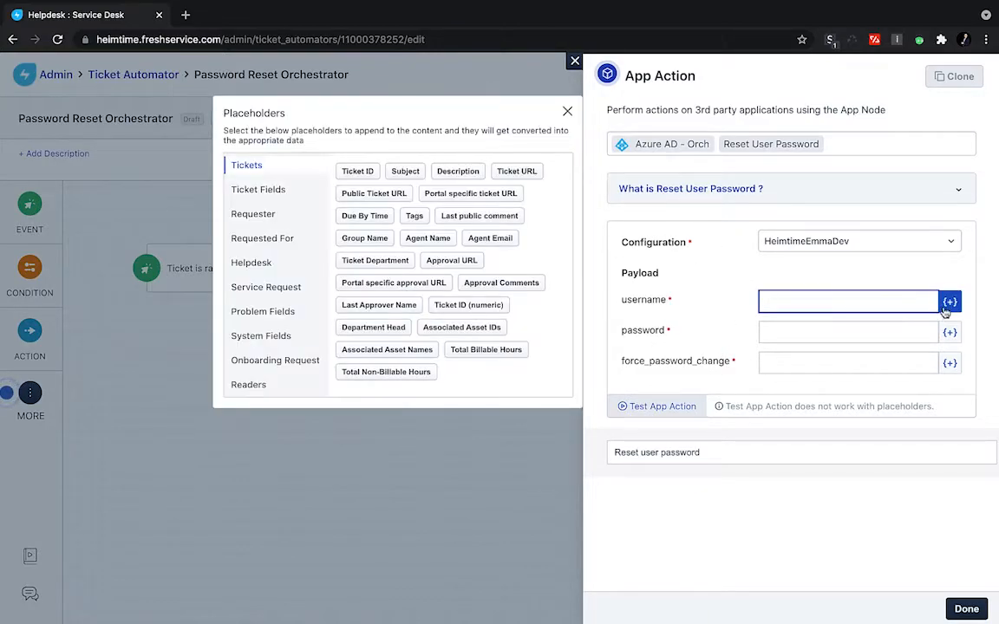
left_click(258, 189)
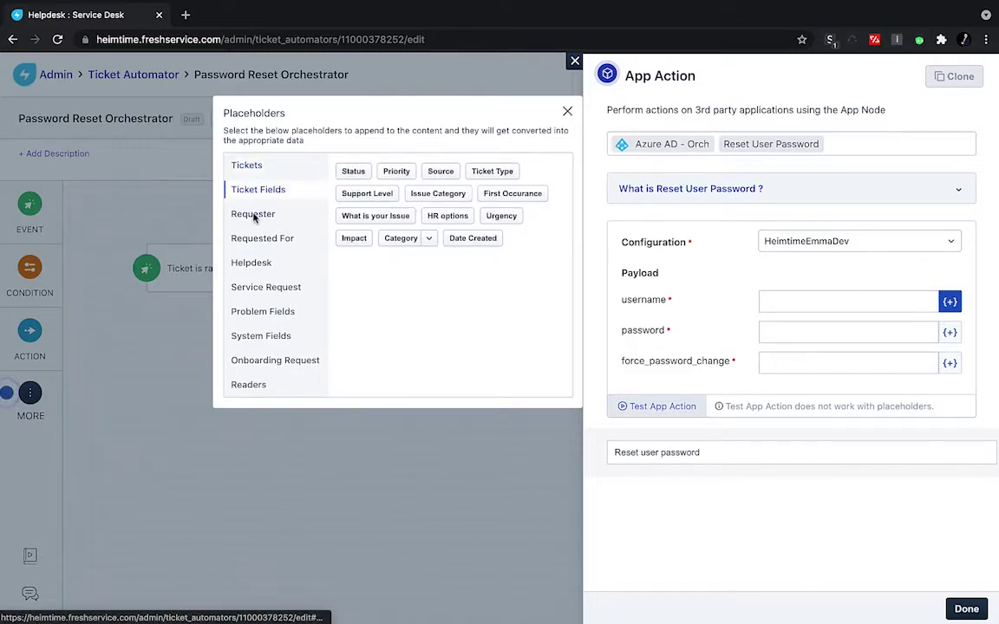
left_click(253, 213)
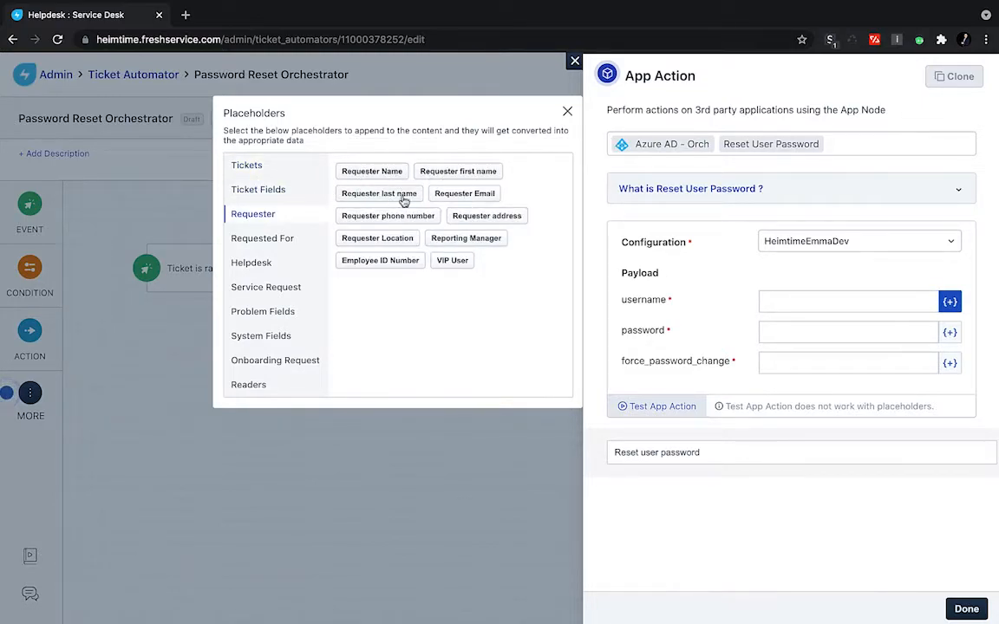
mouse_move(304, 236)
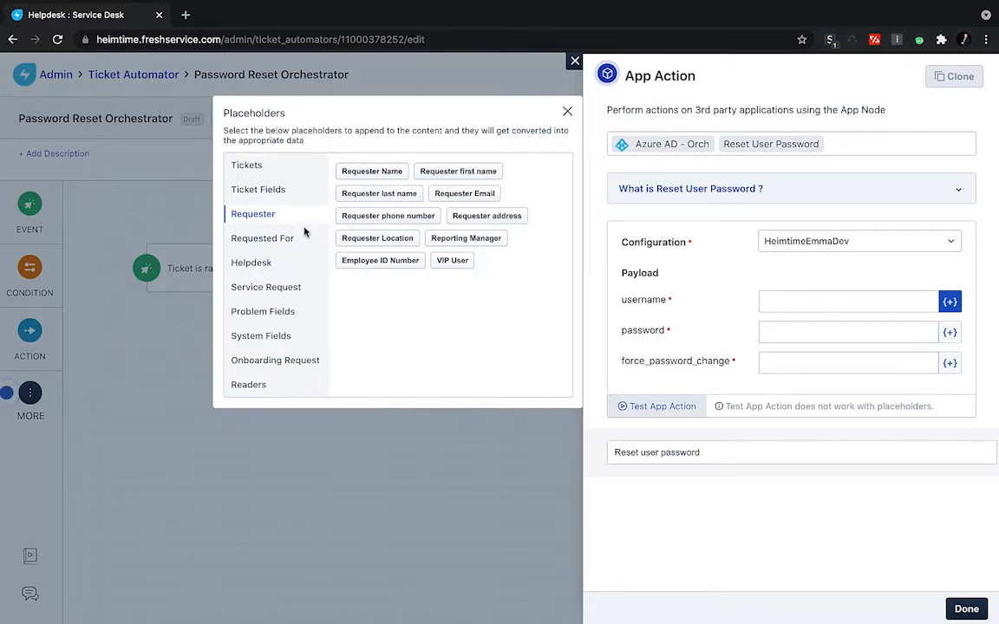
mouse_move(275, 238)
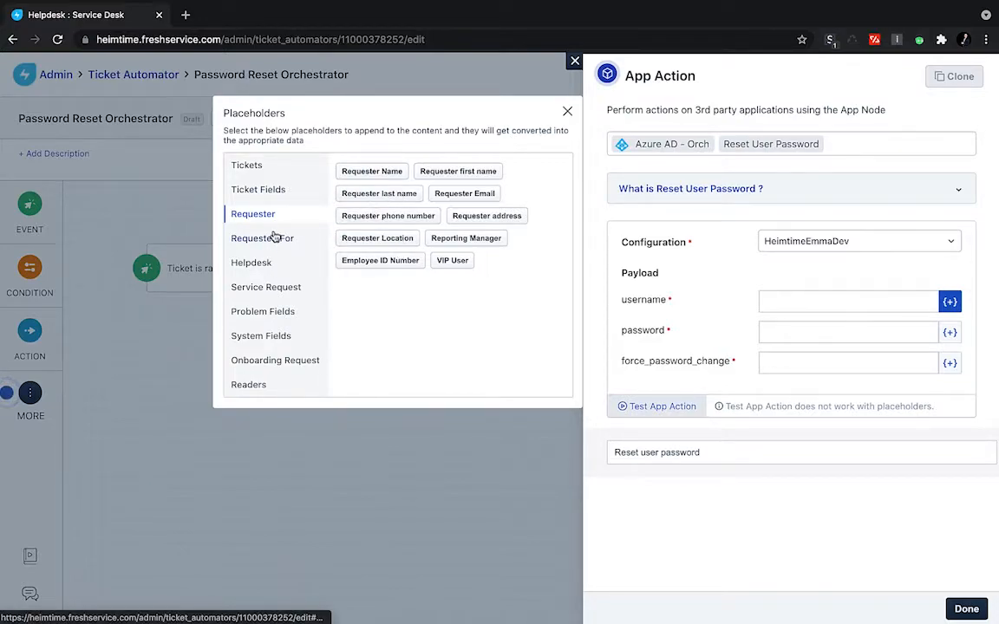
mouse_move(784, 291)
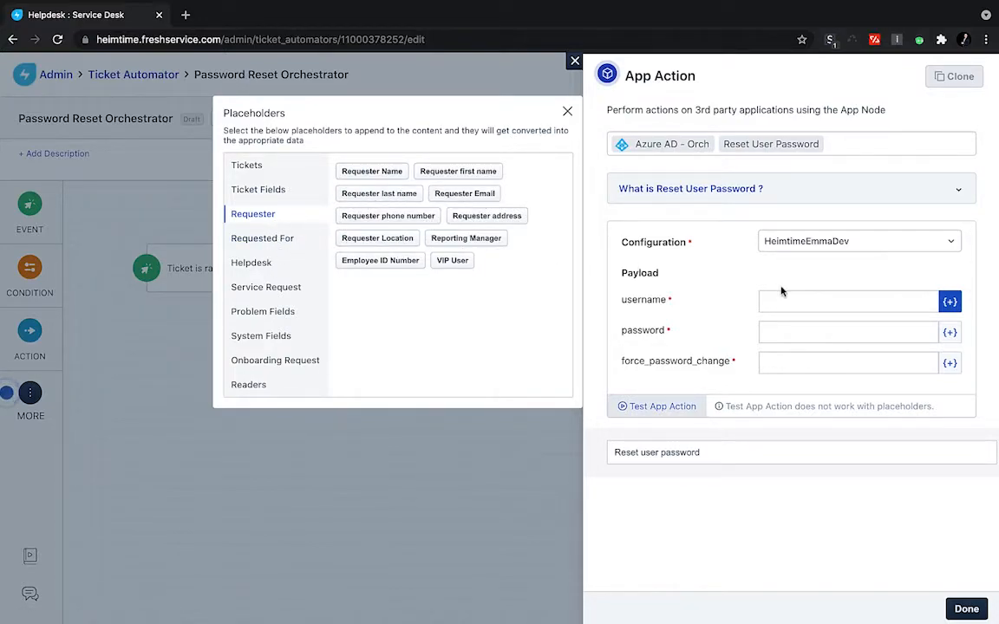
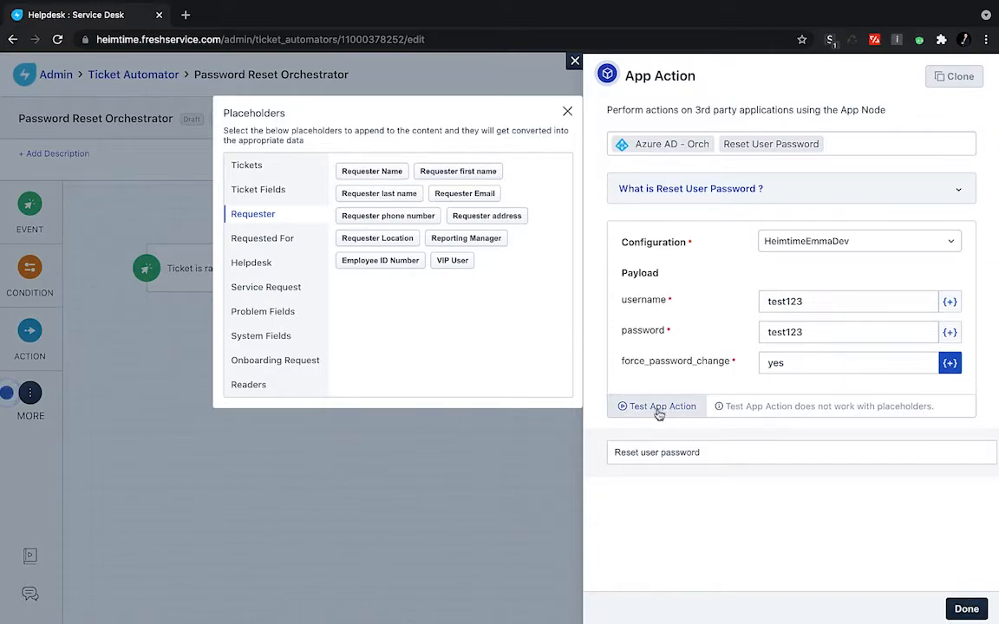
left_click(964, 609)
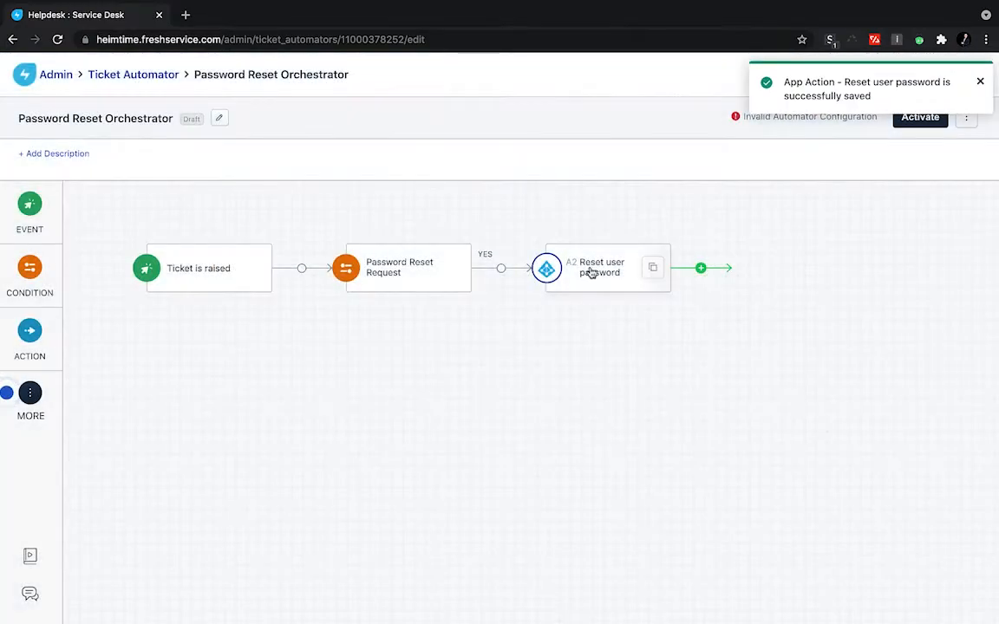
Activate the Password Reset Orchestrator and see it head the ticket workflow automator list
left_click(919, 118)
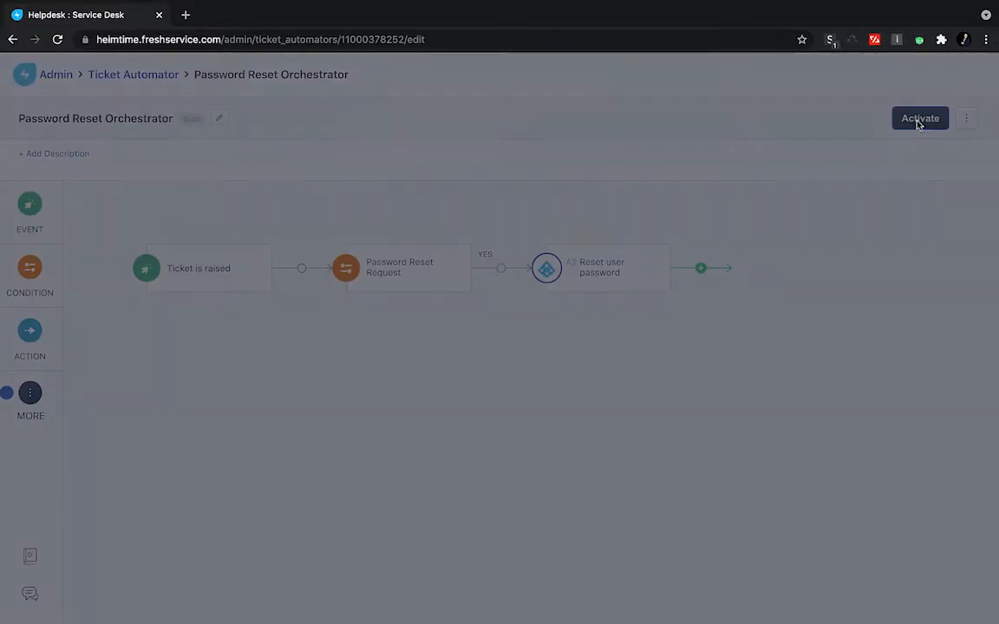
left_click(919, 118)
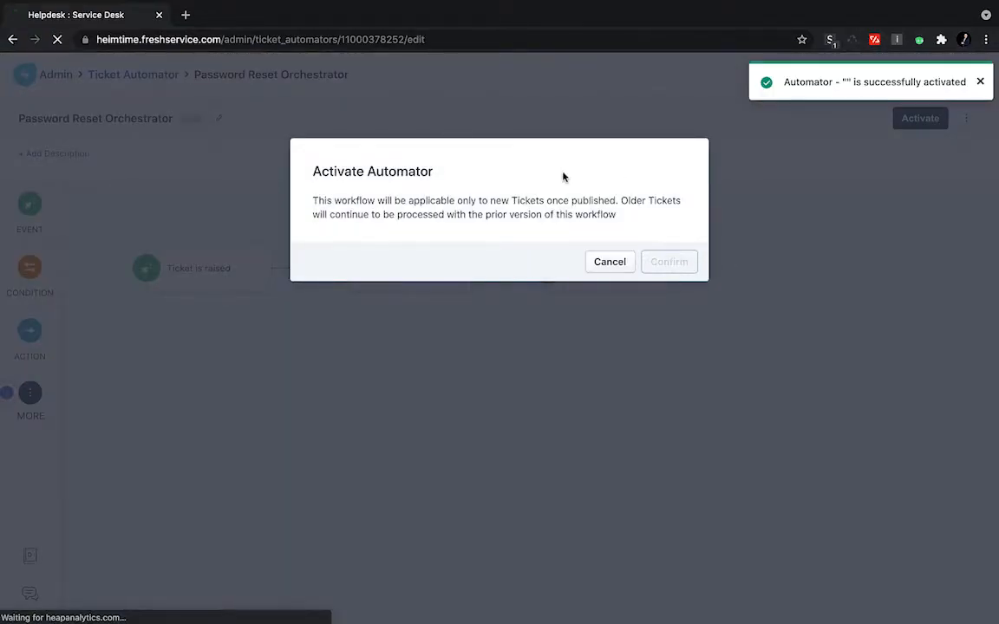
left_click(669, 260)
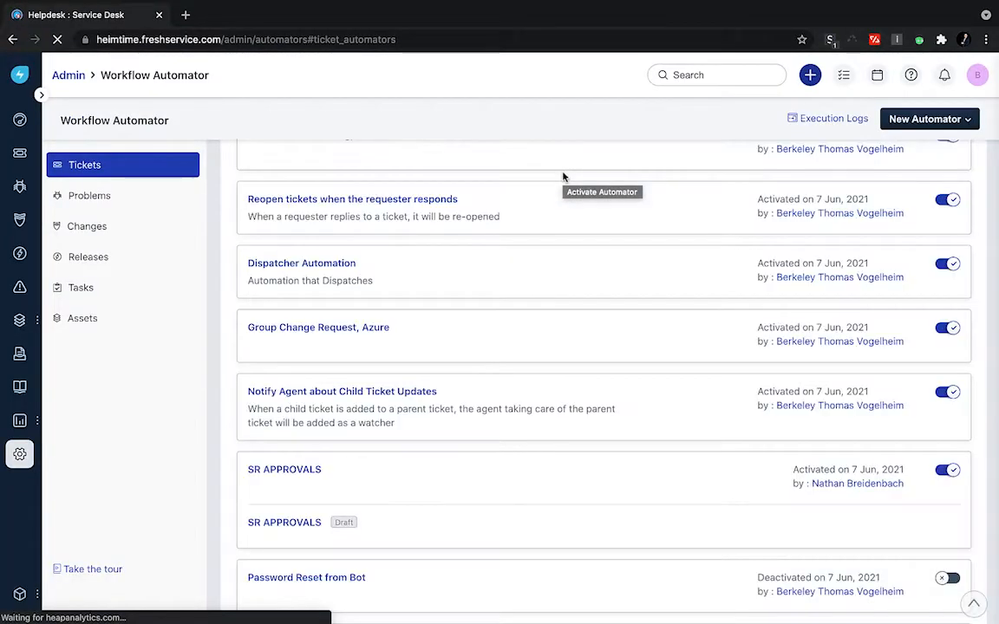
scroll("up", 3)
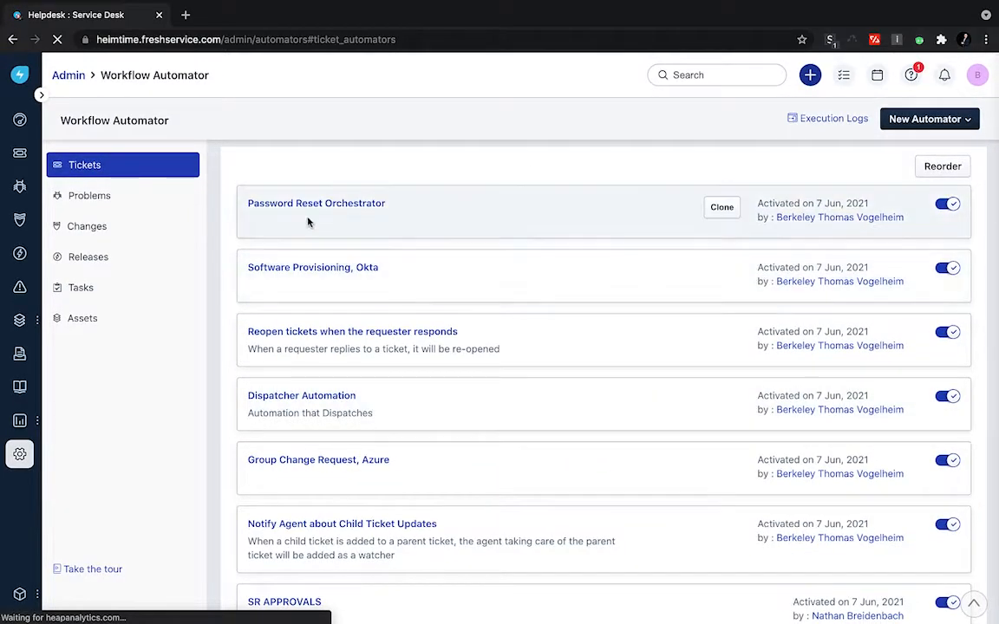
mouse_move(448, 217)
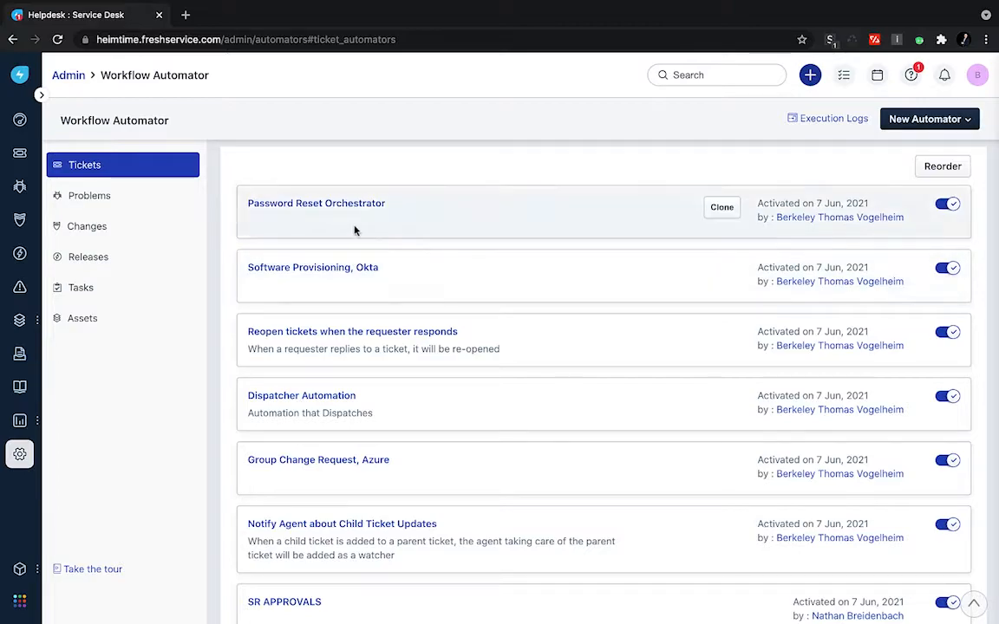
mouse_move(343, 275)
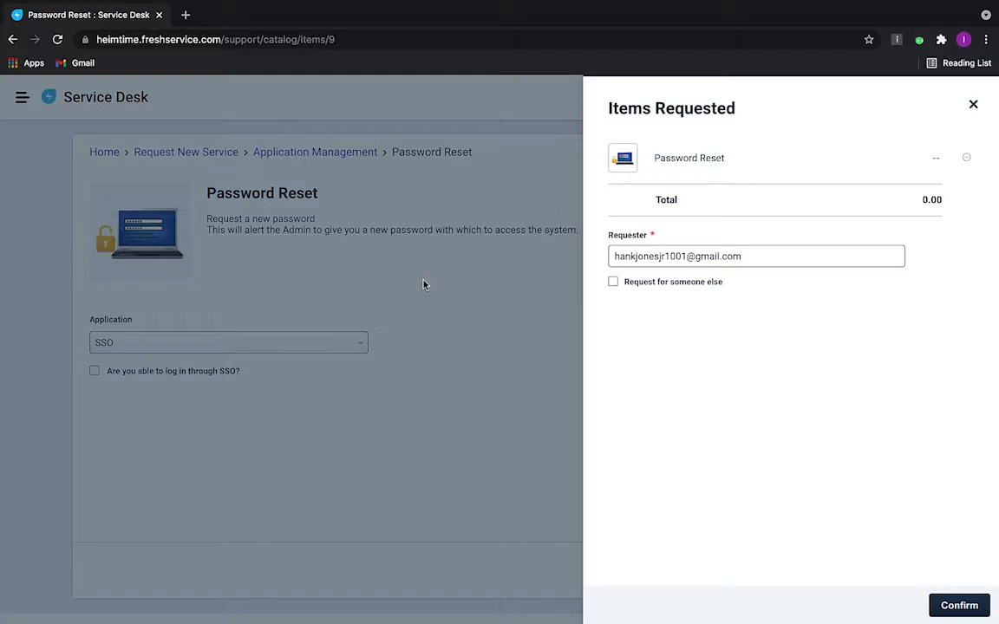
mouse_move(722, 130)
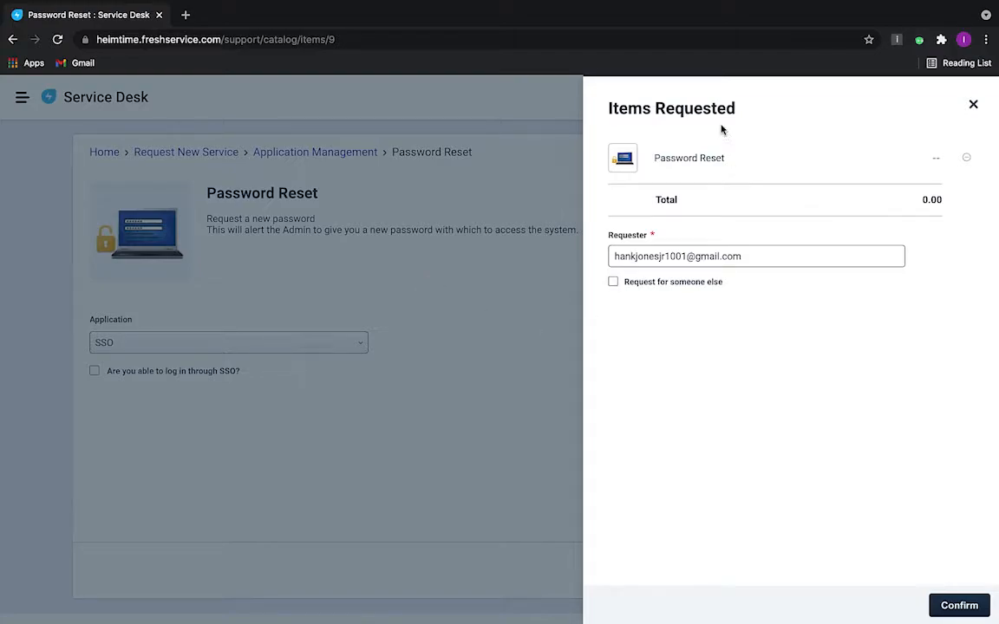
mouse_move(285, 285)
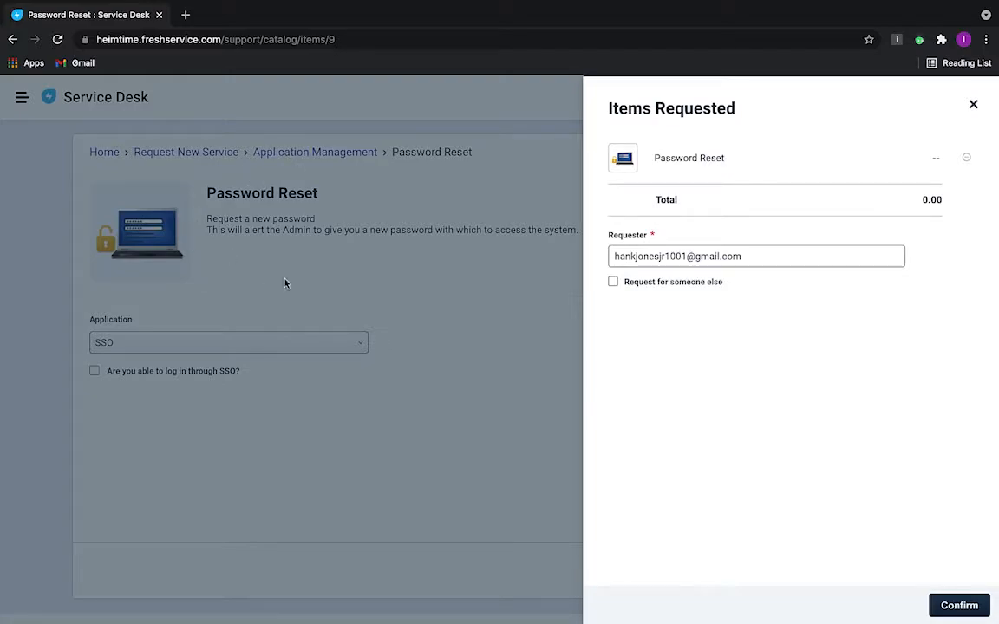
mouse_move(918, 585)
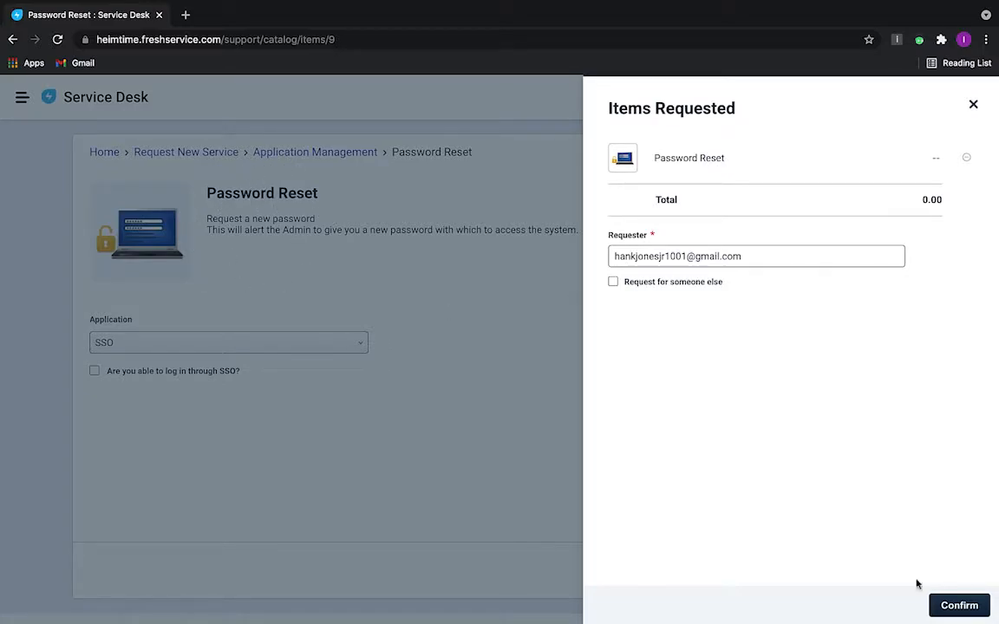
Confirm the Password Reset request, raising ticket SR-21232 with the Azure password reset note
left_click(958, 605)
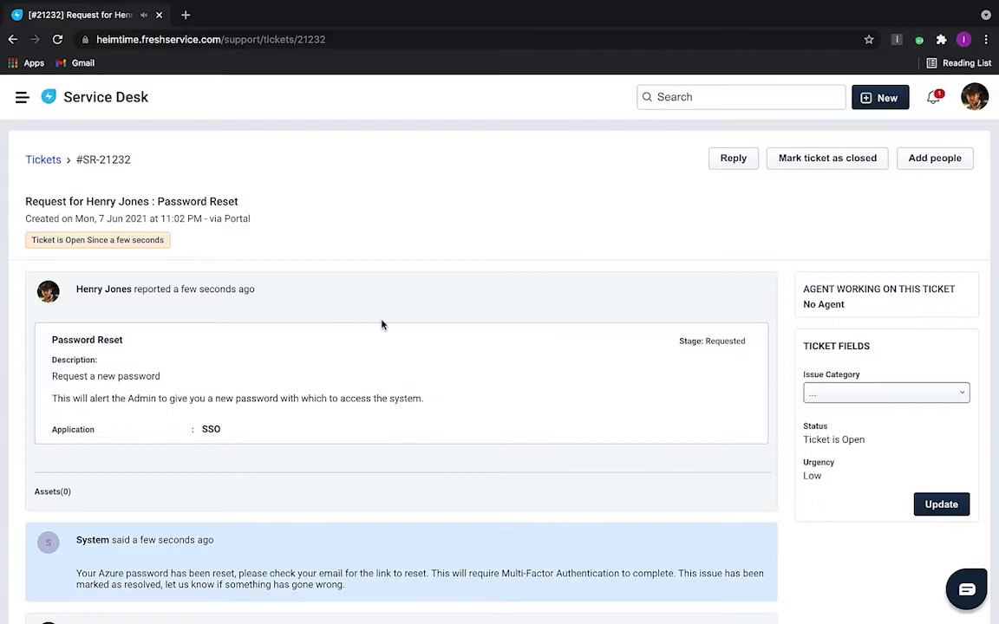
scroll("down", 3)
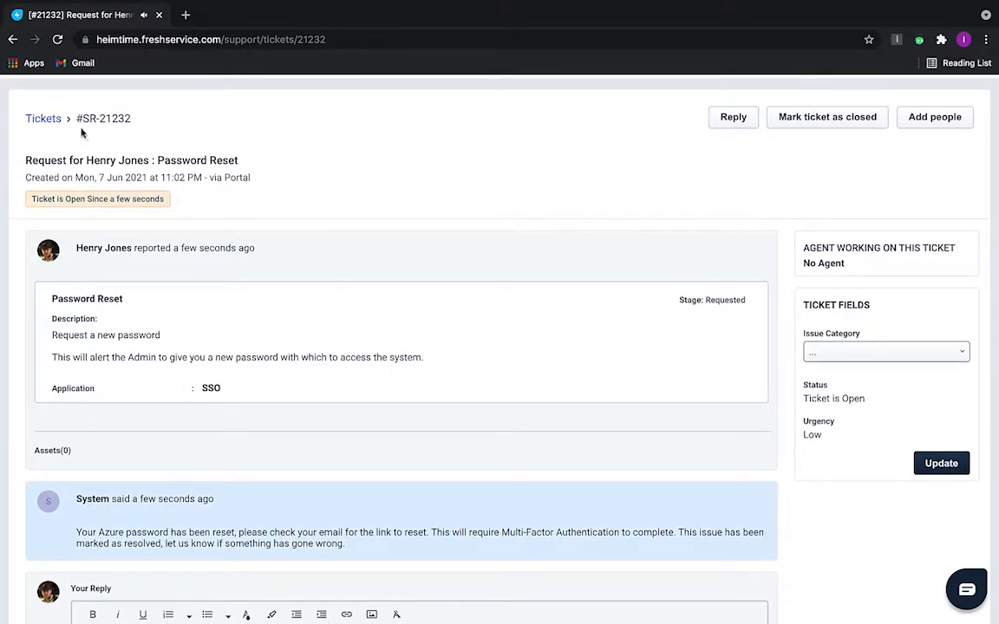
scroll("down", 3)
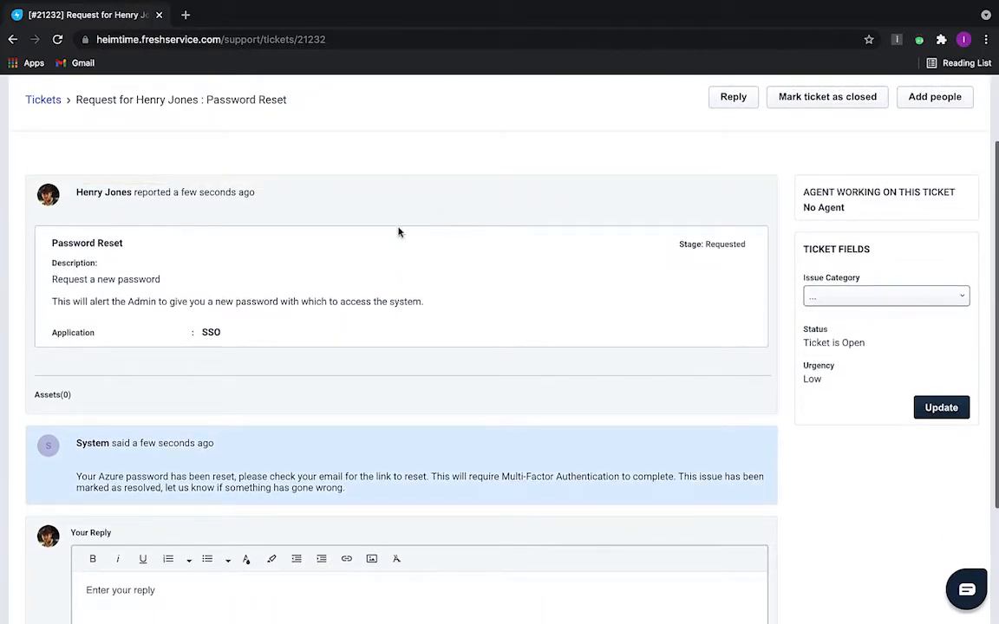
scroll("down", 3)
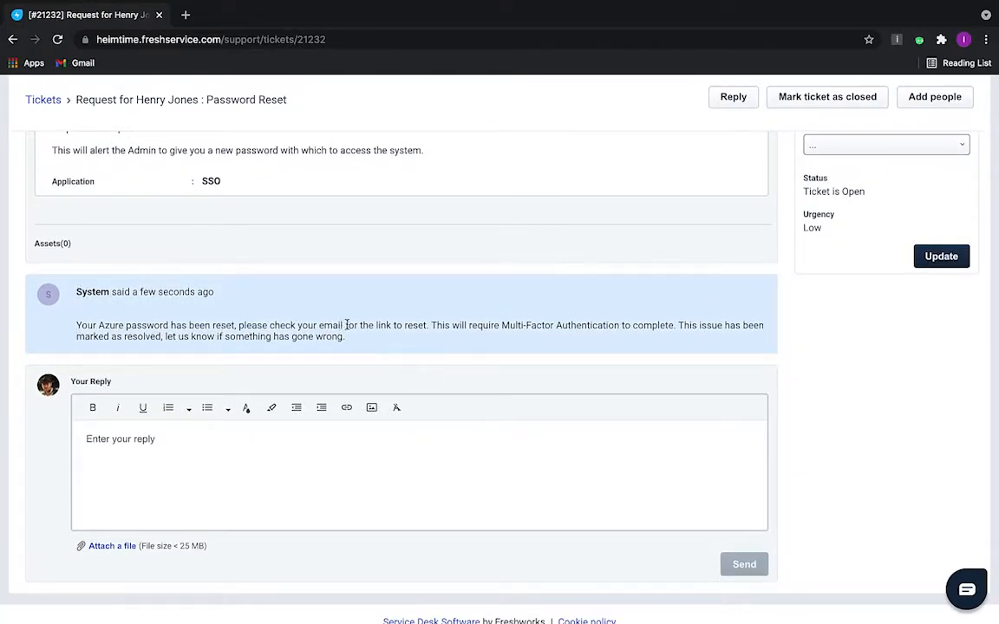
mouse_move(494, 350)
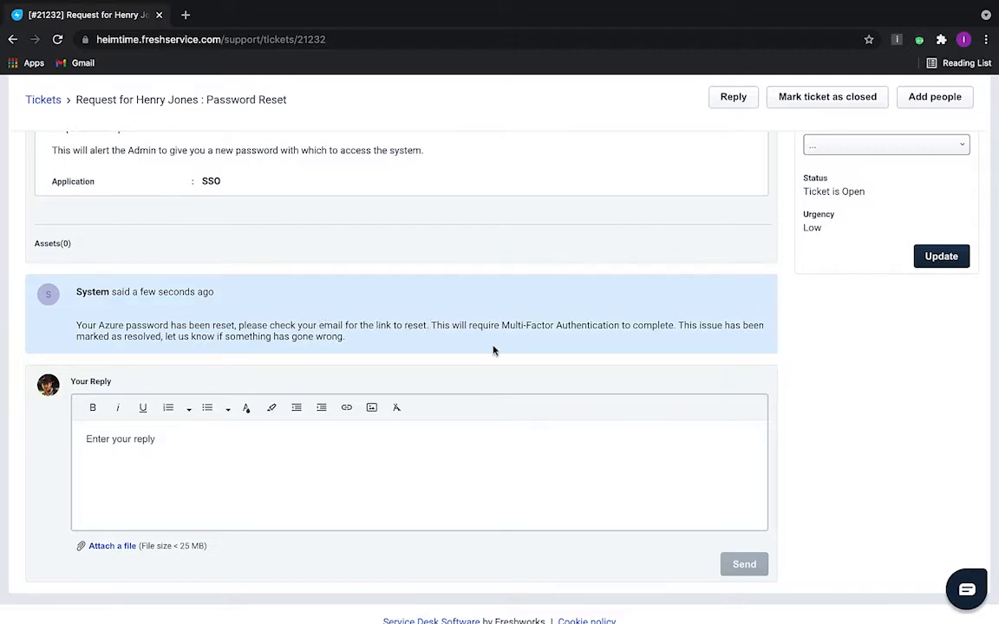
scroll("up", 3)
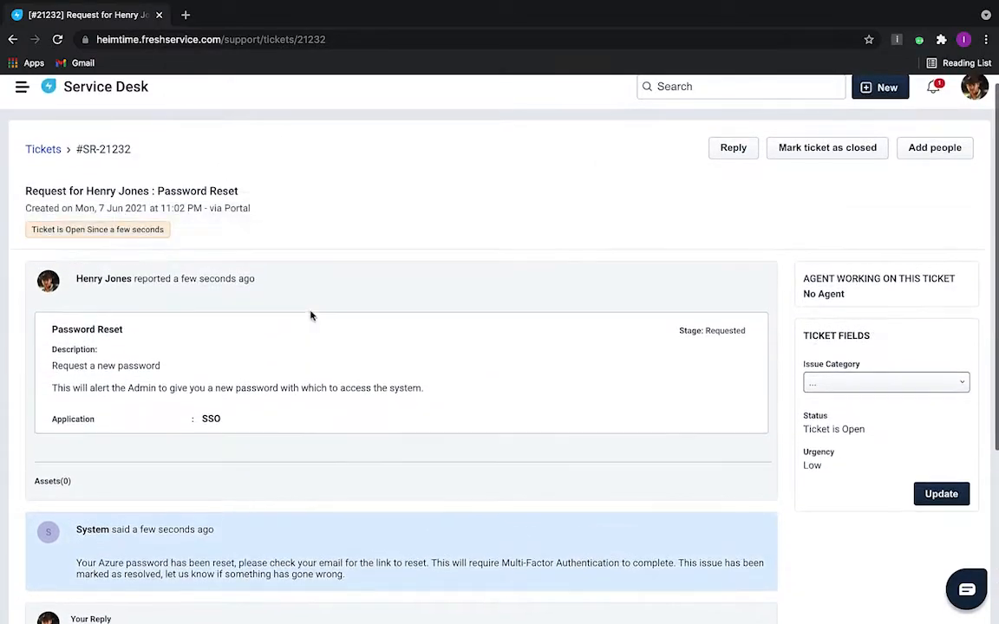
scroll("down", 3)
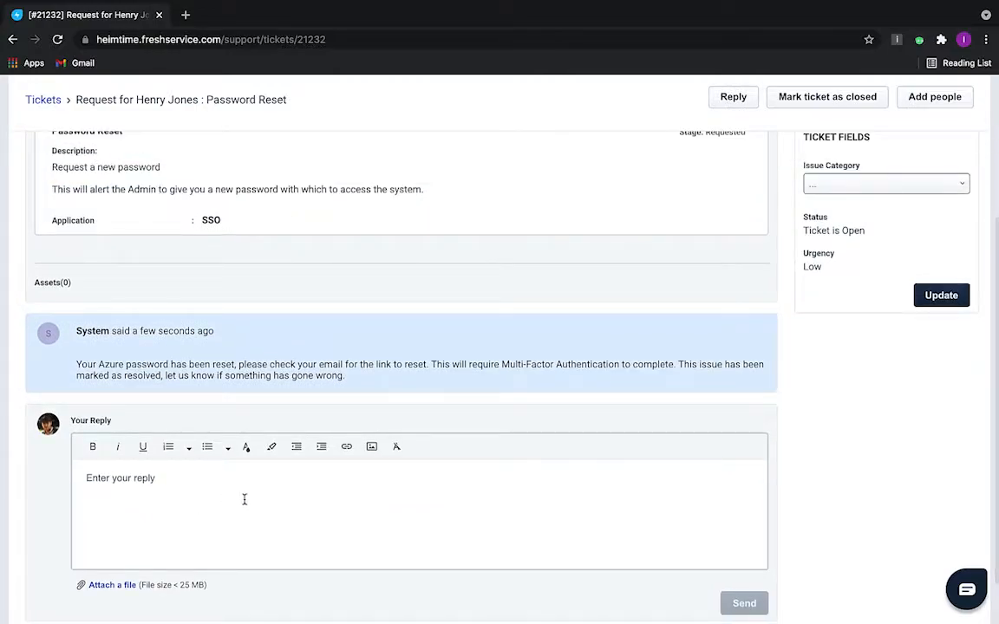
mouse_move(190, 338)
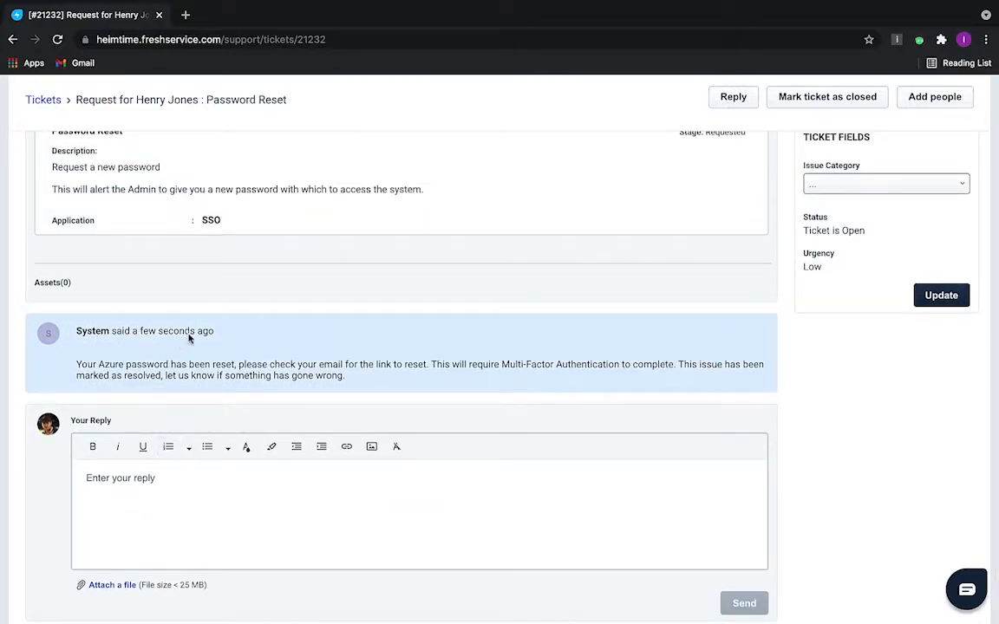
mouse_move(205, 326)
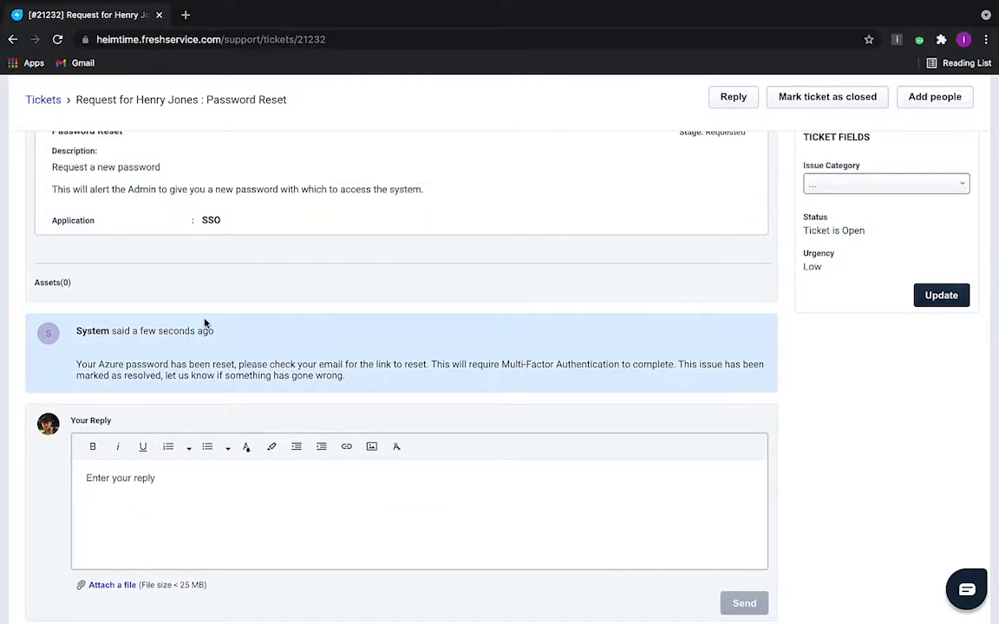
scroll("down", 3)
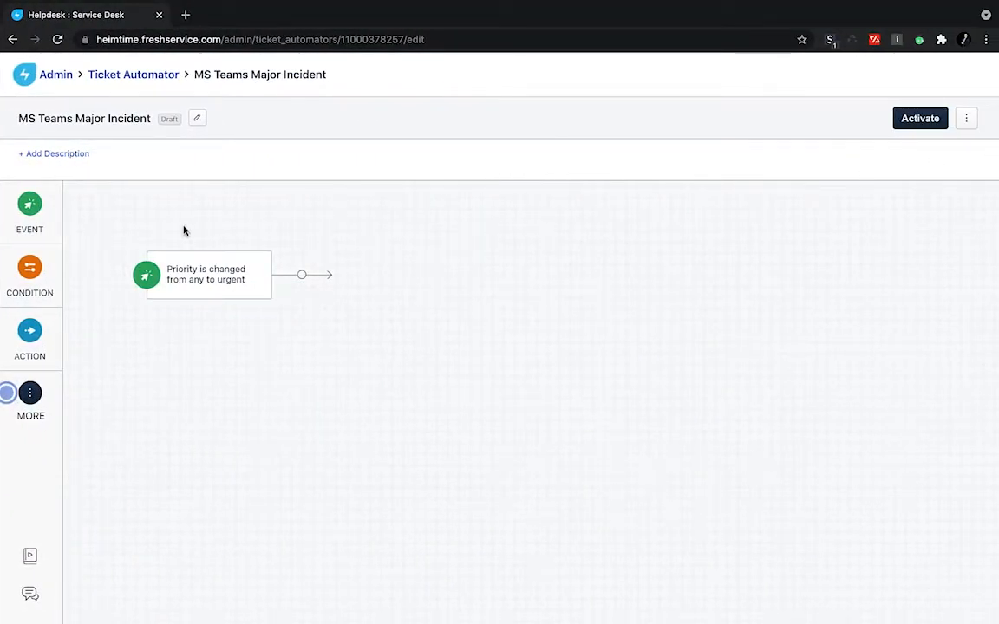
mouse_move(205, 298)
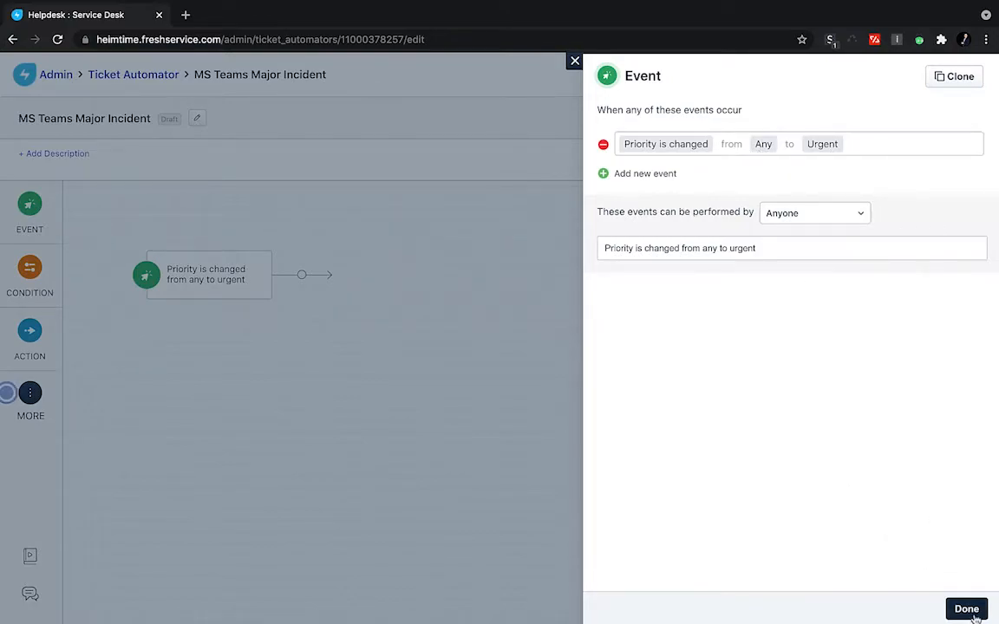
Save the priority-changed-to-urgent event of the MS Teams Major Incident automator
left_click(967, 609)
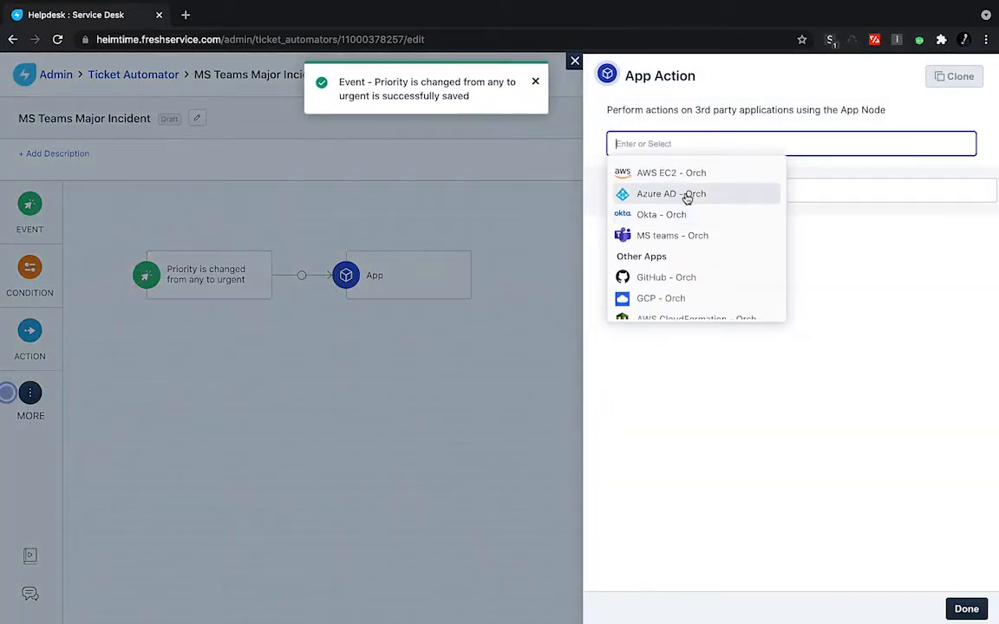
Set the app action to MS teams - Orch Post Message and label it 'Post message'
left_click(674, 236)
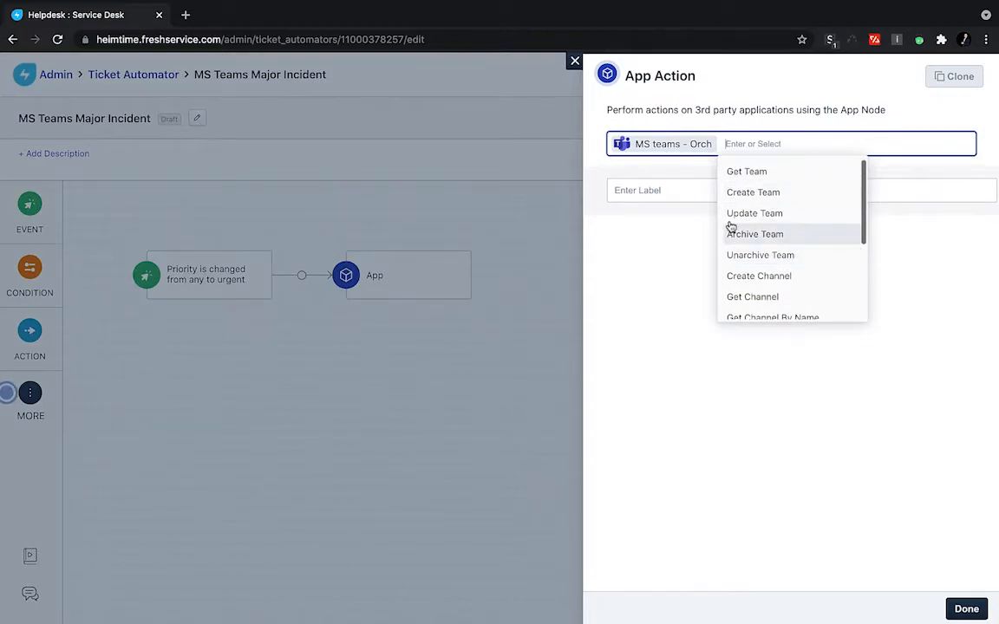
scroll("down", 3)
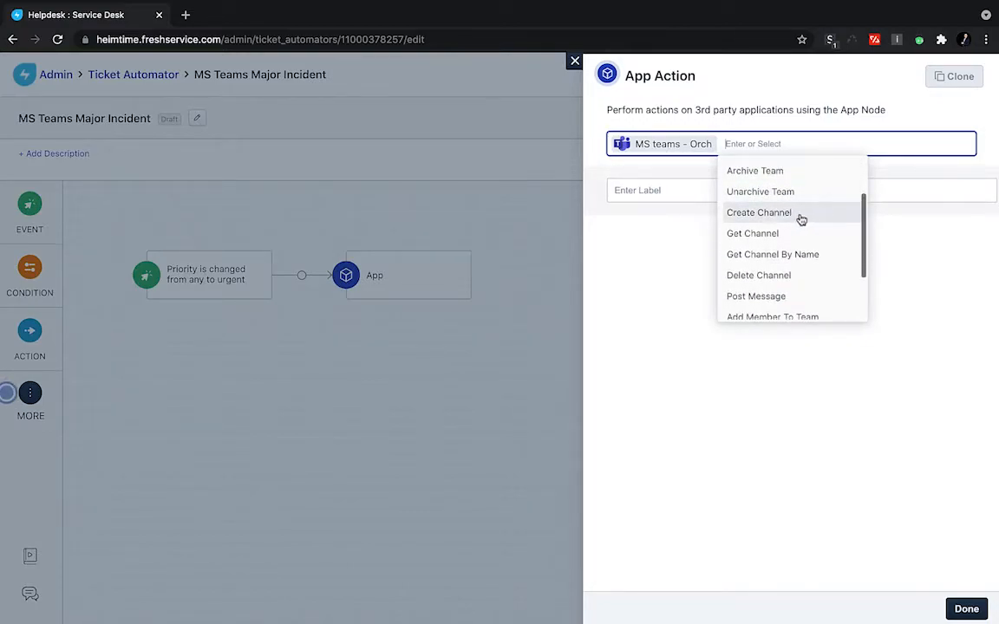
scroll("down", 3)
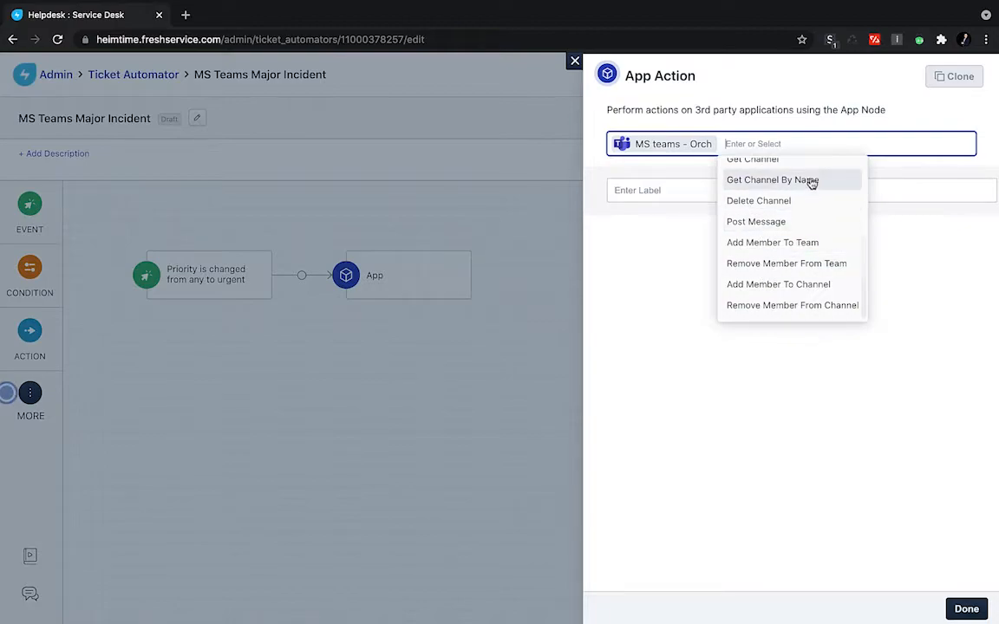
mouse_move(760, 222)
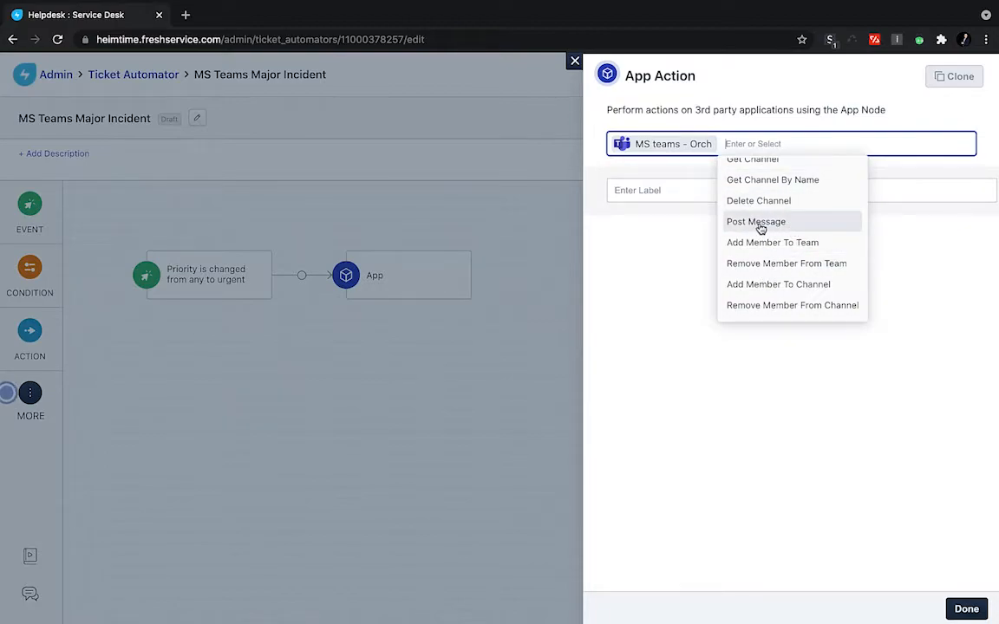
left_click(757, 222)
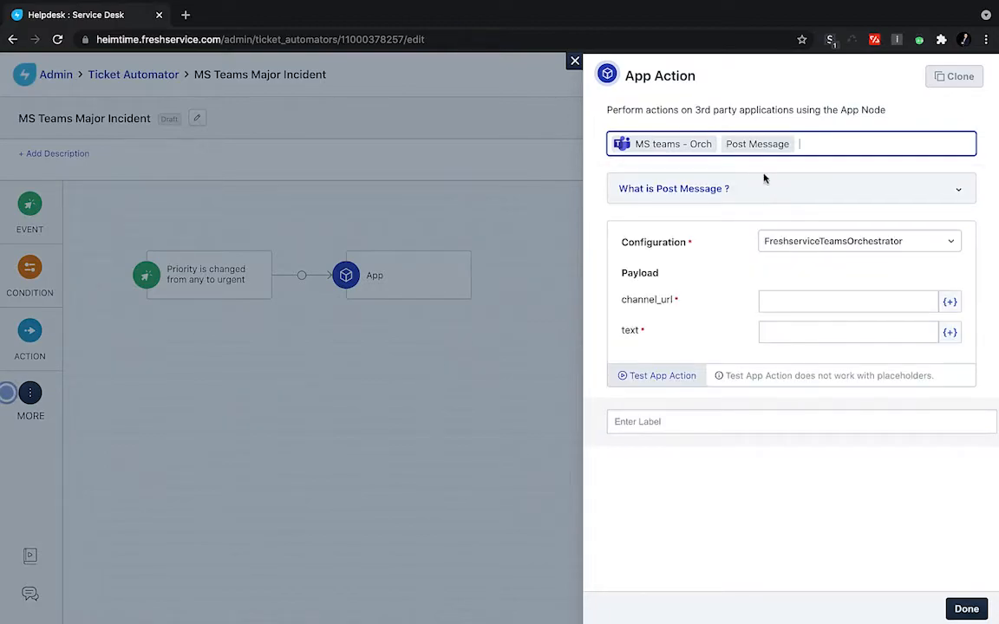
mouse_move(774, 301)
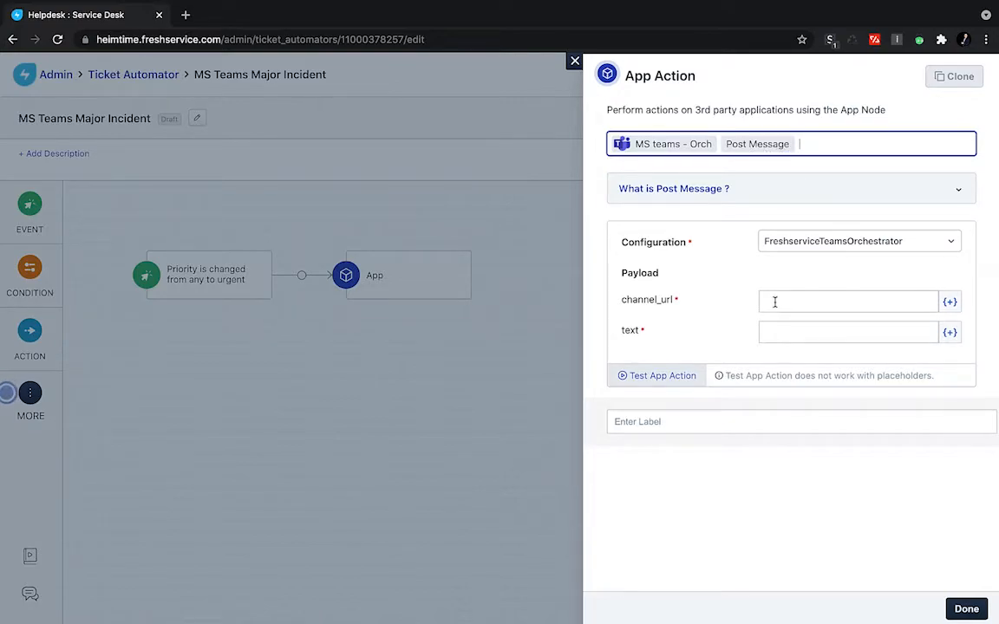
left_click(848, 333)
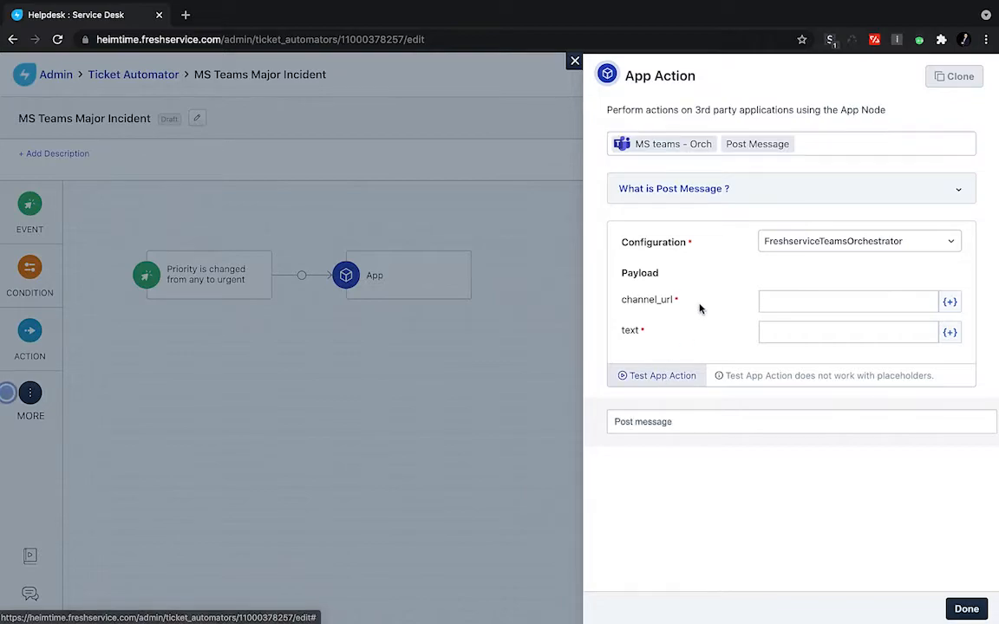
mouse_move(208, 288)
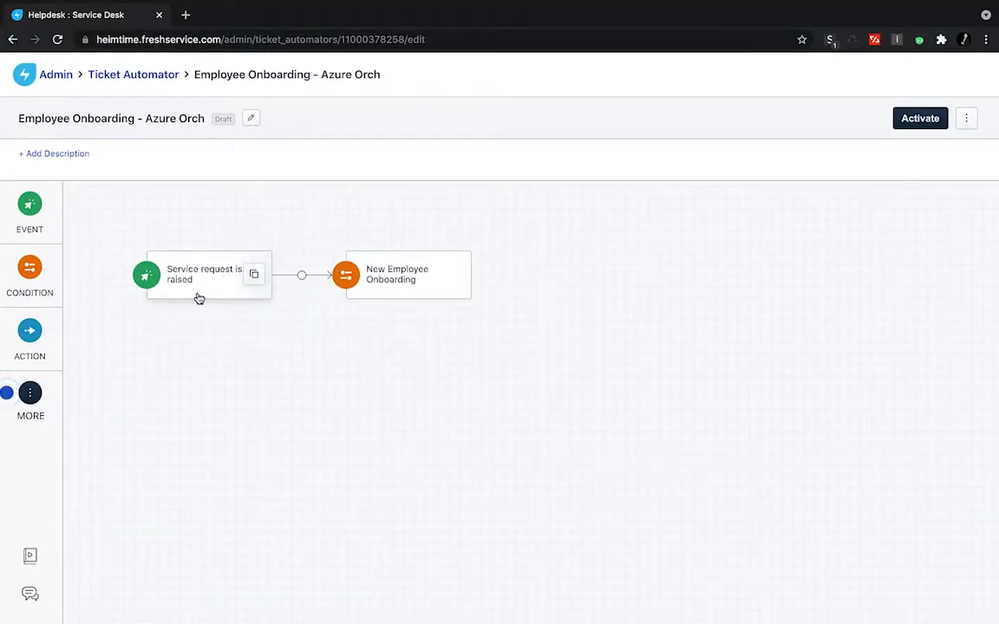
mouse_move(416, 288)
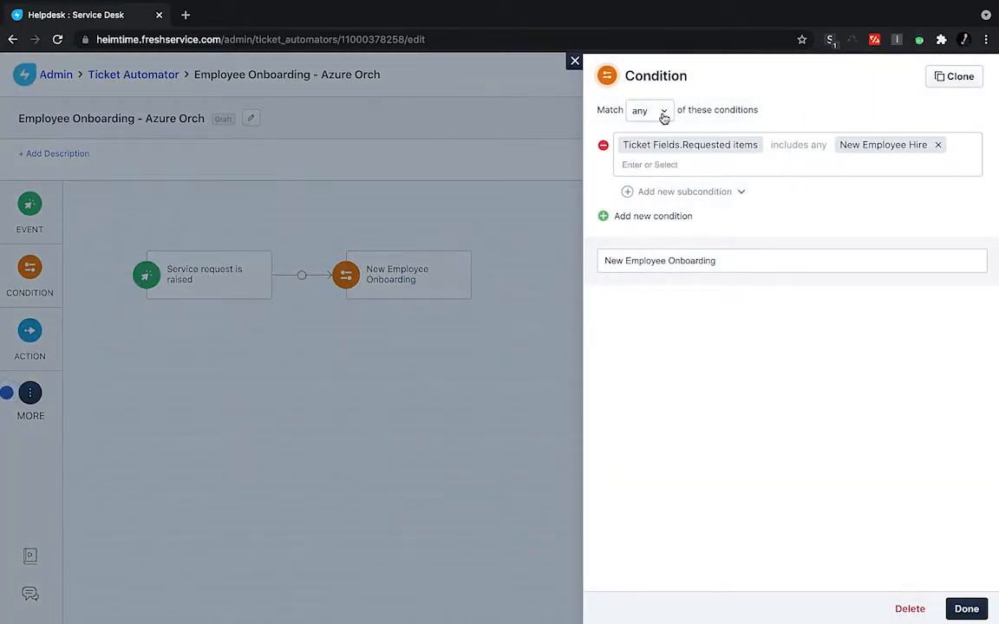
Close the condition node and open the new App Action's settings on the YES branch
left_click(29, 392)
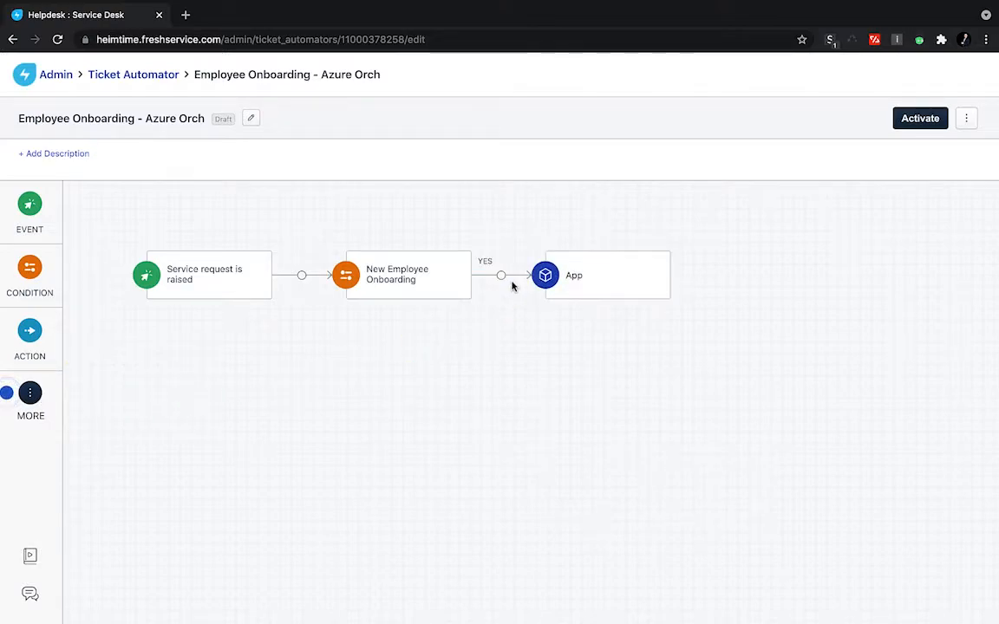
left_click(545, 274)
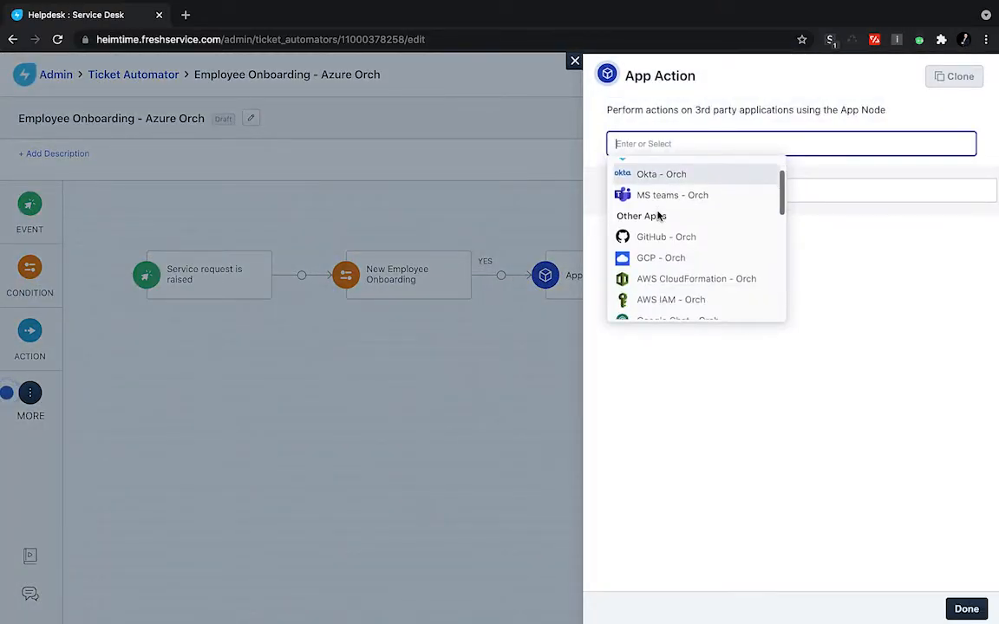
Choose Azure AD as the application and Create User as its action
scroll("up", 3)
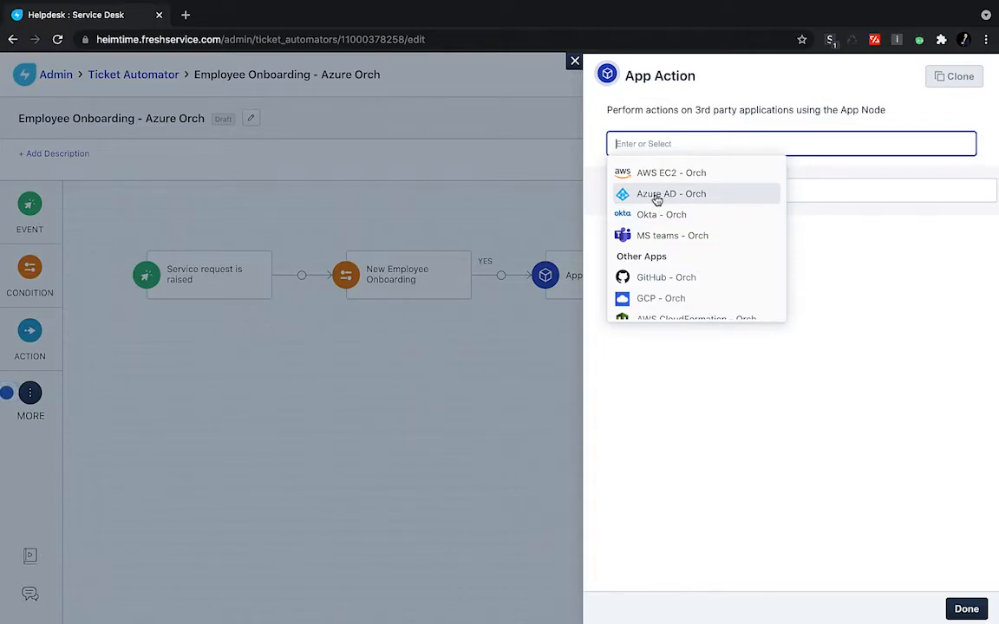
left_click(669, 194)
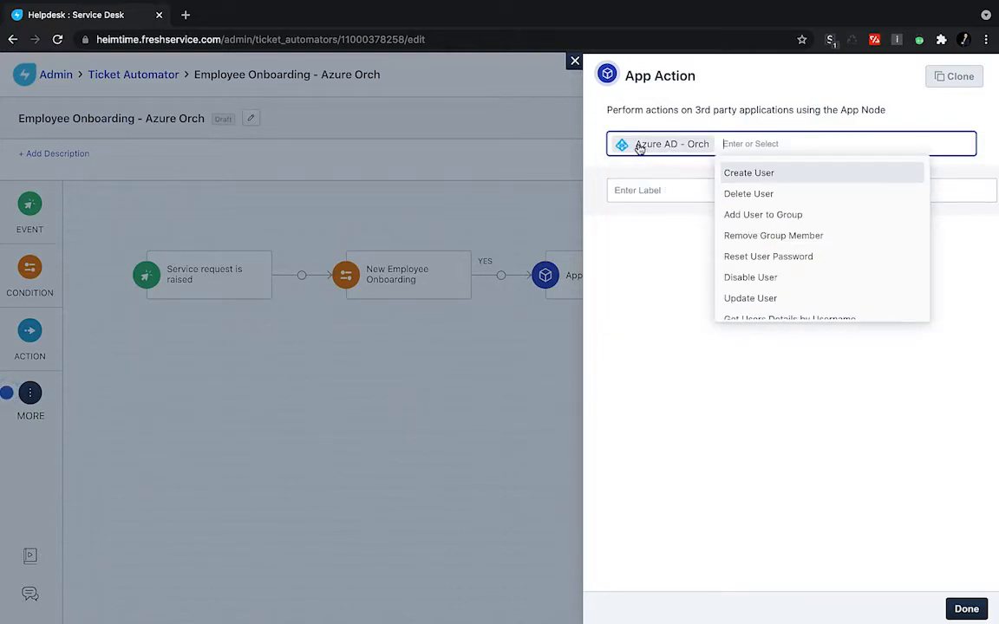
mouse_move(675, 156)
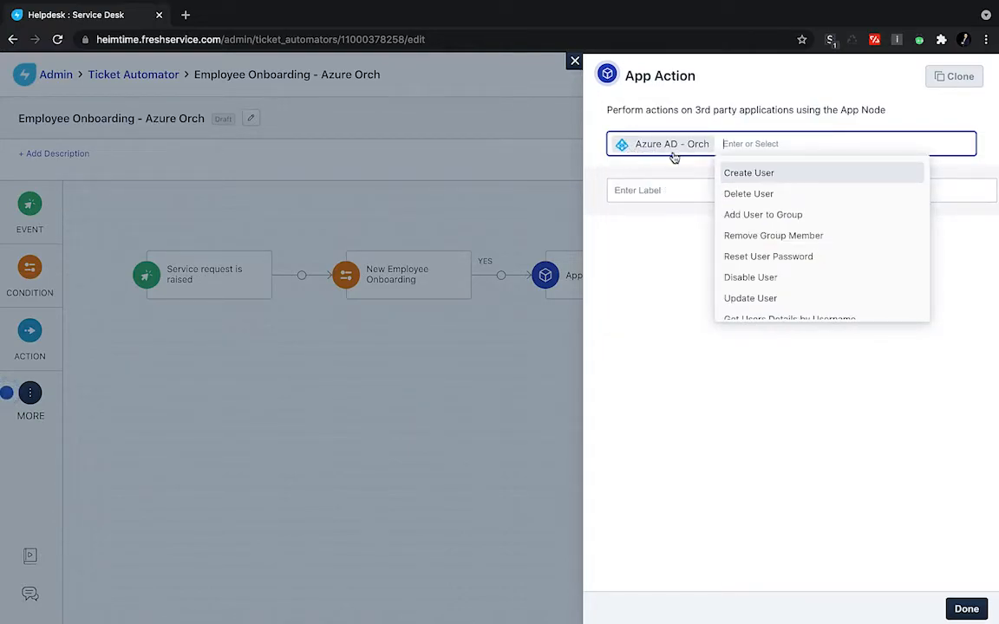
mouse_move(660, 148)
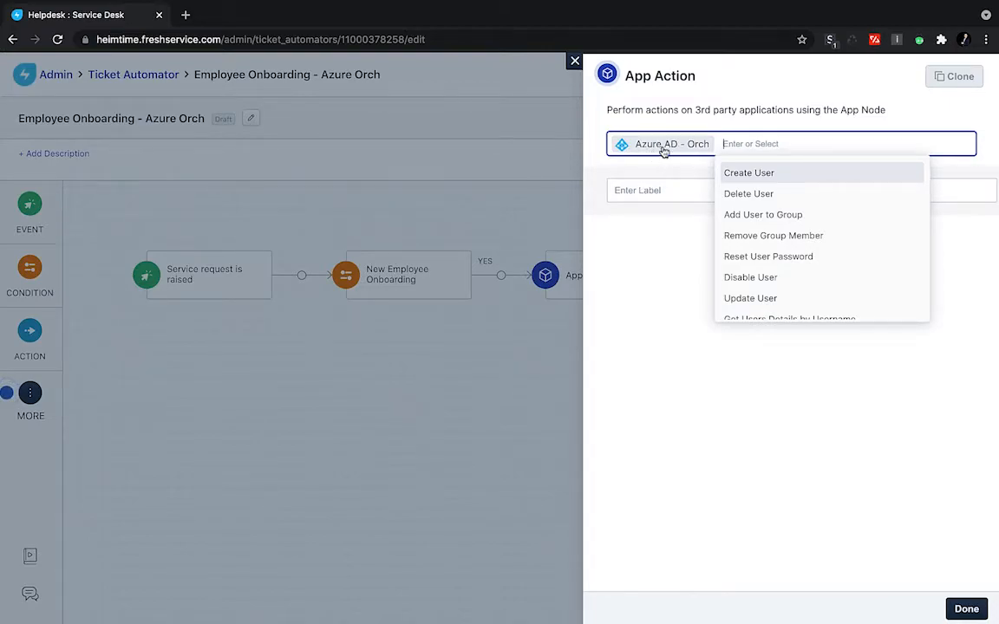
scroll("down", 3)
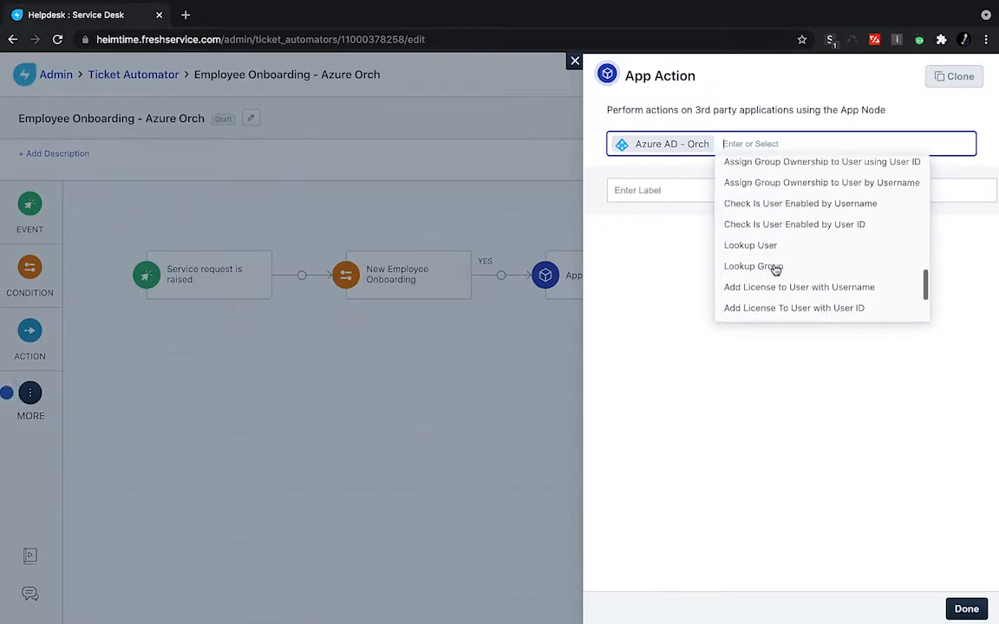
scroll("up", 3)
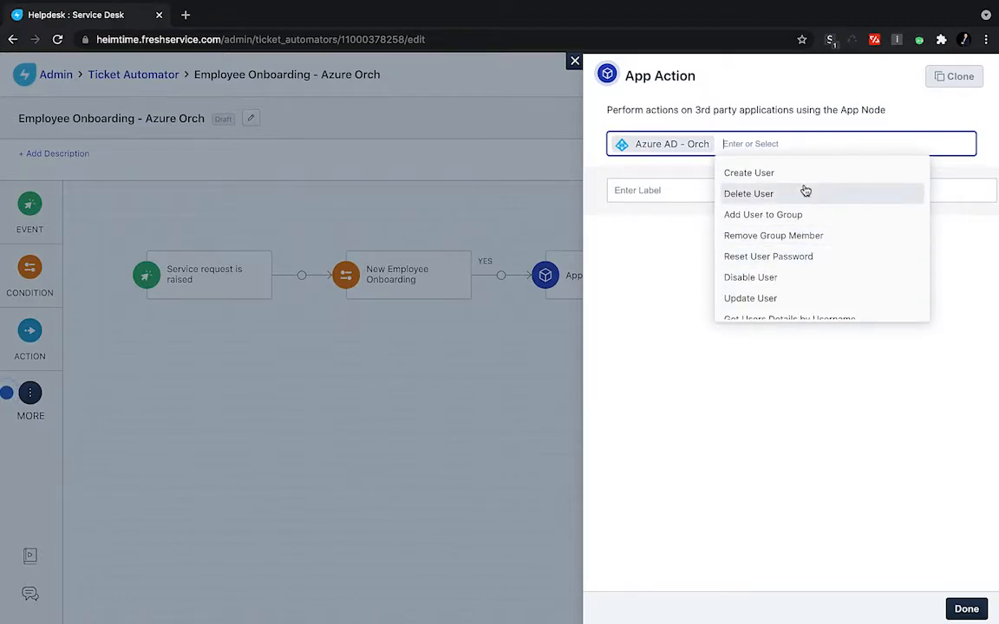
scroll("down", 3)
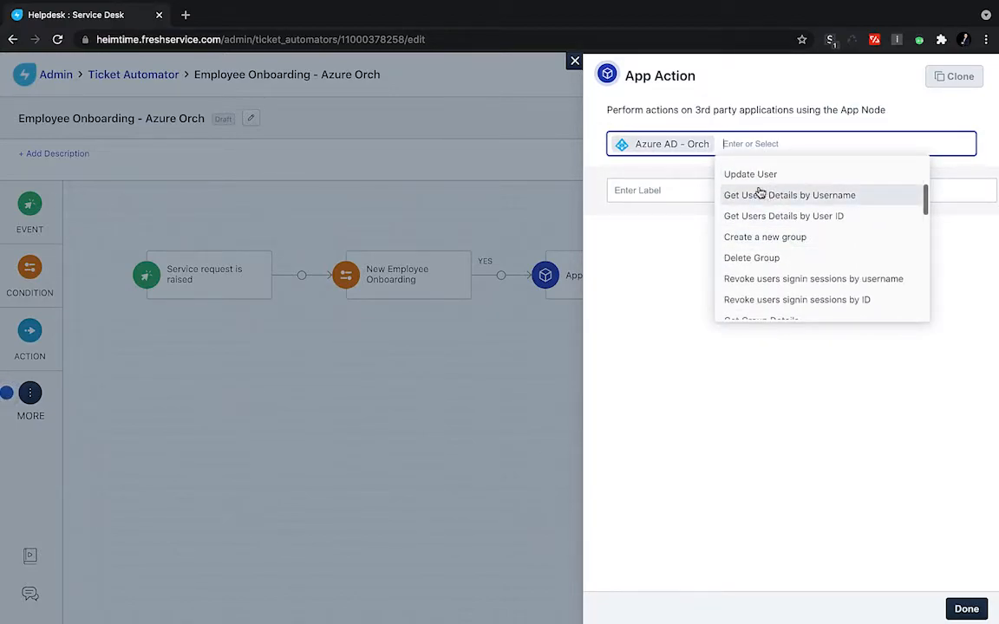
scroll("down", 3)
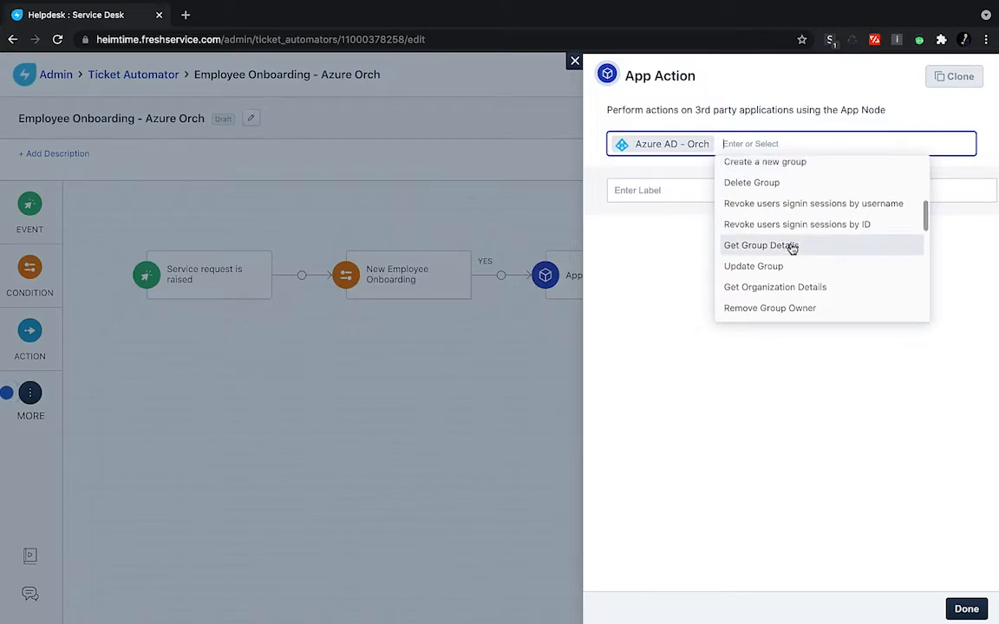
scroll("up", 3)
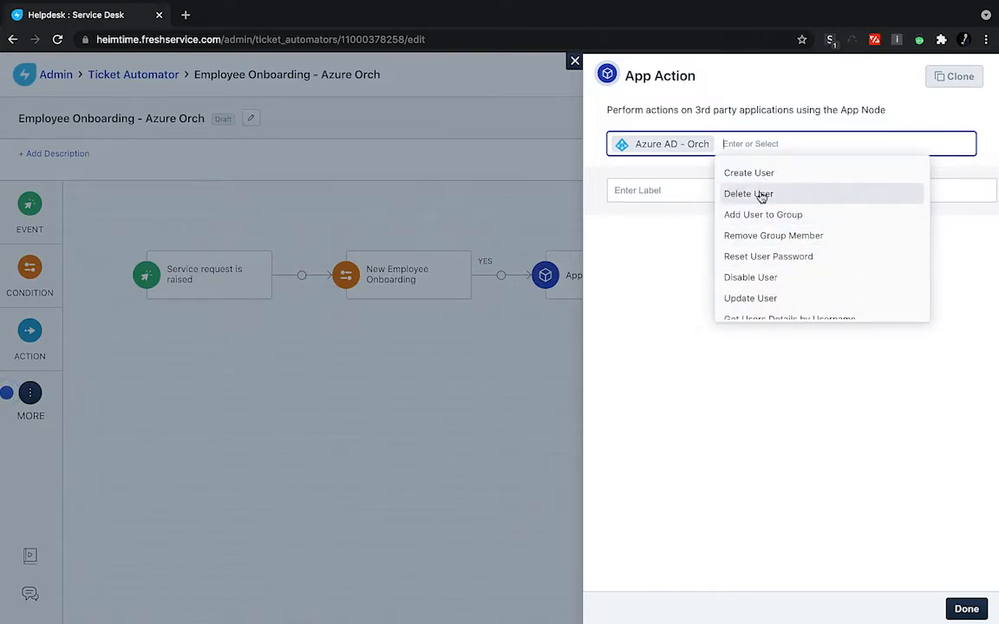
left_click(750, 174)
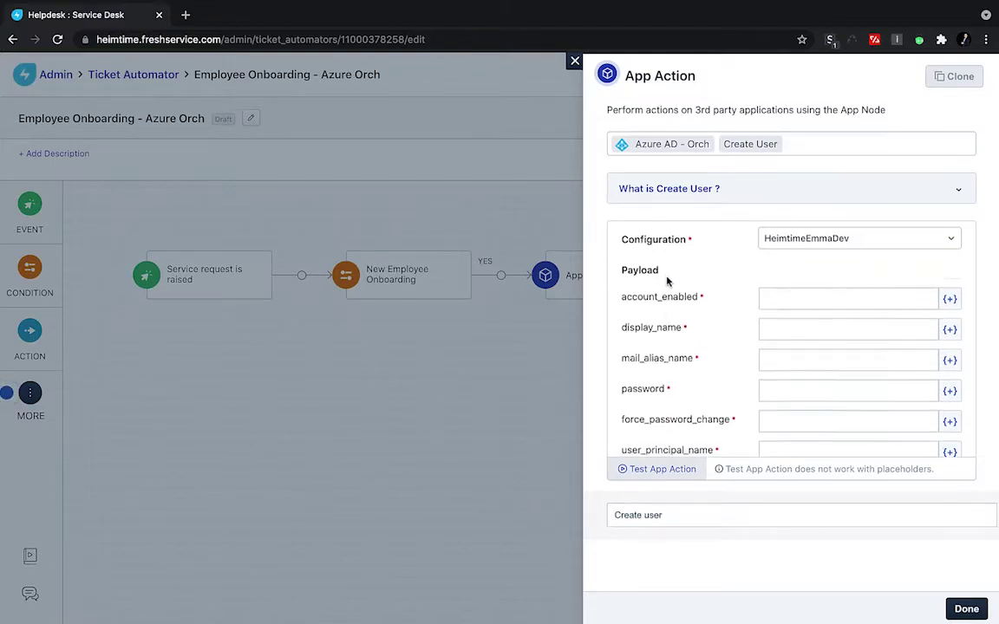
Fill the payload: account enabled True, display name Joe, alias Joe123, using the placeholders popup
left_click(846, 297)
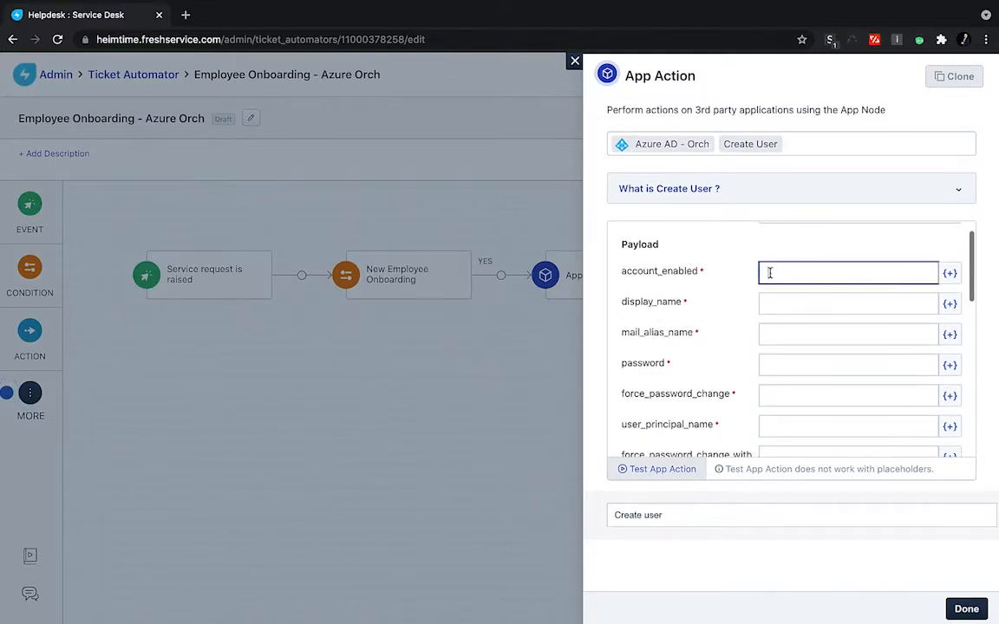
left_click(951, 274)
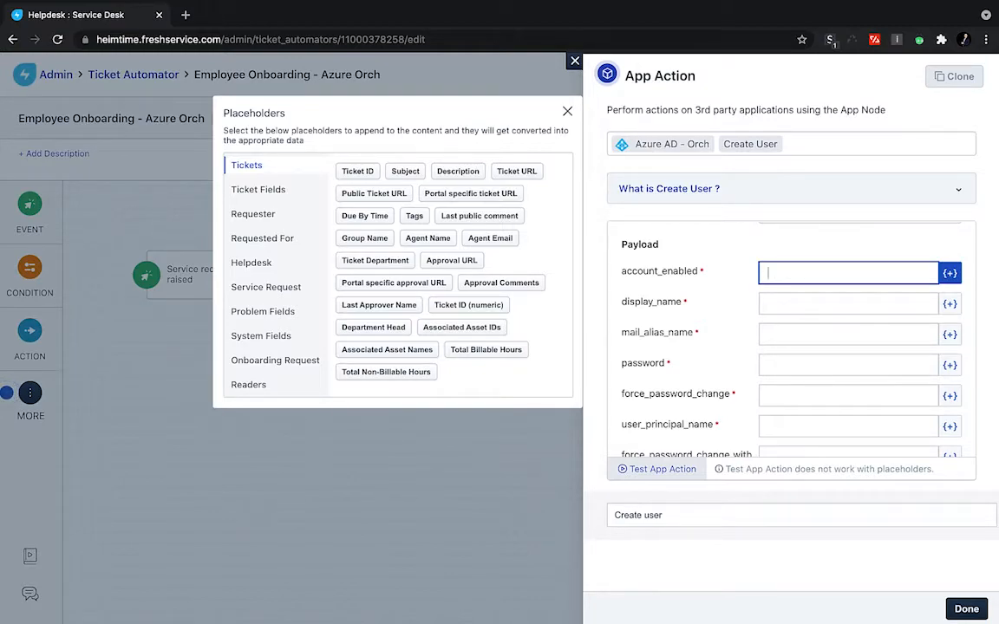
type("True")
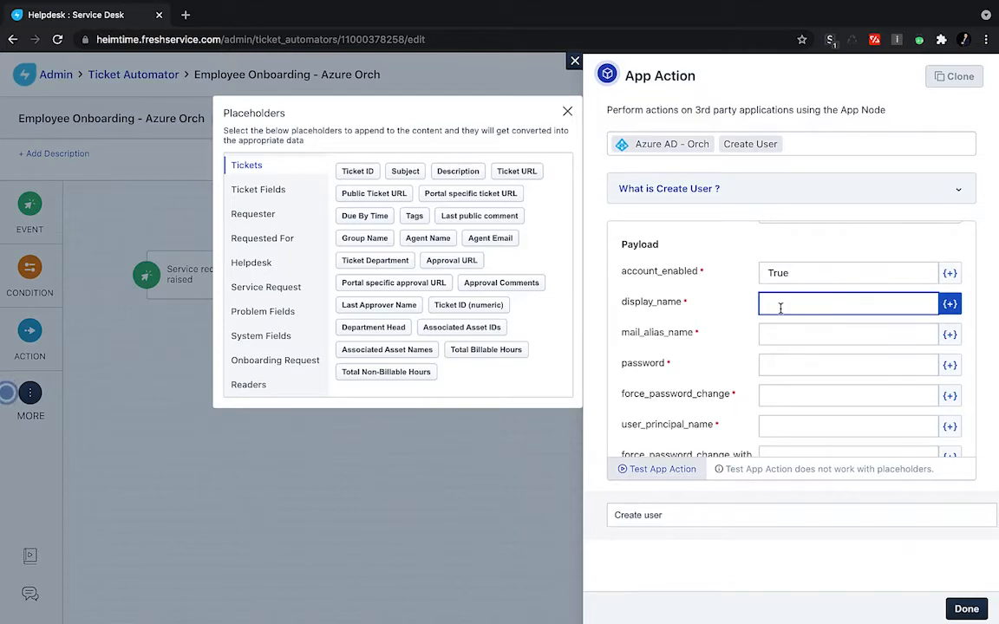
type("Jon")
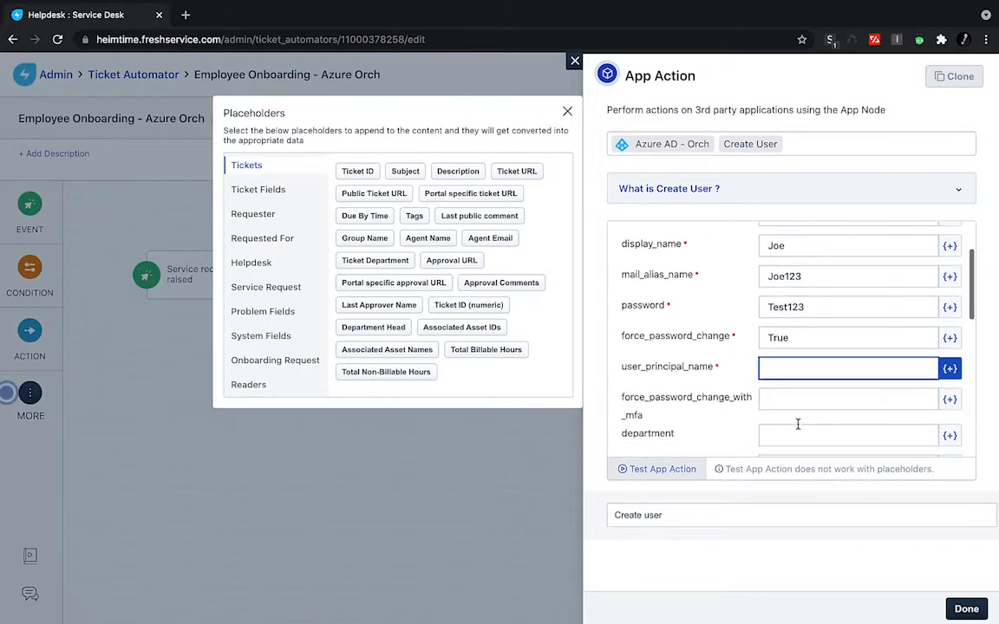
type("Joe123")
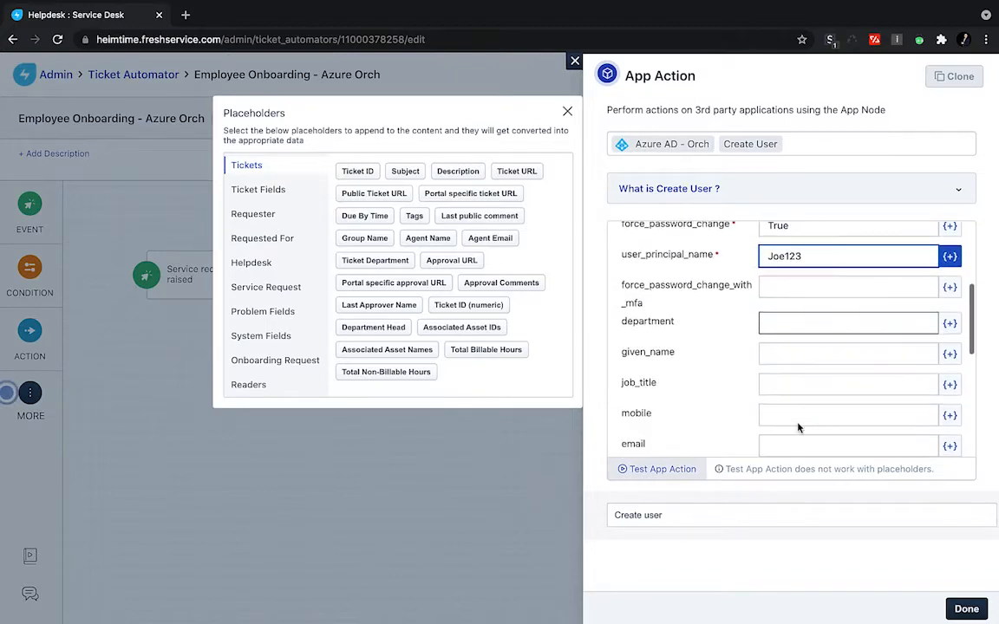
scroll("down", 3)
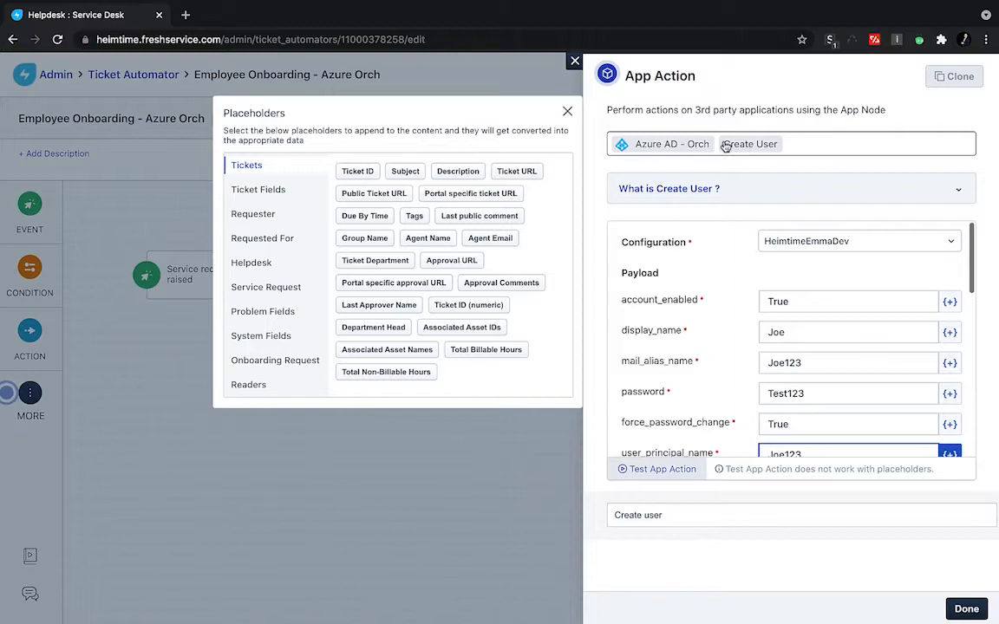
scroll("down", 3)
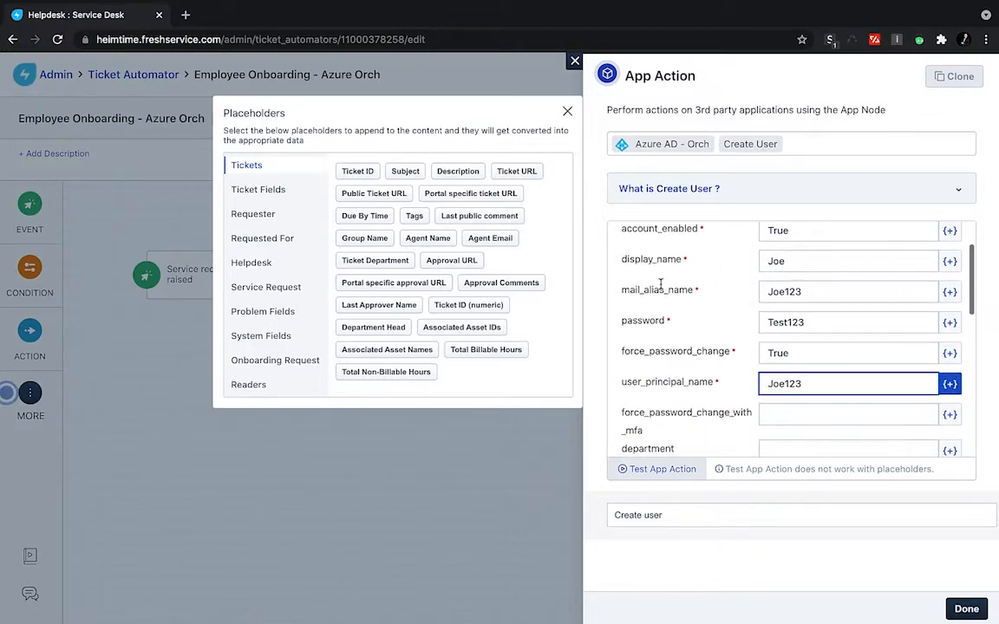
scroll("down", 3)
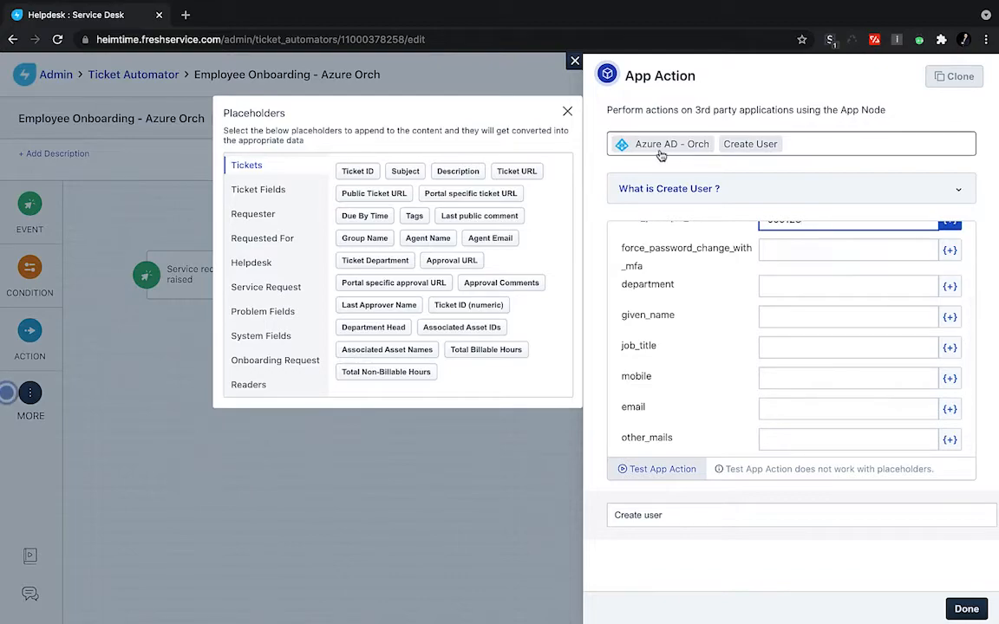
mouse_move(716, 326)
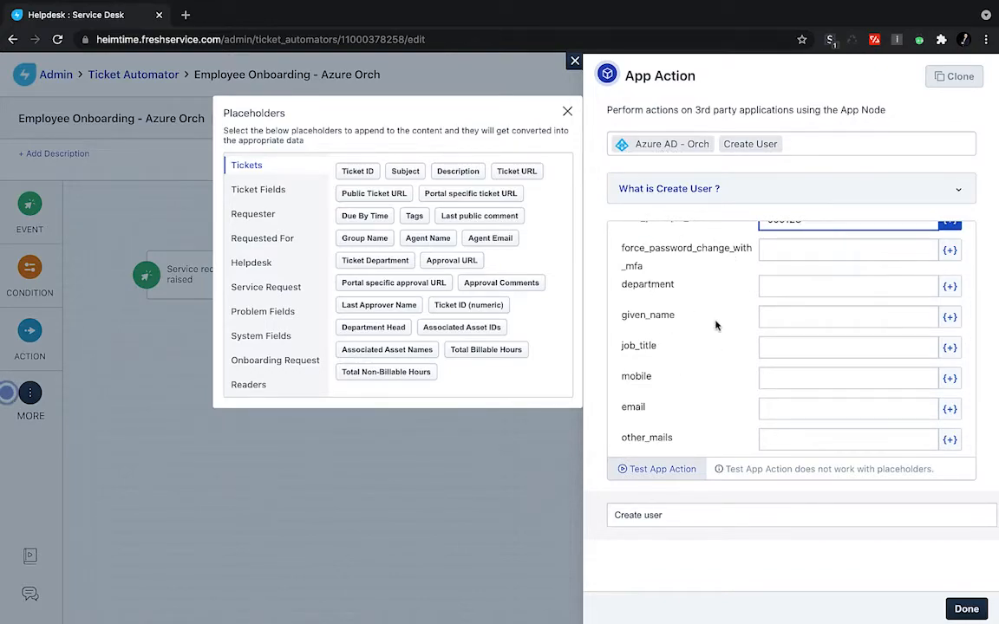
scroll("down", 3)
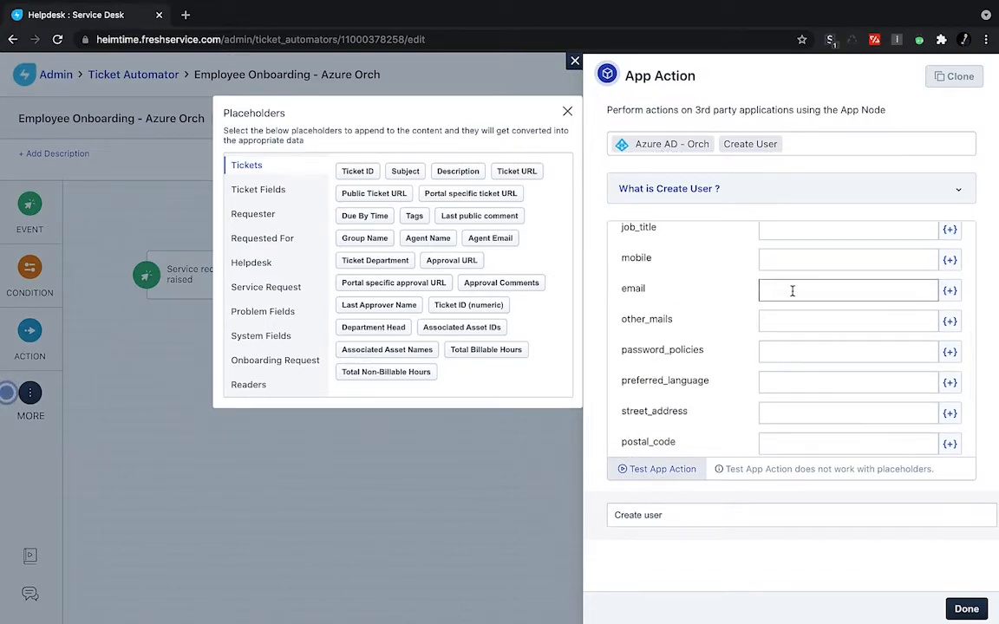
left_click(257, 189)
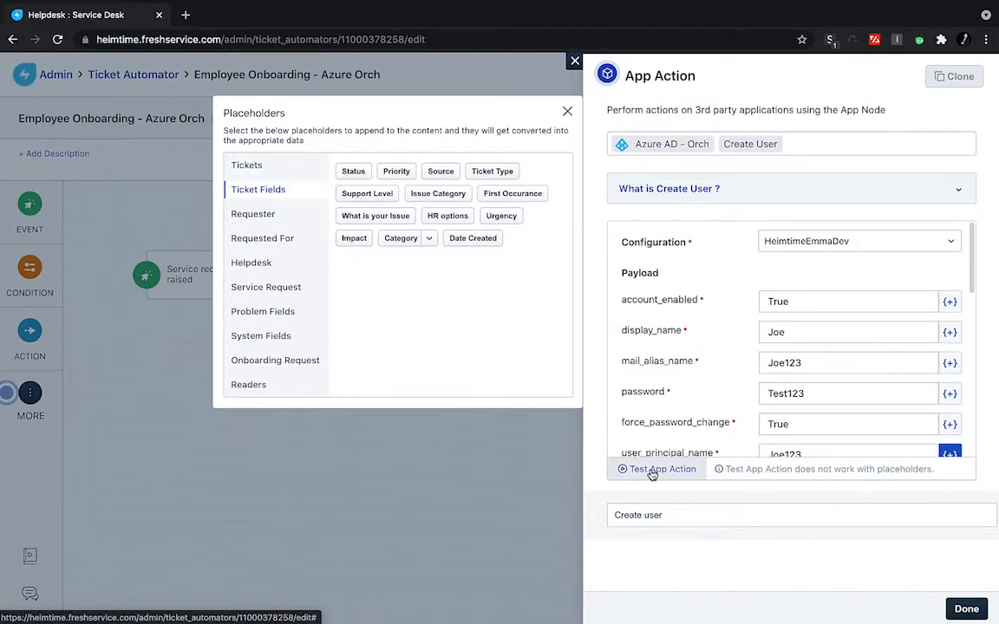
Test the Create User action and get a 201 success response
left_click(661, 468)
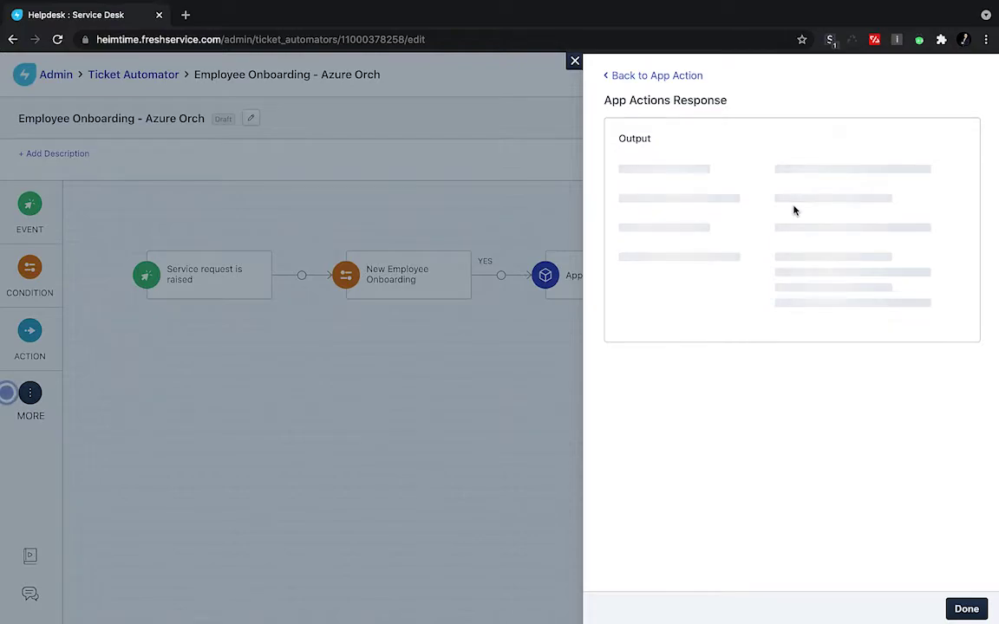
mouse_move(808, 128)
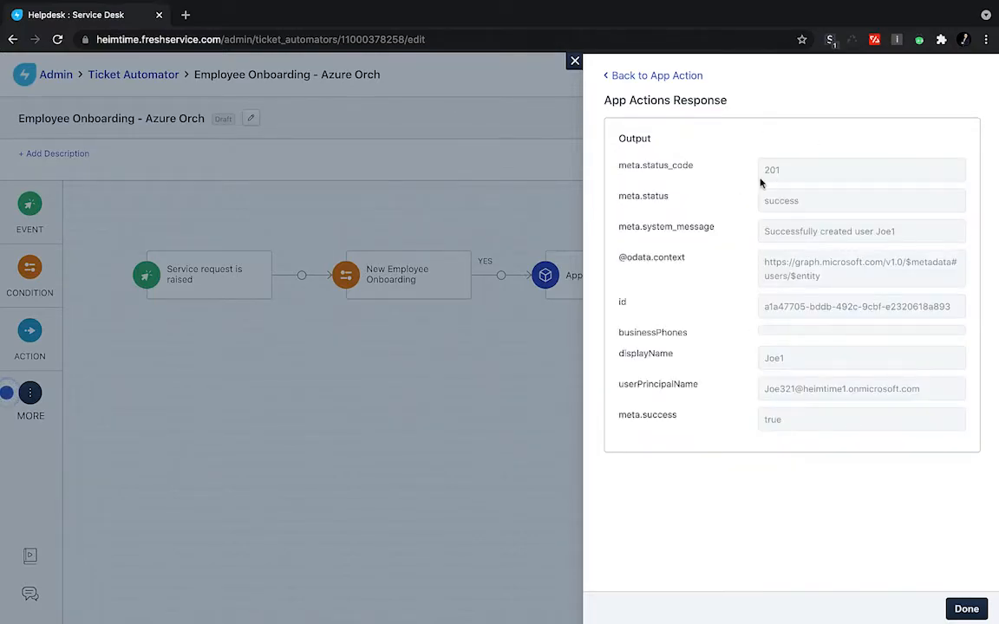
mouse_move(772, 434)
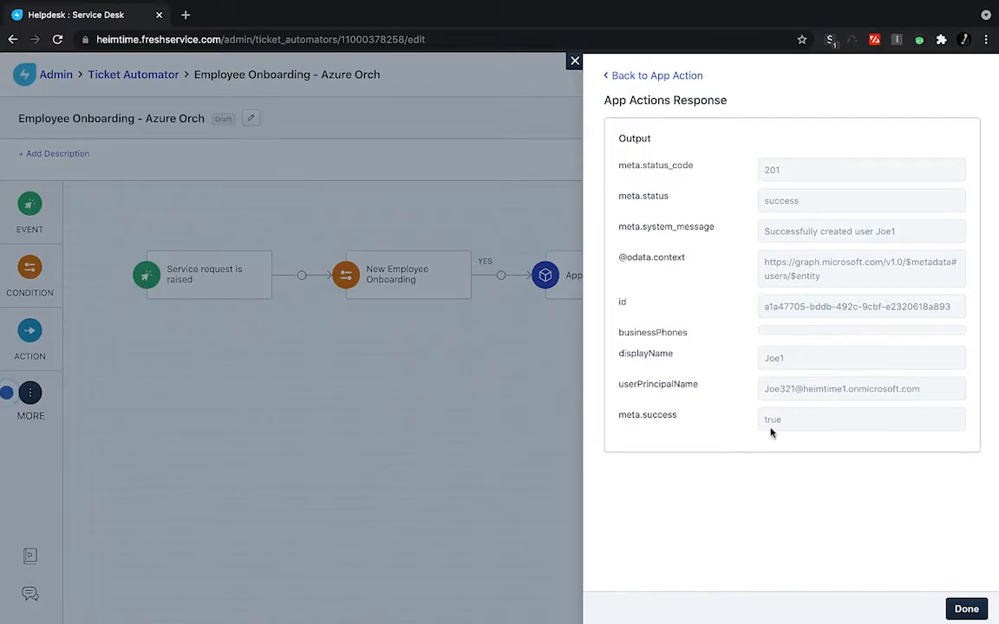
left_click(655, 77)
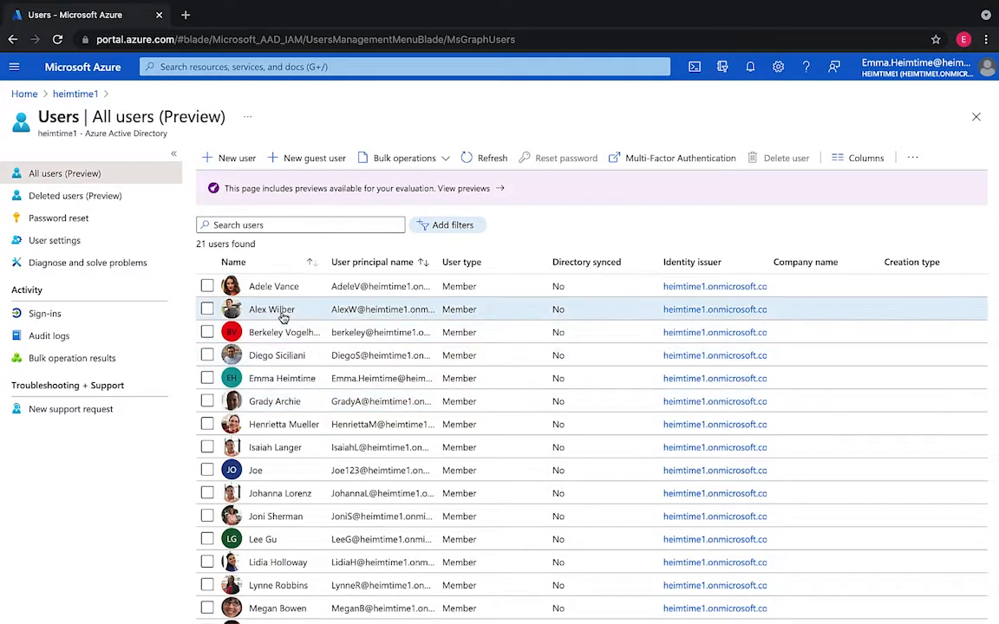
Find Joe in Azure AD All users and scroll through his Profile blade
scroll("down", 3)
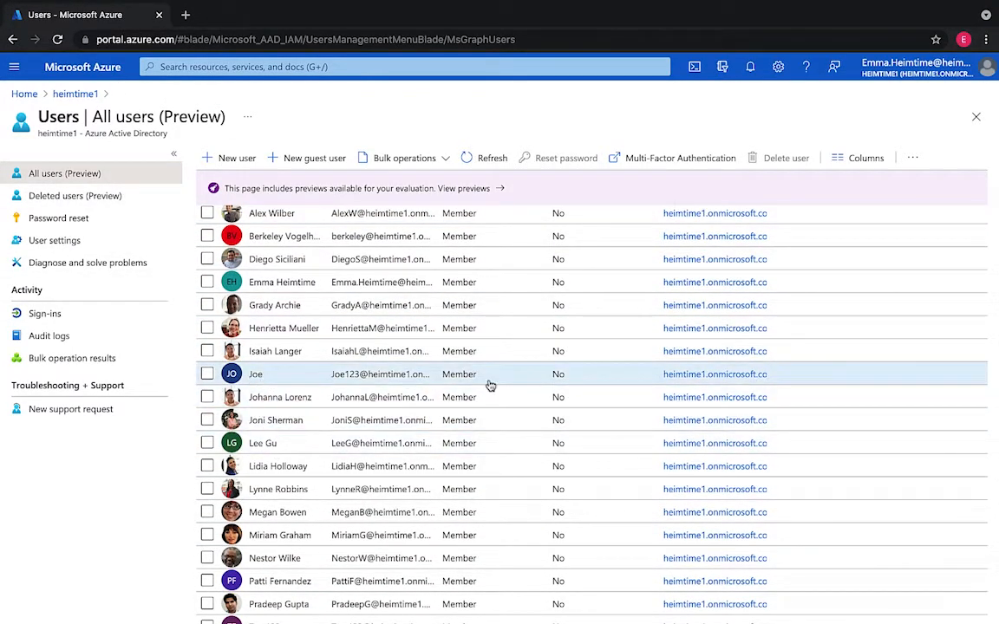
left_click(255, 375)
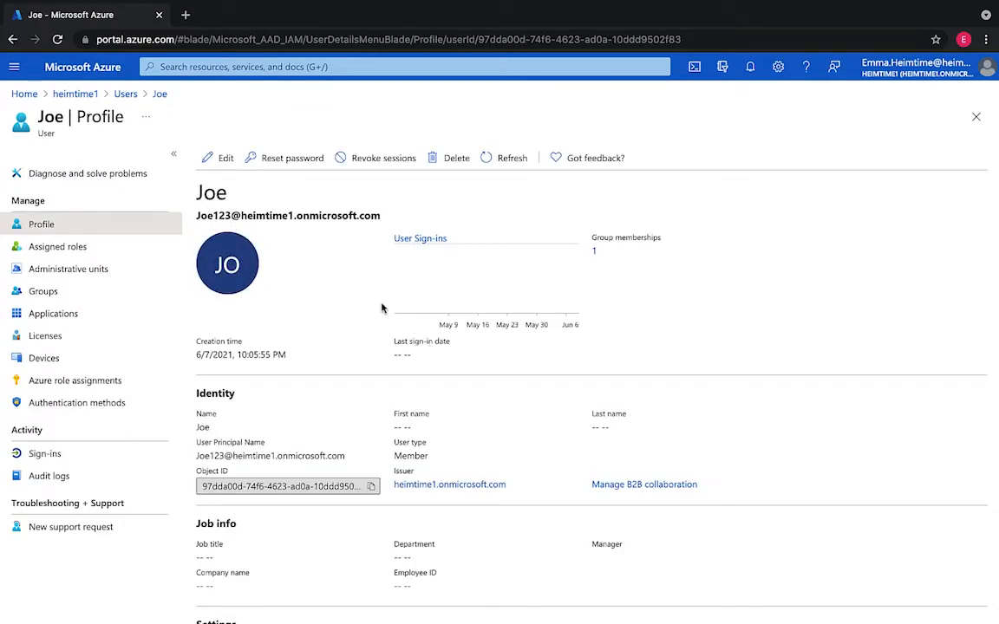
scroll("down", 3)
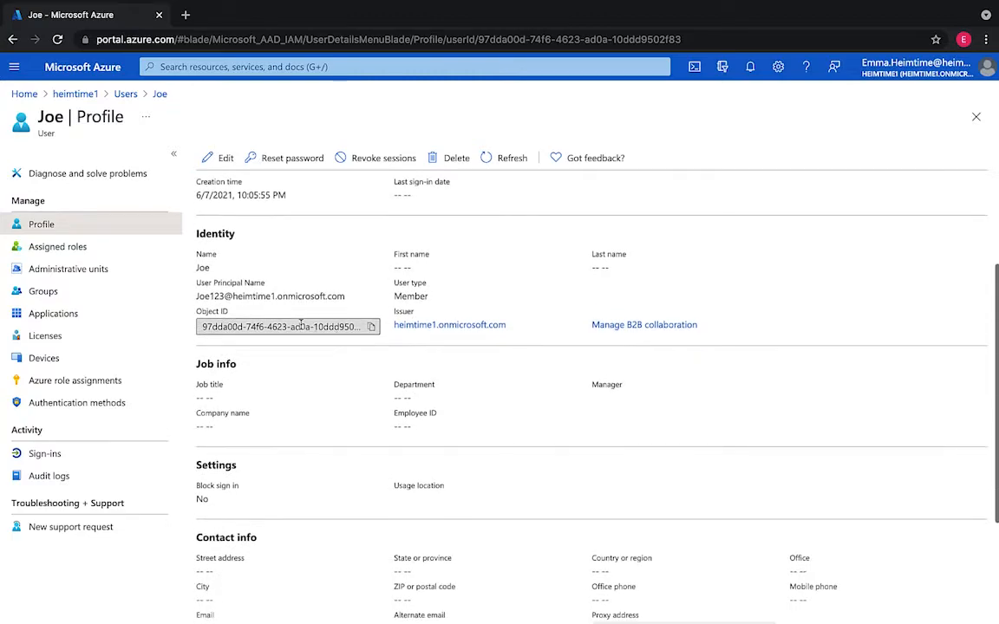
scroll("up", 3)
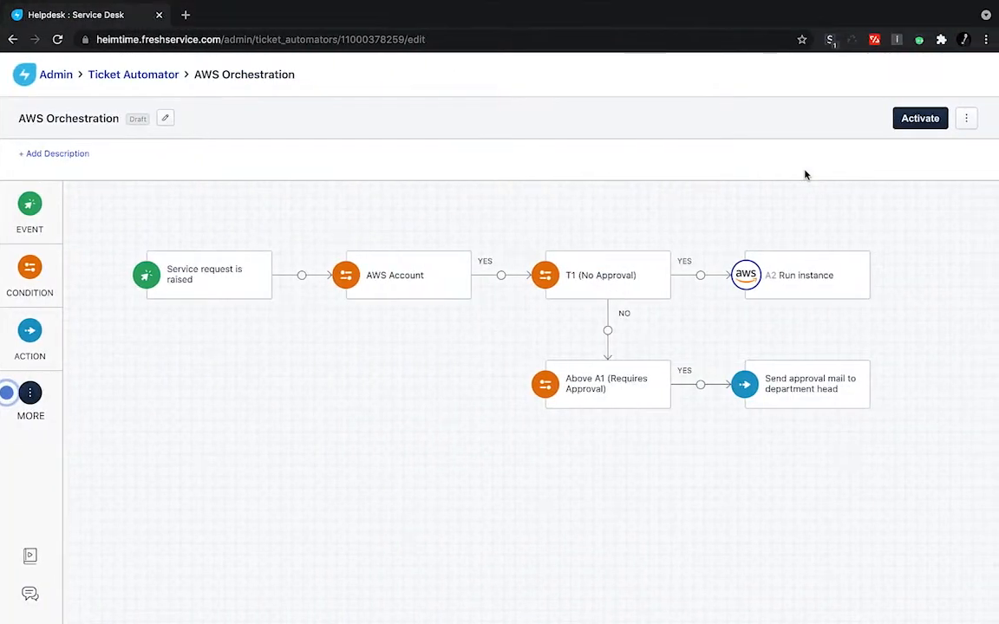
mouse_move(156, 323)
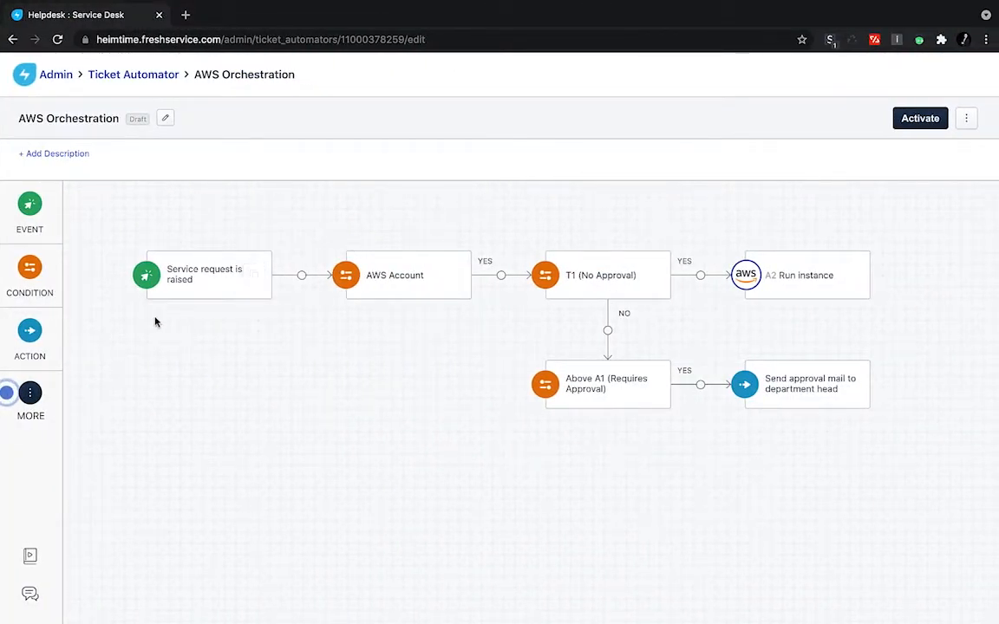
mouse_move(181, 295)
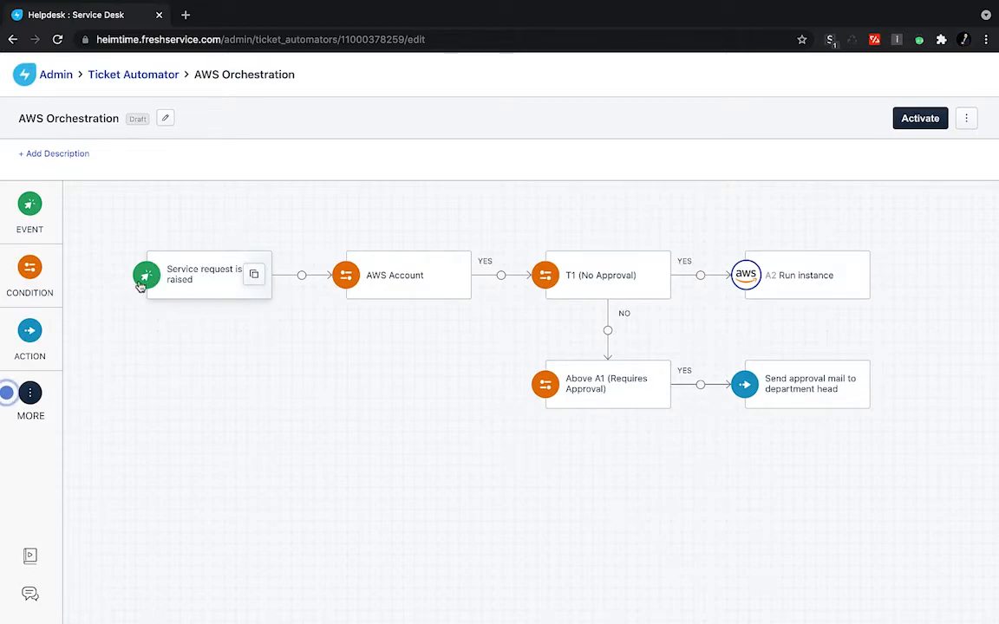
mouse_move(390, 292)
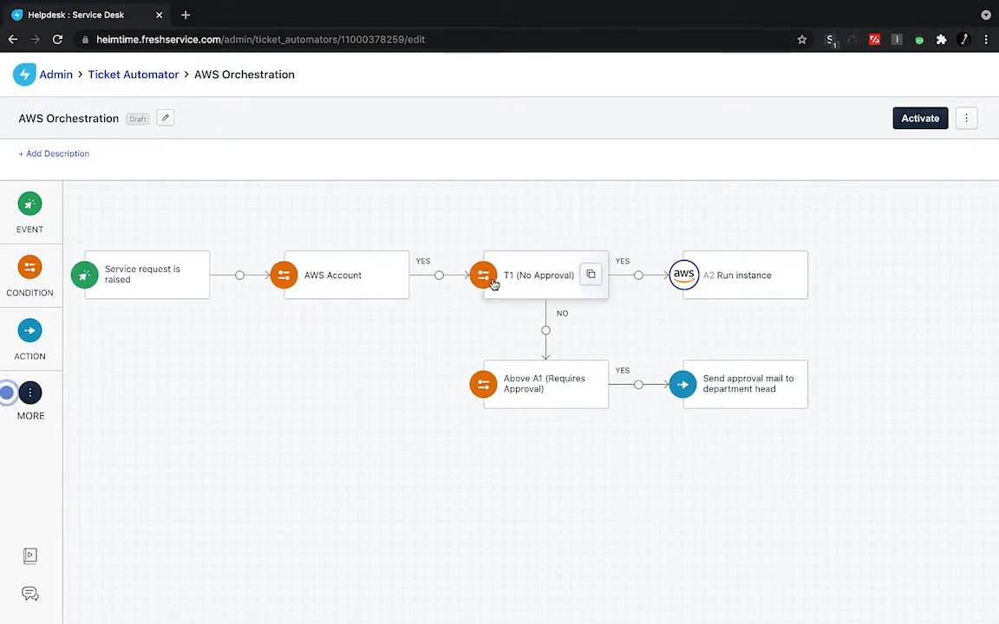
mouse_move(514, 294)
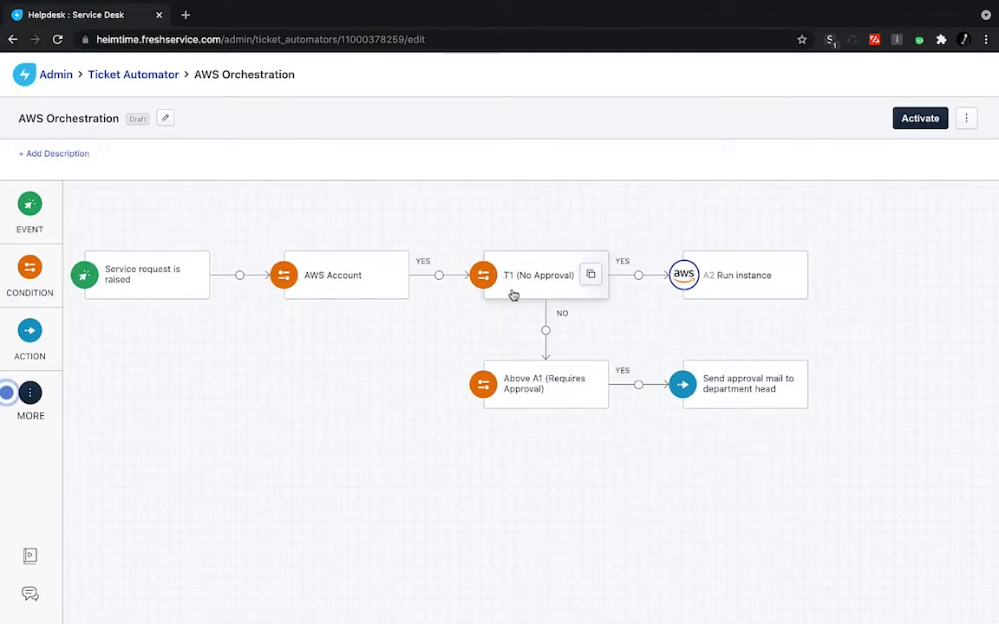
mouse_move(322, 302)
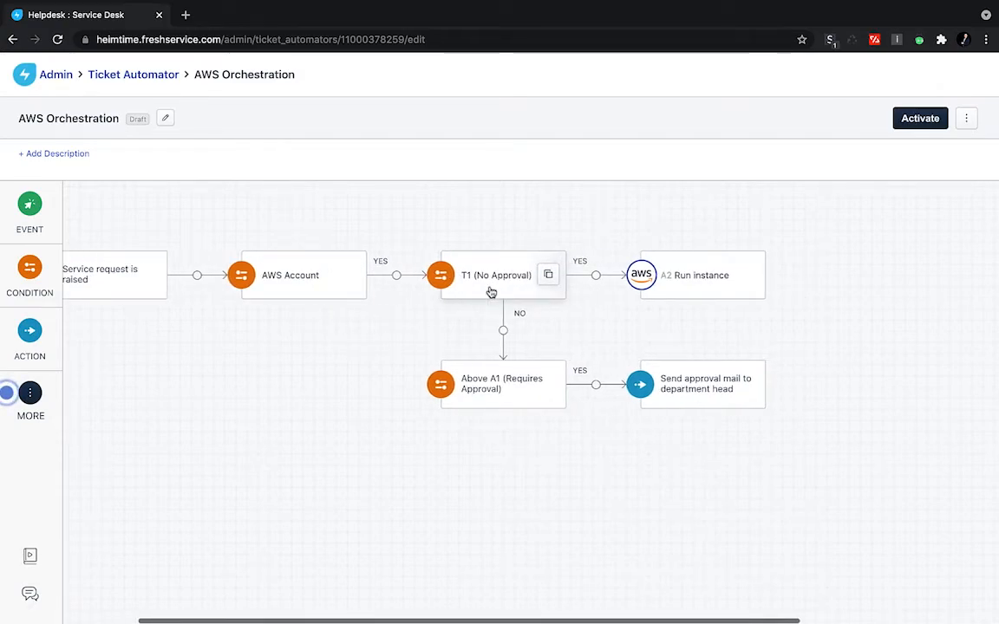
mouse_move(546, 373)
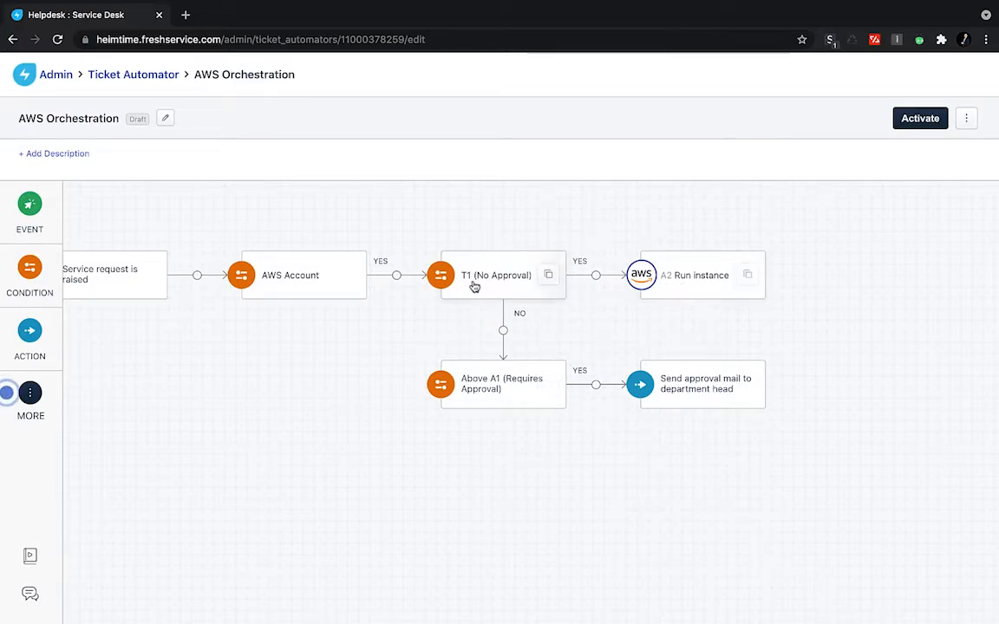
mouse_move(484, 327)
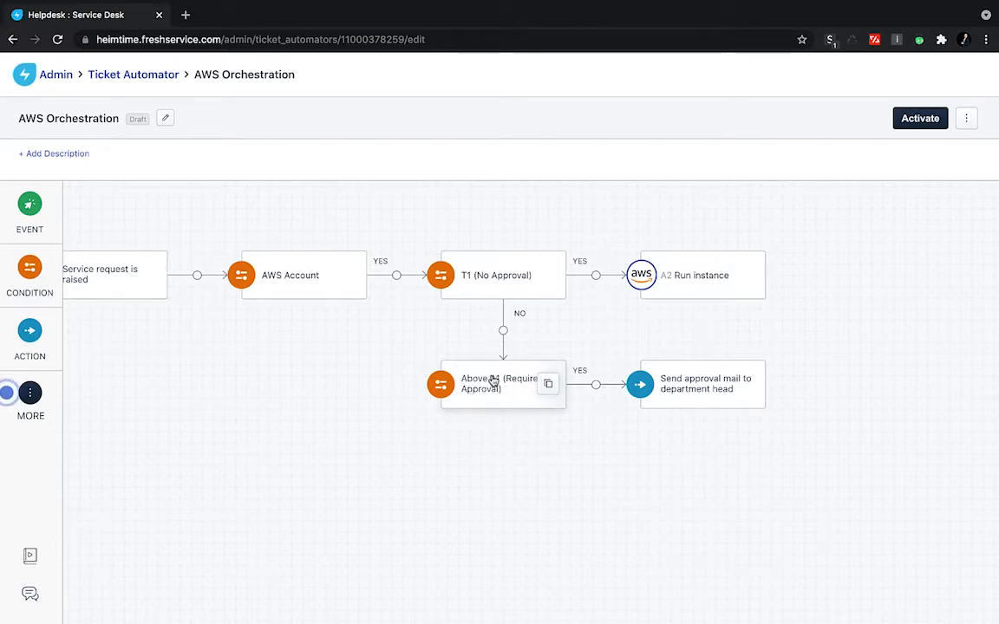
mouse_move(659, 368)
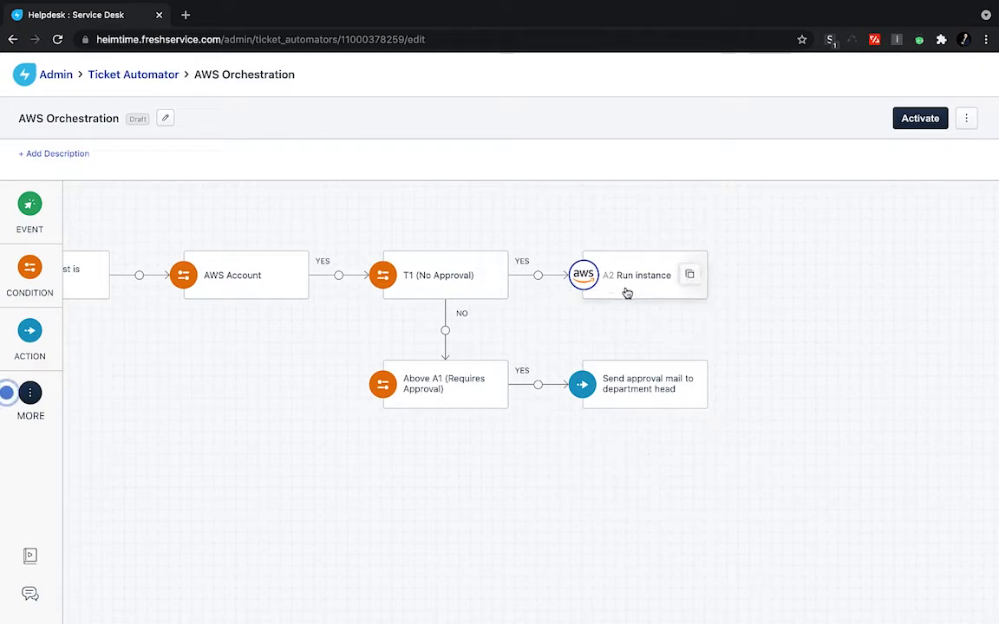
mouse_move(635, 290)
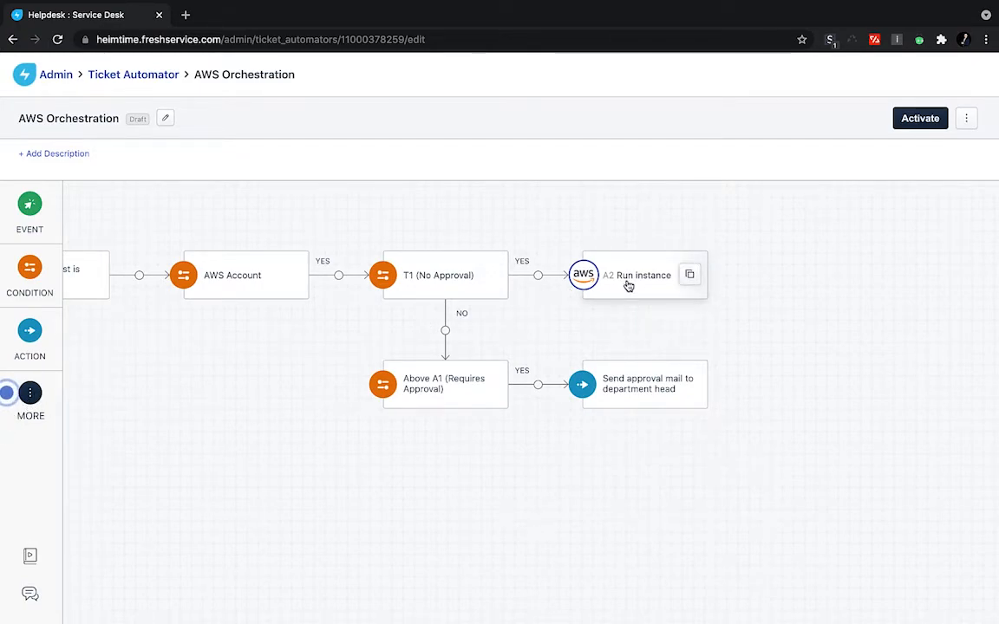
Review the Run Instance payload (name Test, image ID, region us-east-2b) and save it with Done
left_click(638, 274)
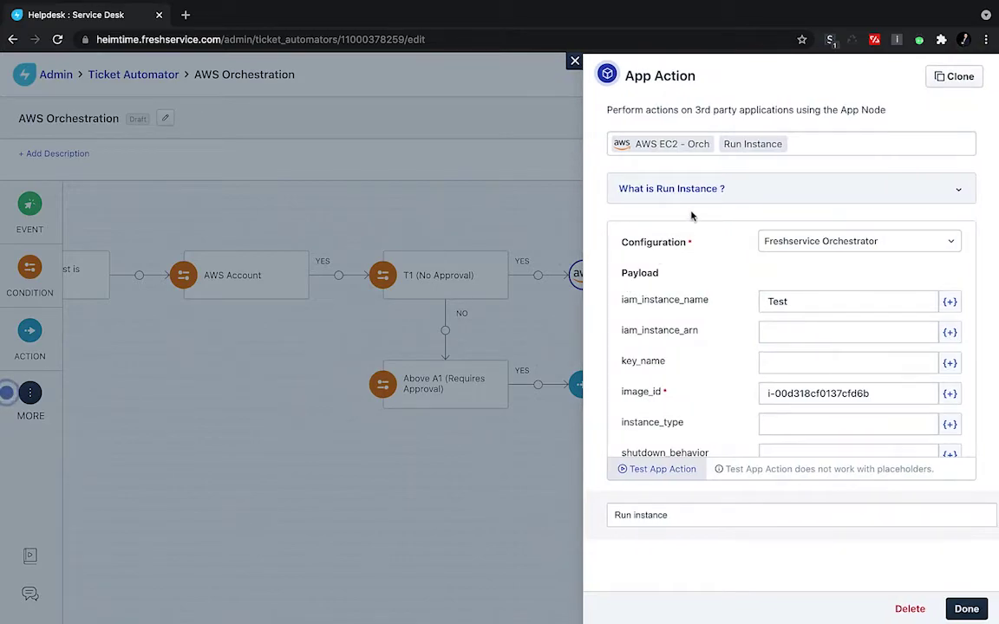
mouse_move(735, 144)
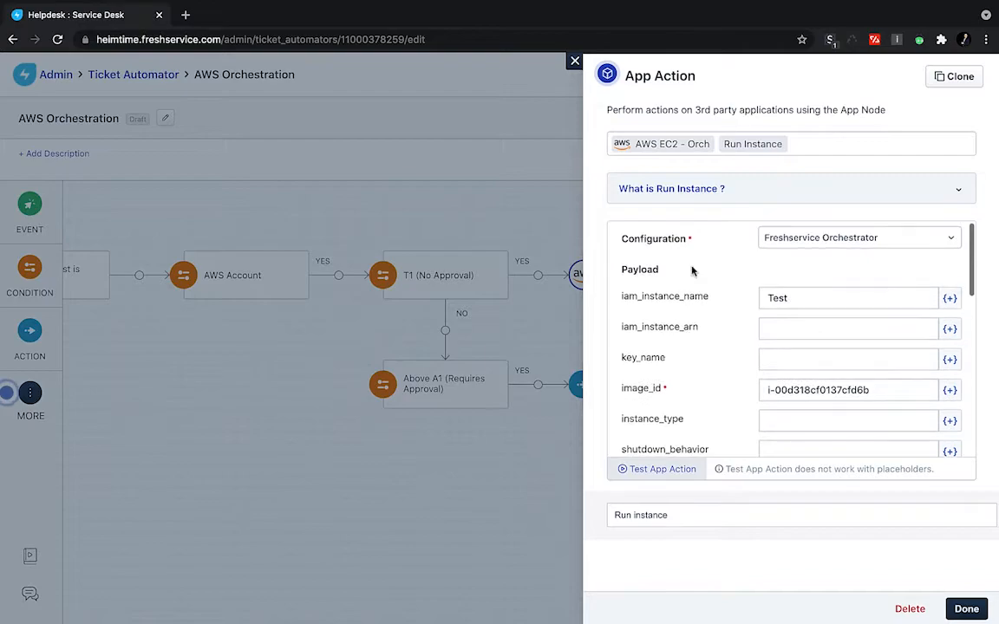
scroll("down", 3)
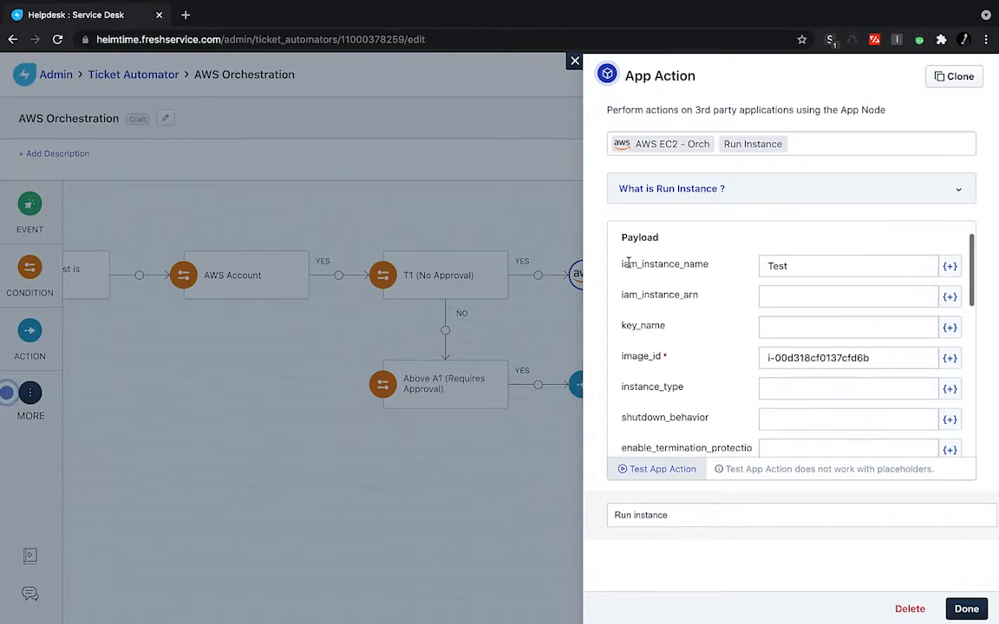
left_click(848, 265)
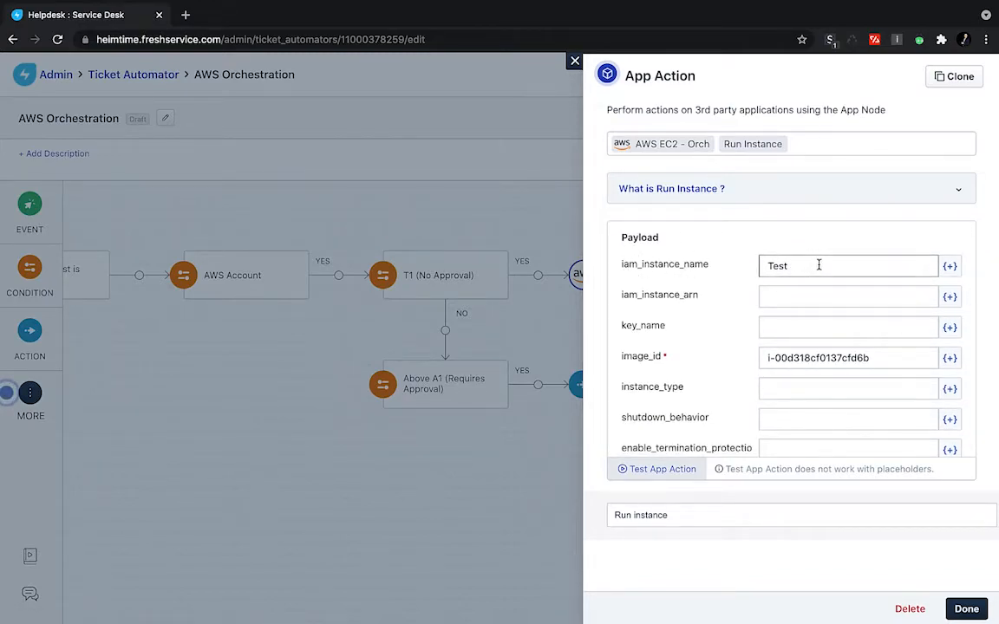
scroll("down", 3)
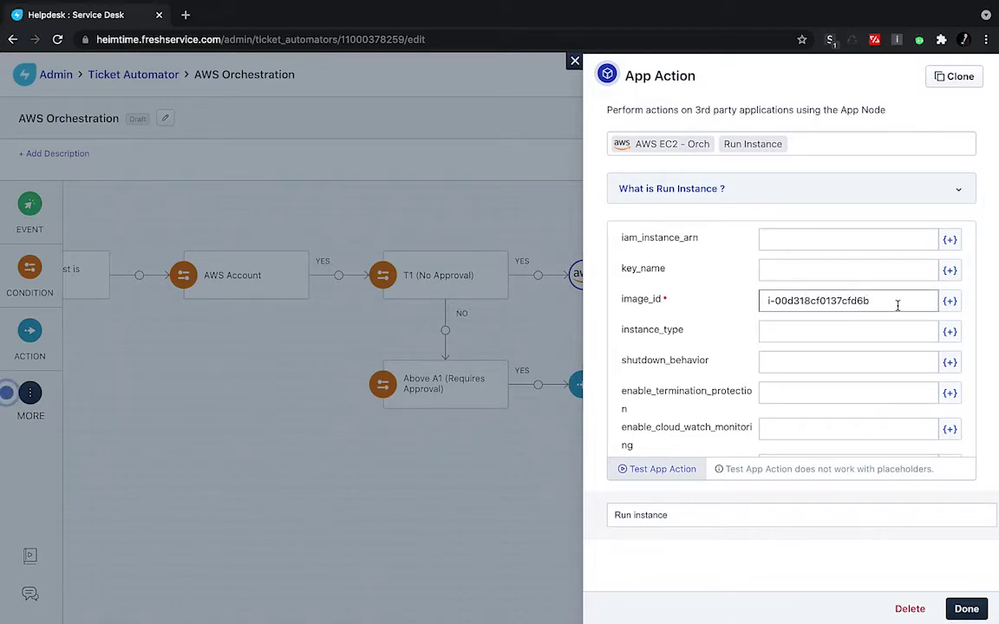
scroll("down", 3)
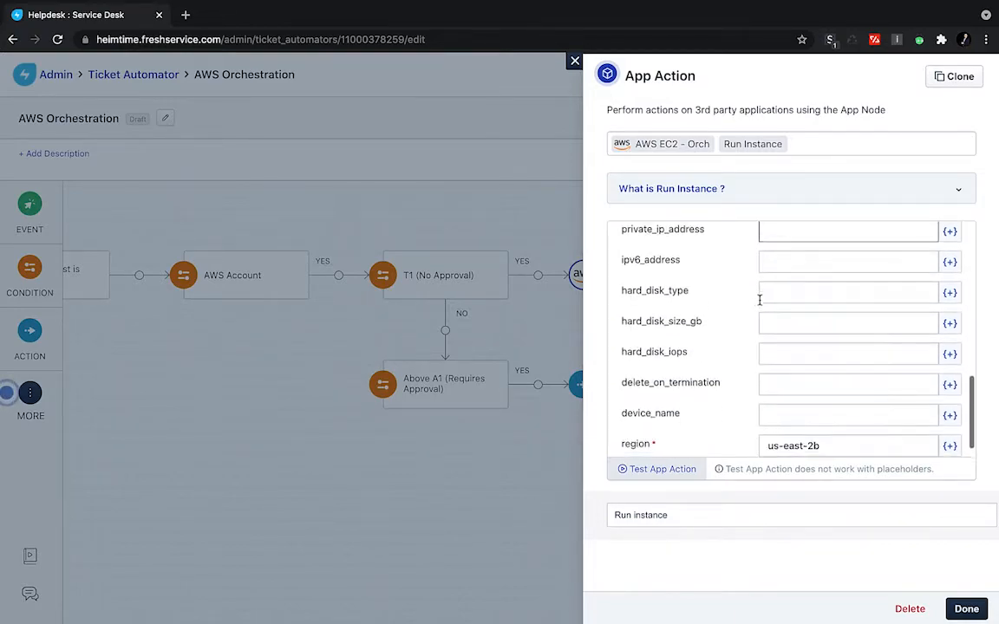
scroll("up", 3)
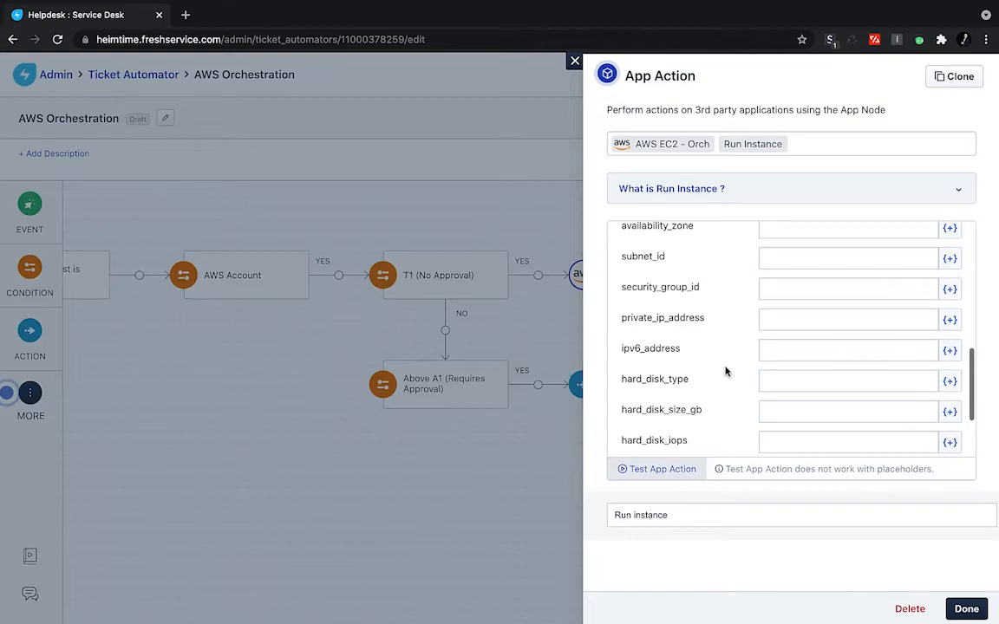
scroll("up", 3)
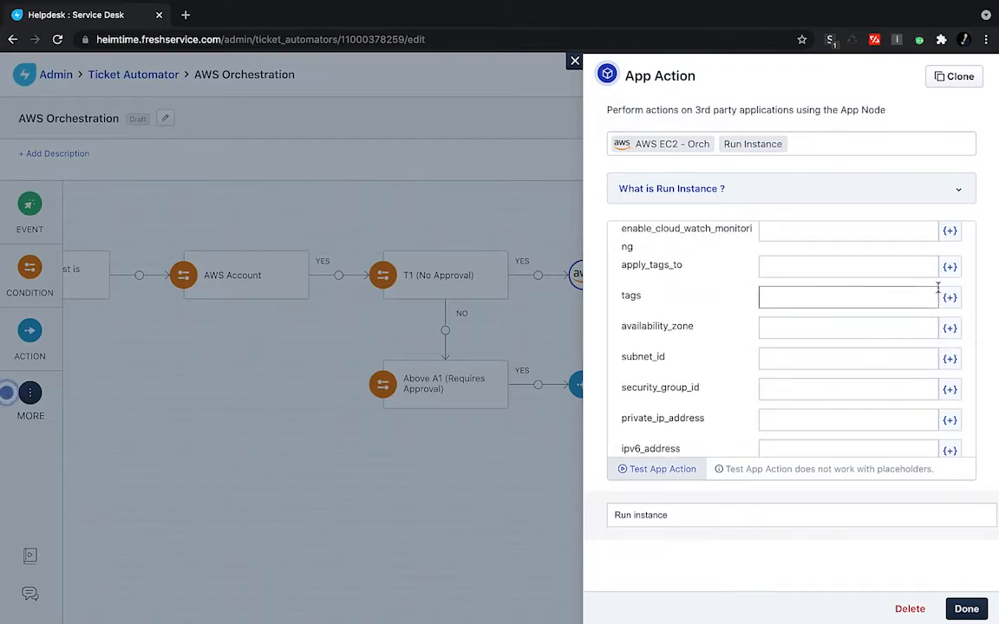
scroll("up", 3)
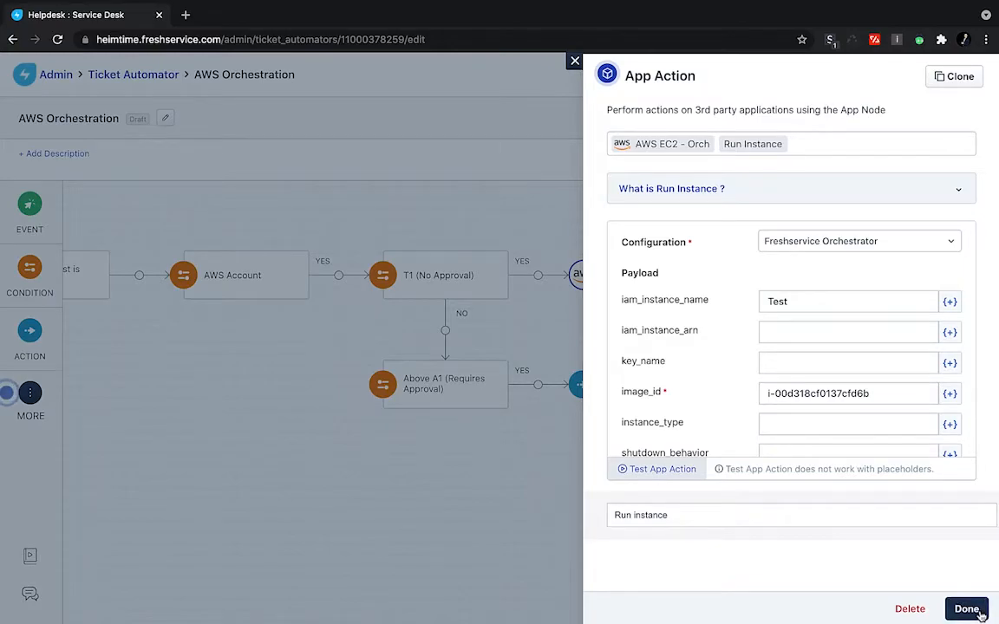
left_click(966, 609)
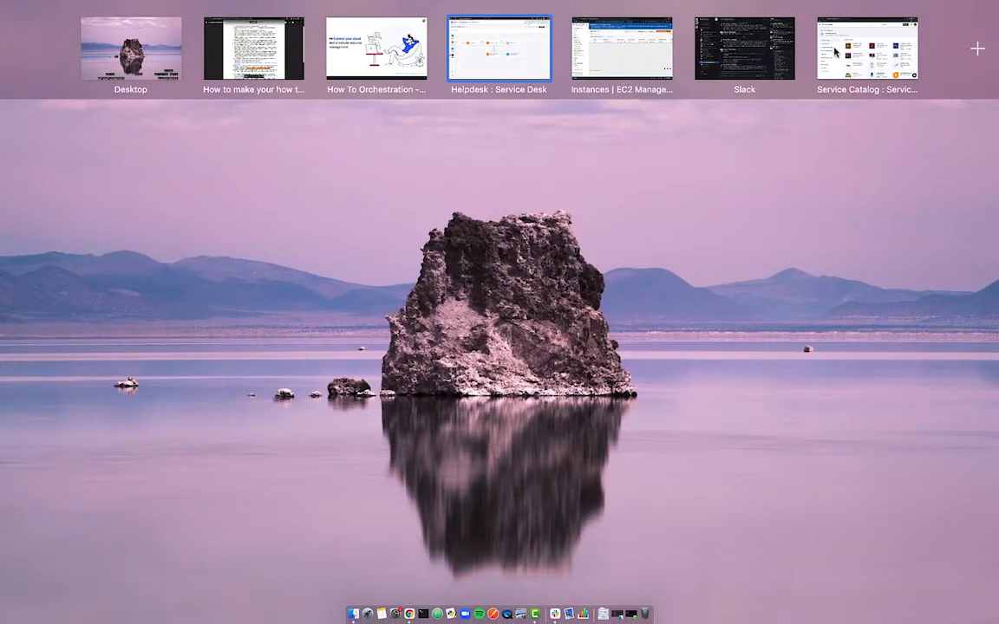
Start an AWS Account Request from Account Services with resource type T2 Small
left_click(867, 48)
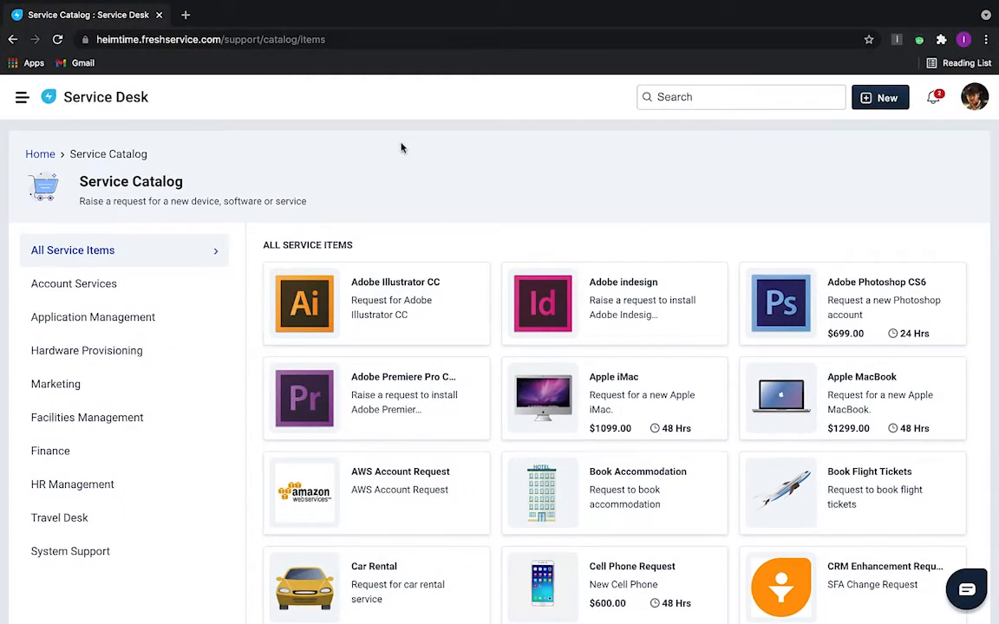
mouse_move(444, 153)
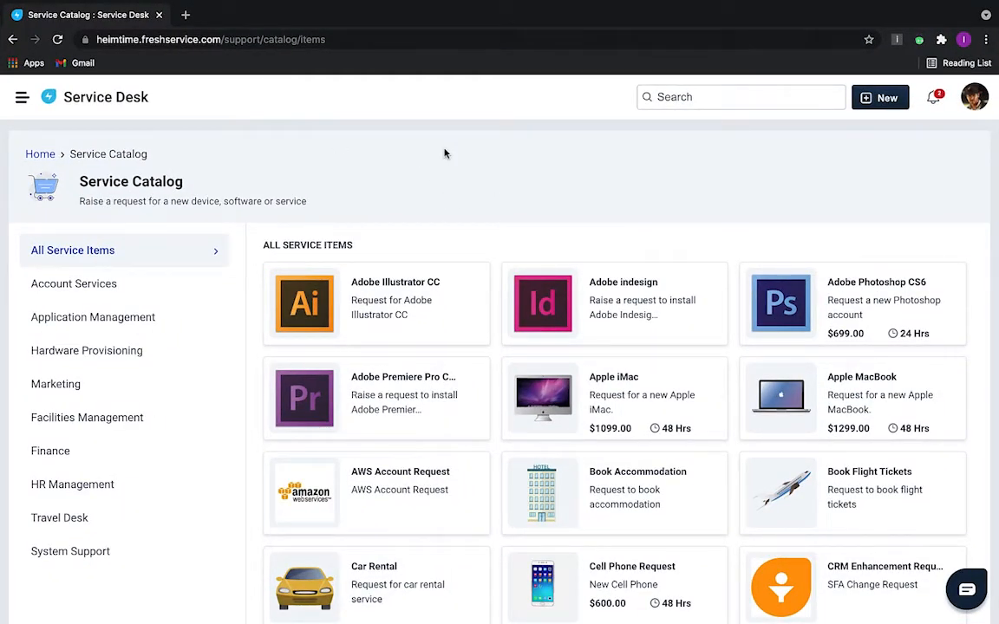
mouse_move(546, 142)
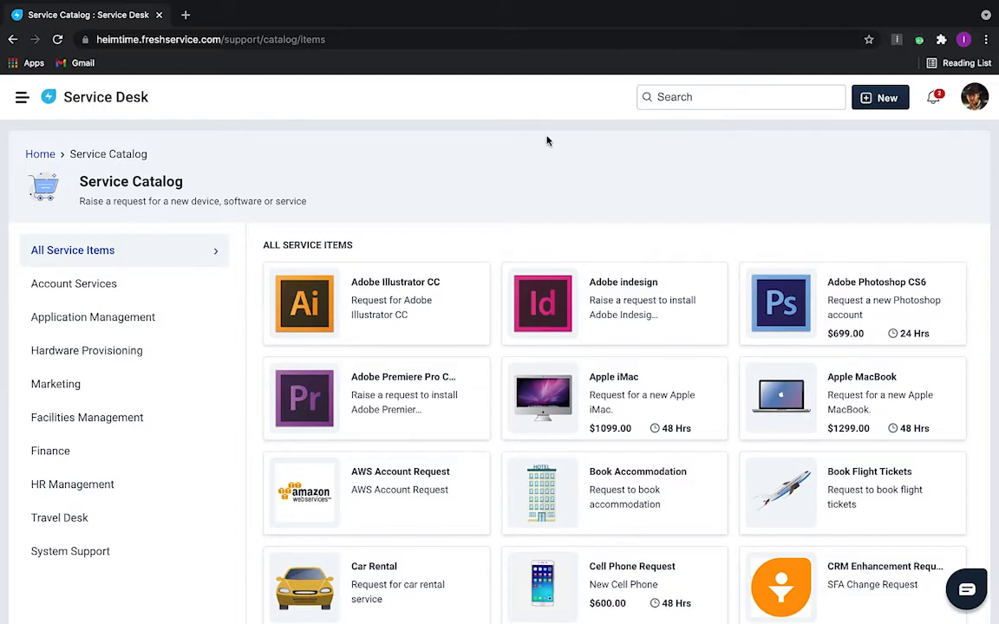
mouse_move(212, 187)
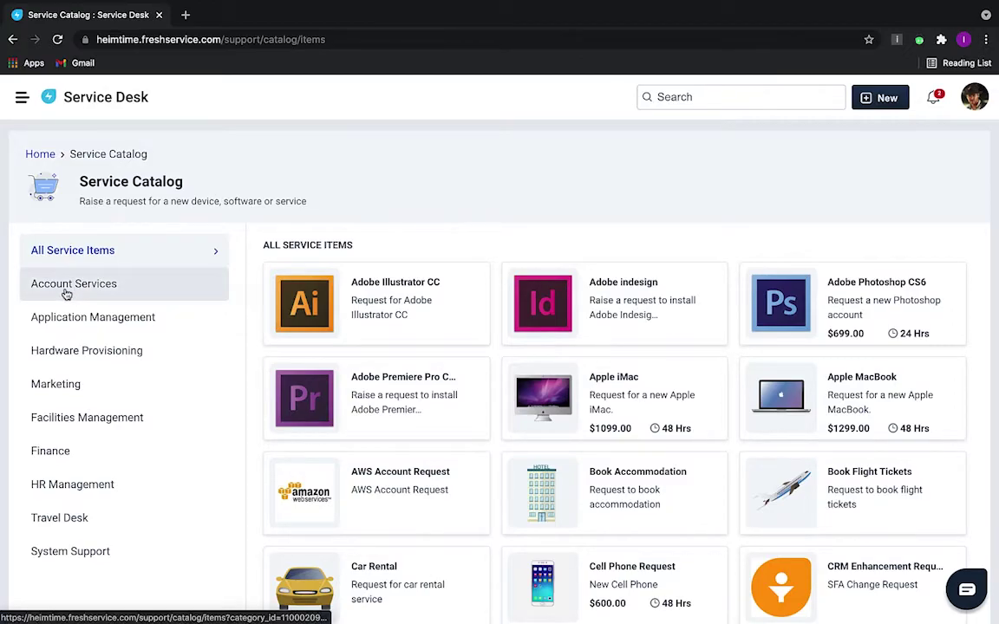
left_click(73, 285)
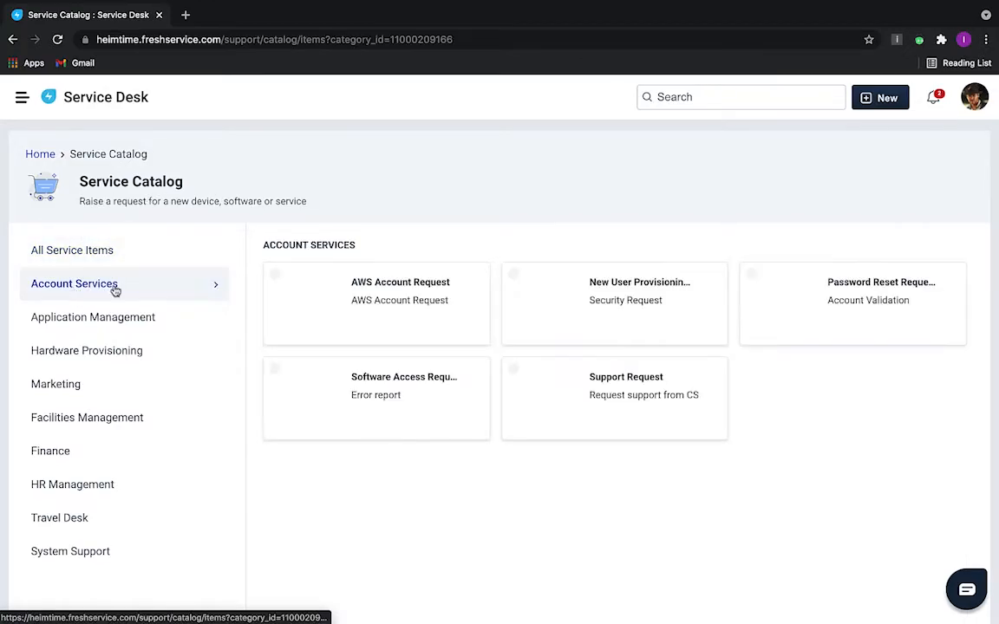
left_click(399, 291)
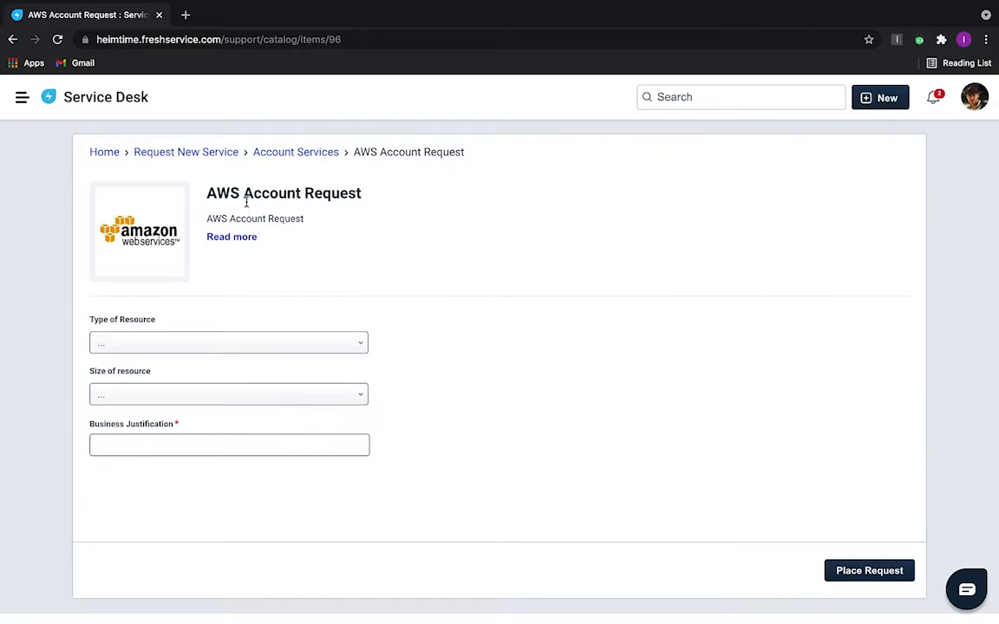
left_click(229, 343)
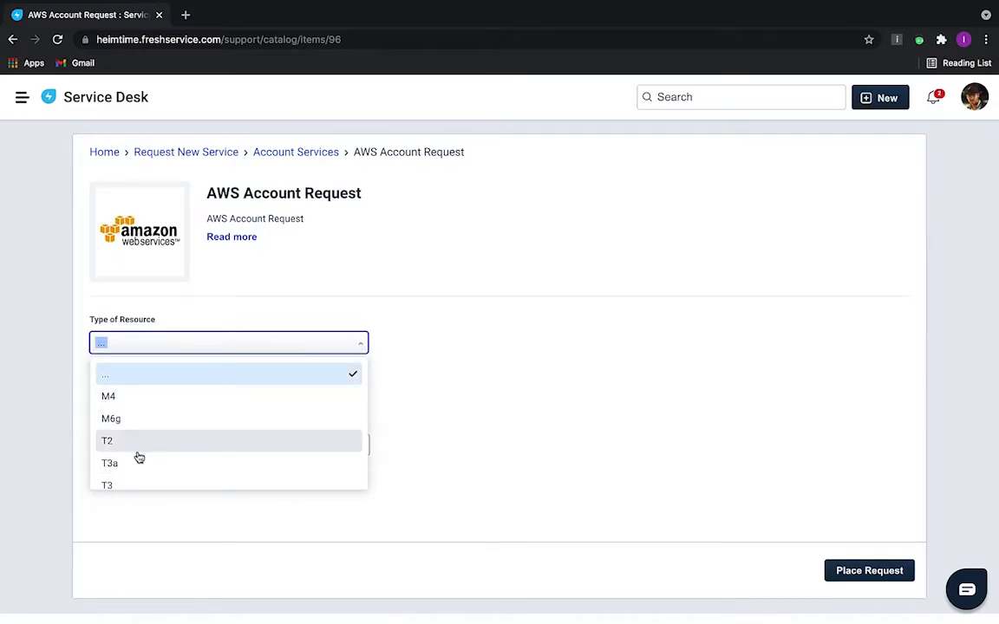
left_click(108, 441)
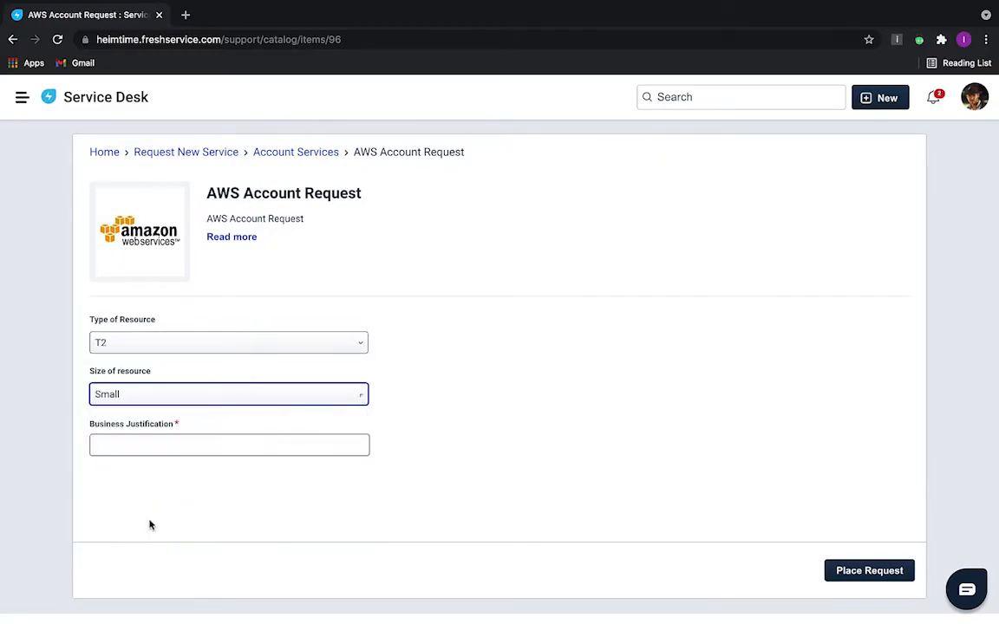
Justify it as 'I need it for Dev', place and confirm the request to create the ticket
type("I need")
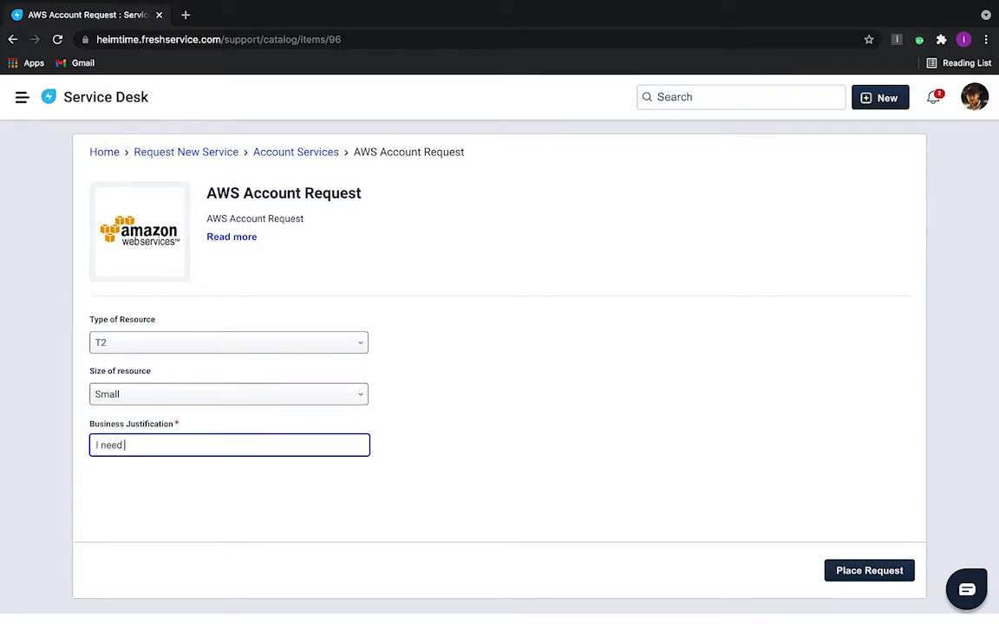
type("it for D")
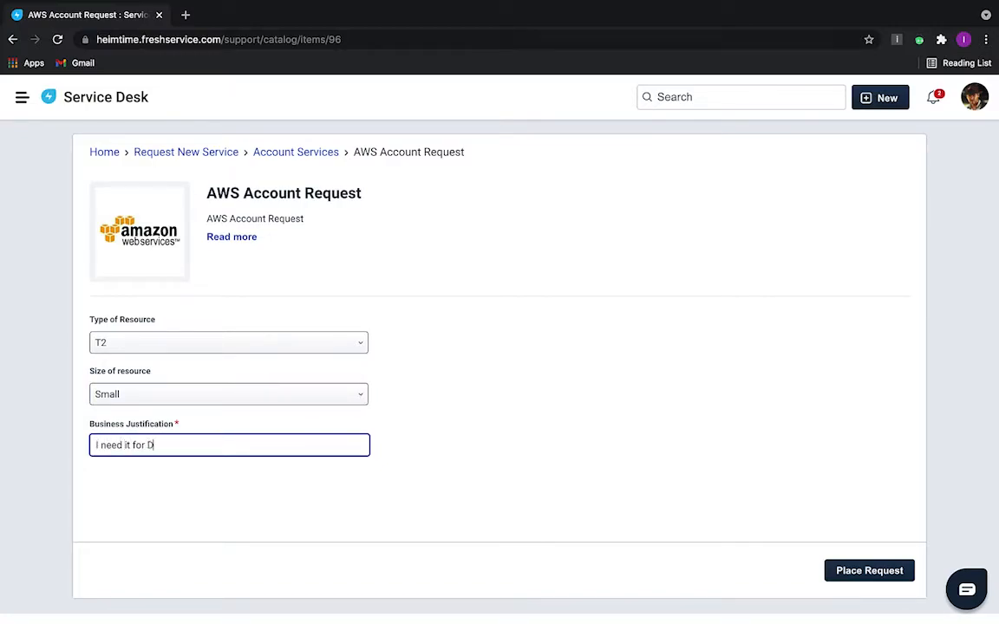
left_click(867, 570)
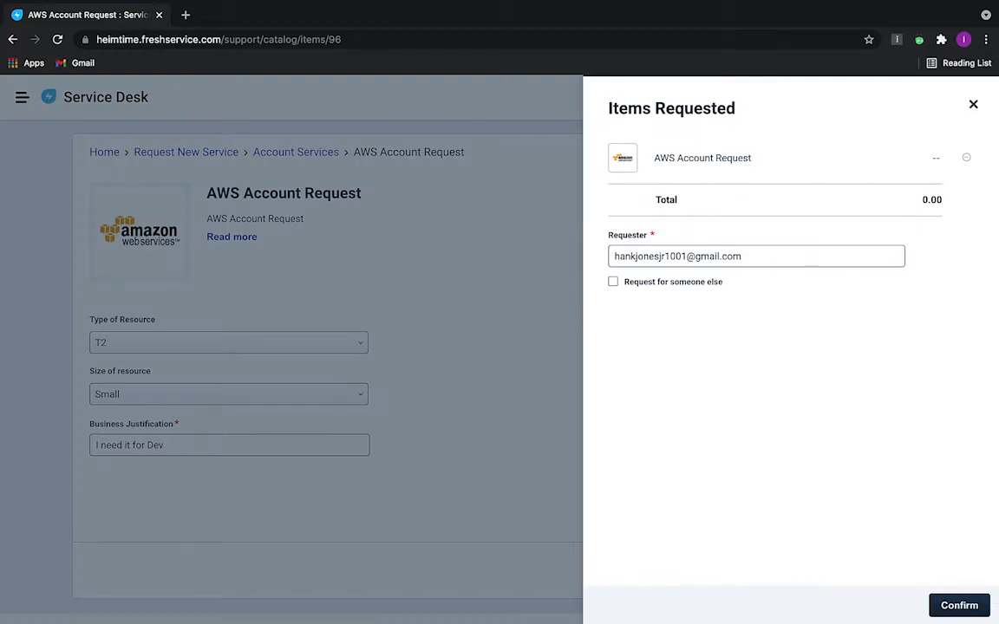
left_click(958, 605)
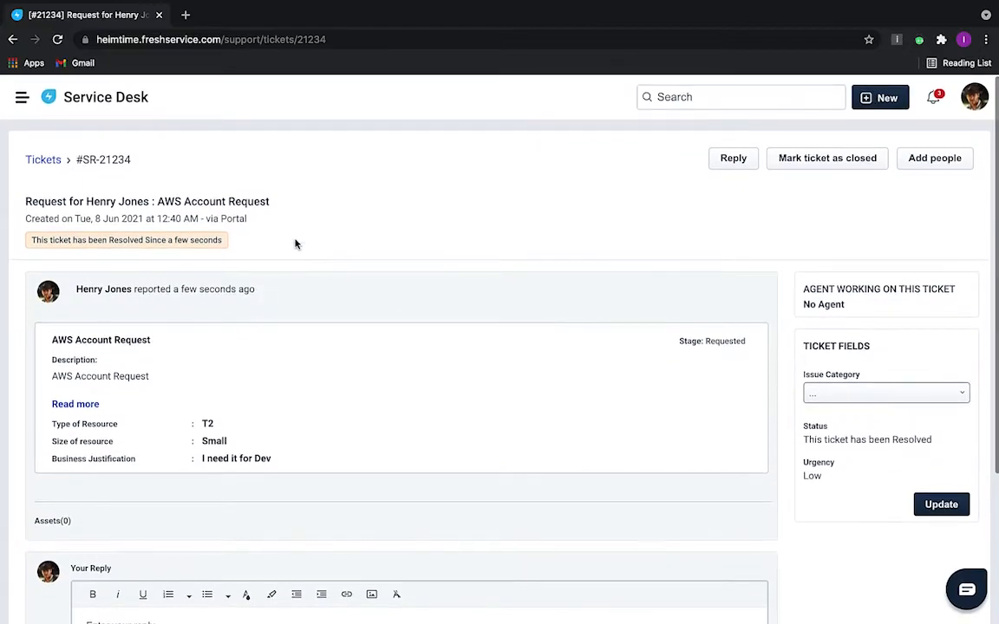
Switch to the EC2 console showing the running Test t2.micro instance
left_click(252, 13)
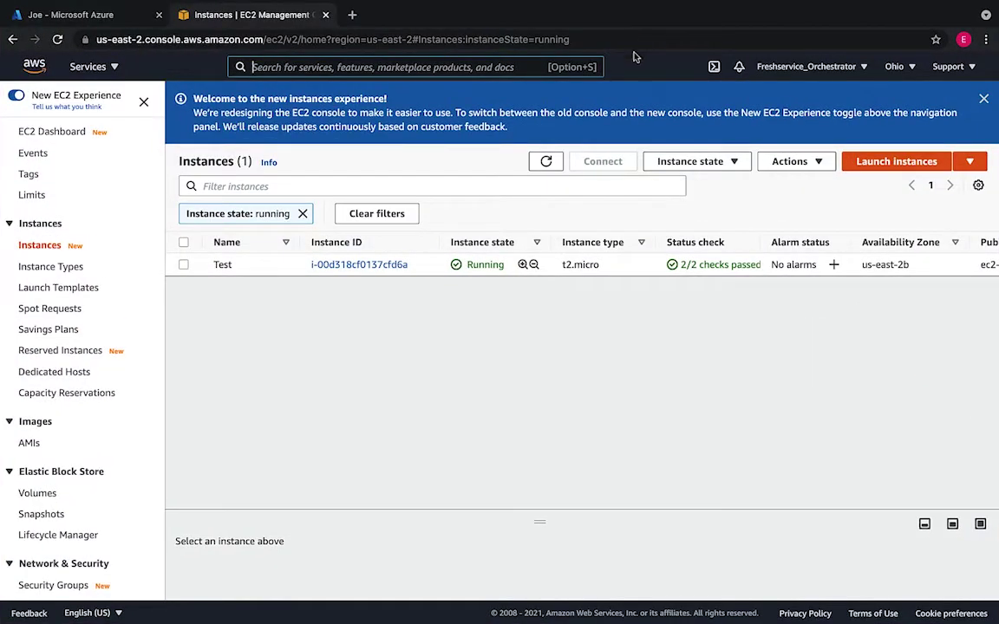
mouse_move(302, 339)
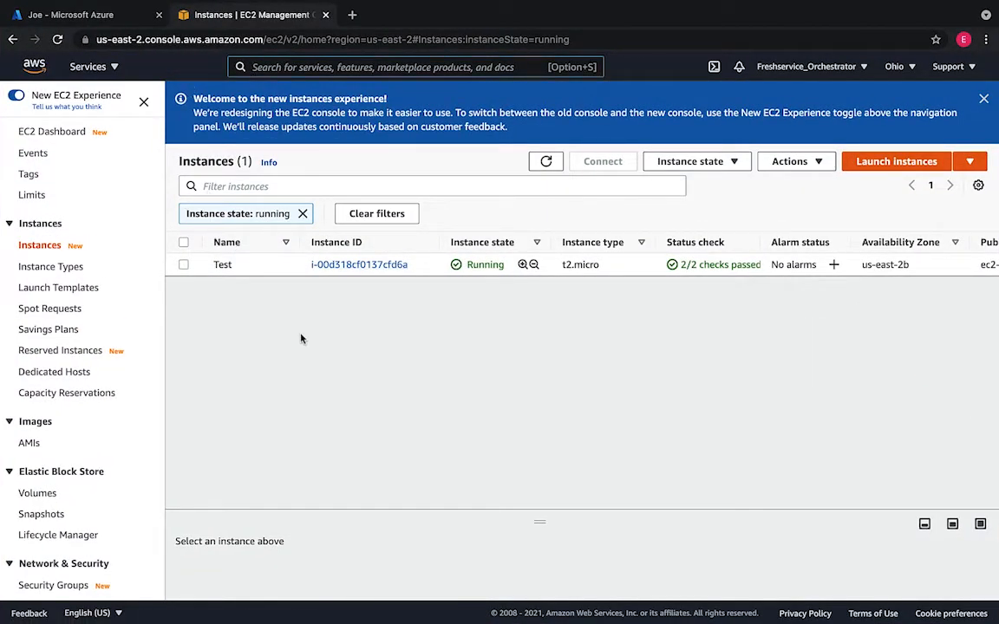
mouse_move(222, 229)
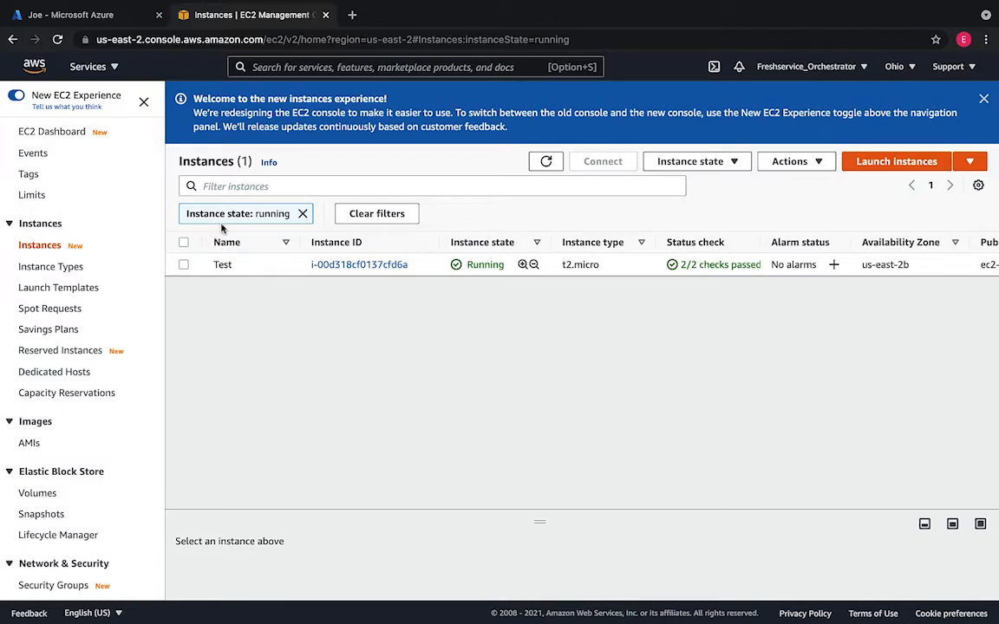
mouse_move(441, 270)
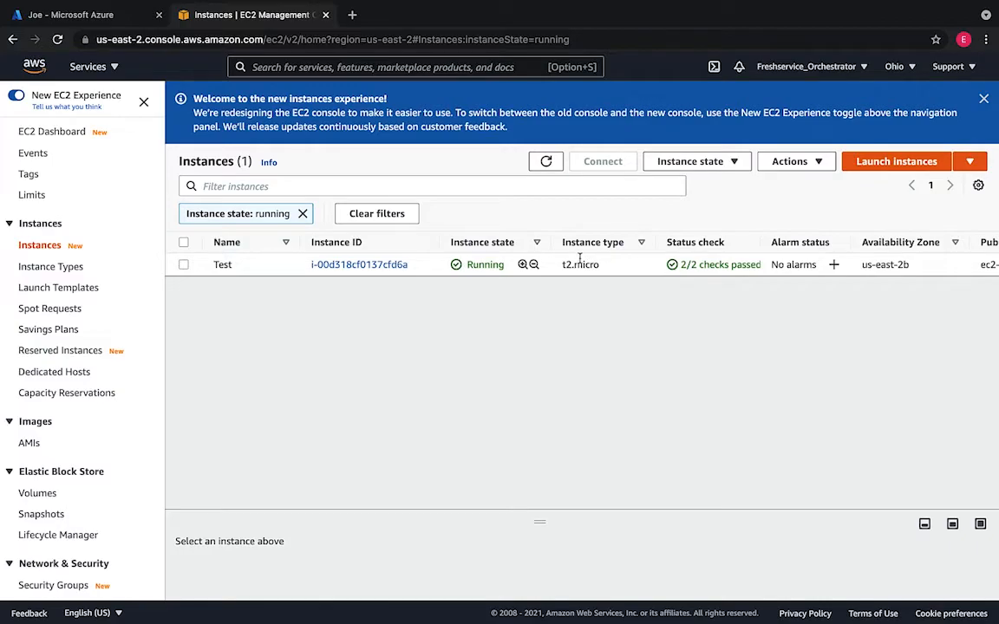
mouse_move(689, 288)
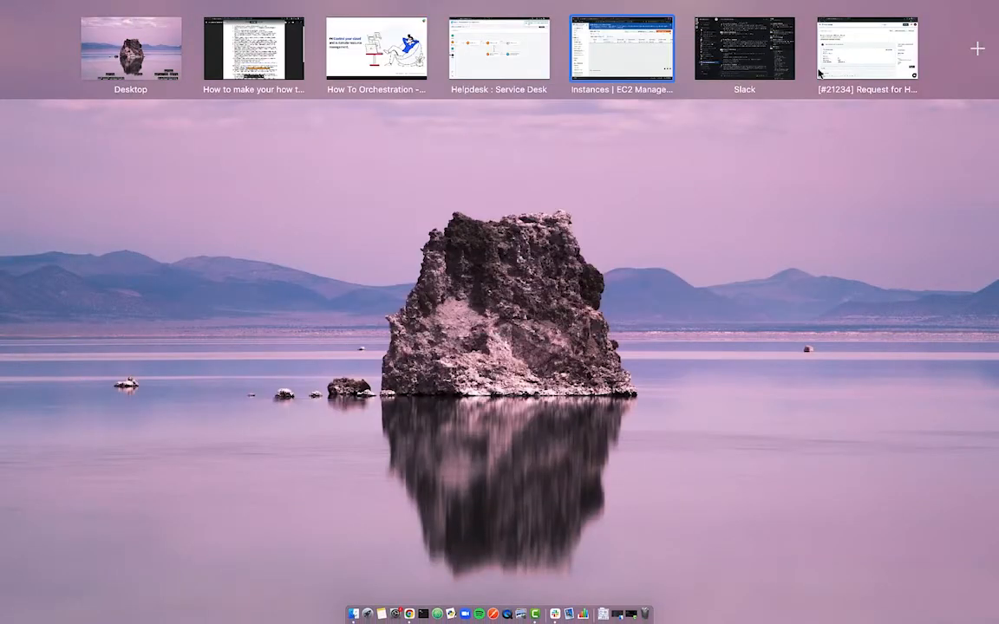
left_click(867, 49)
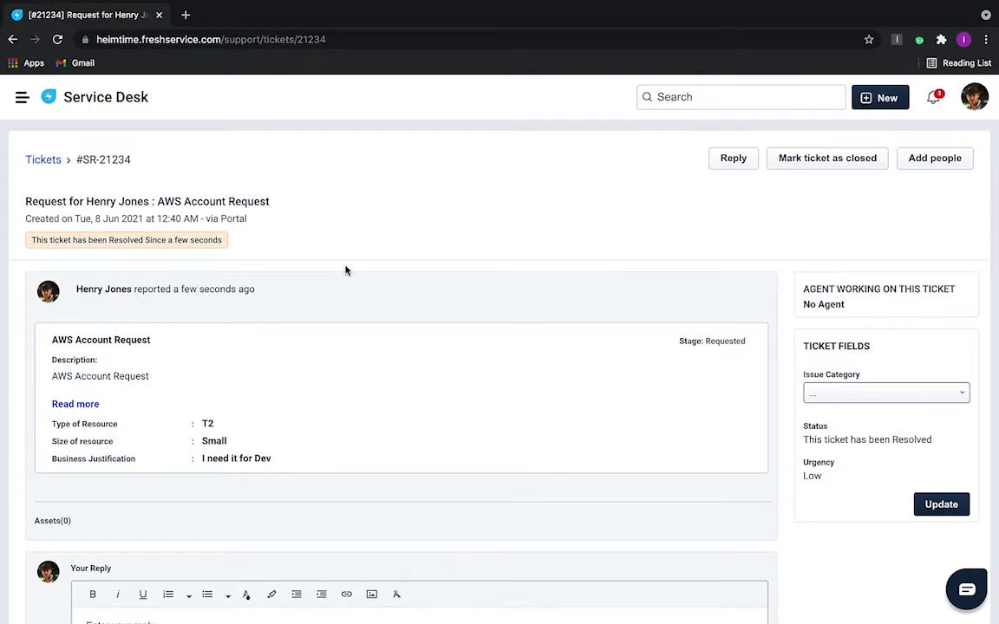
mouse_move(399, 232)
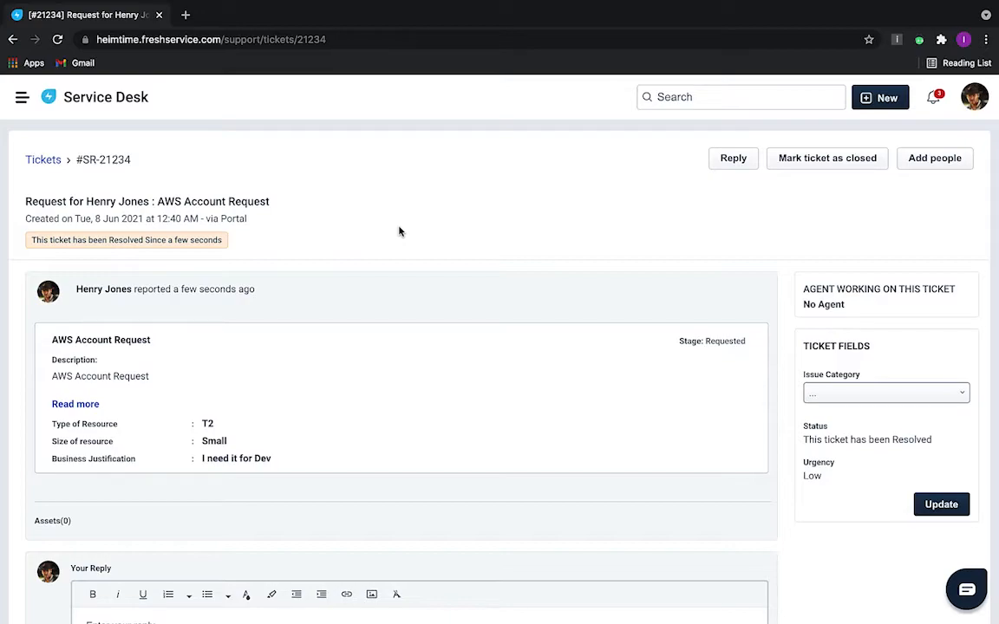
mouse_move(373, 189)
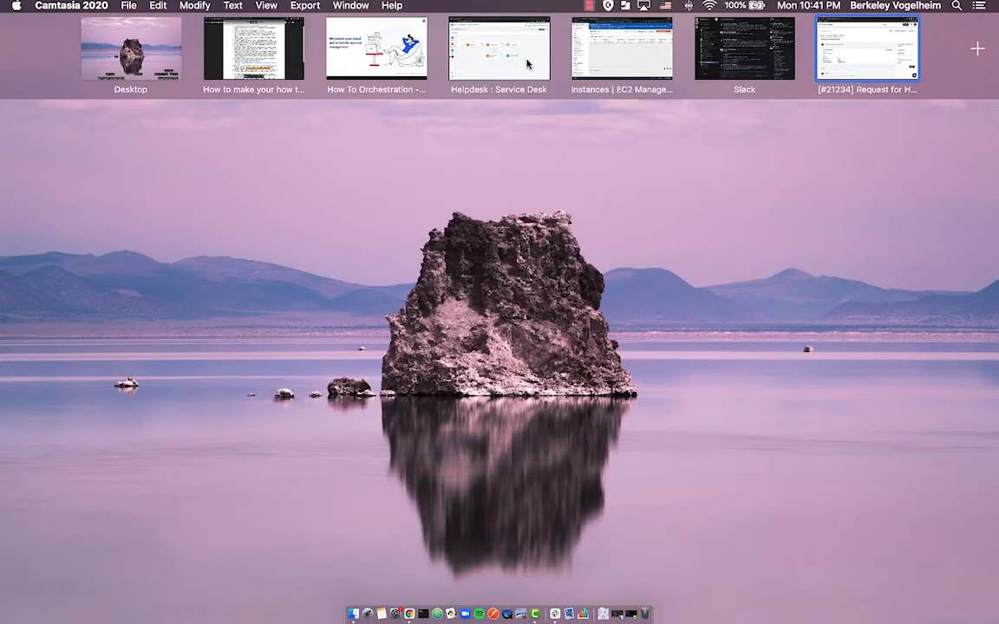
Switch to the Workflow Automator list of ticket automations
left_click(499, 48)
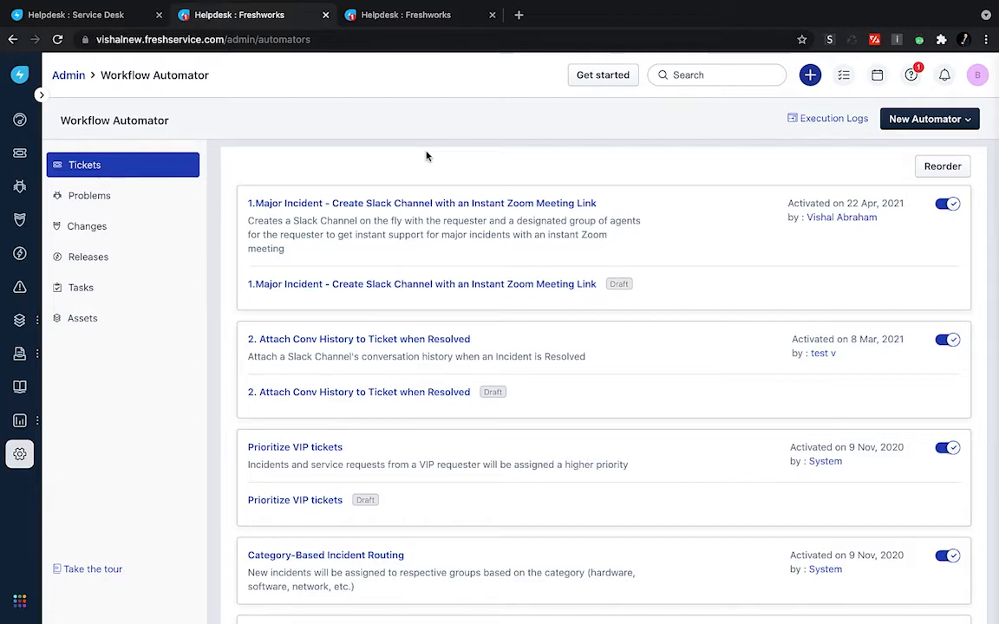
mouse_move(299, 190)
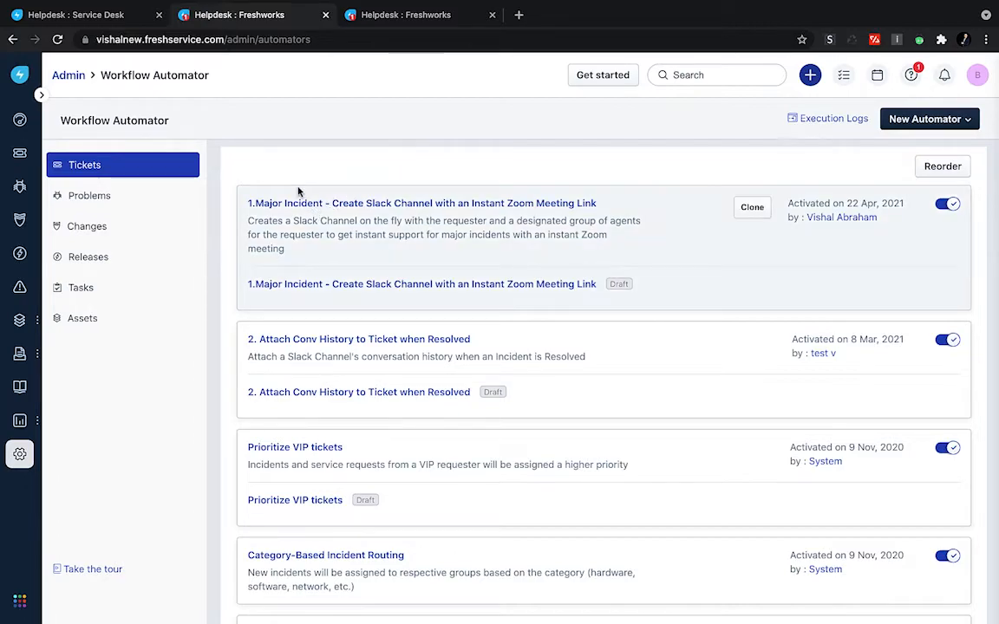
mouse_move(833, 118)
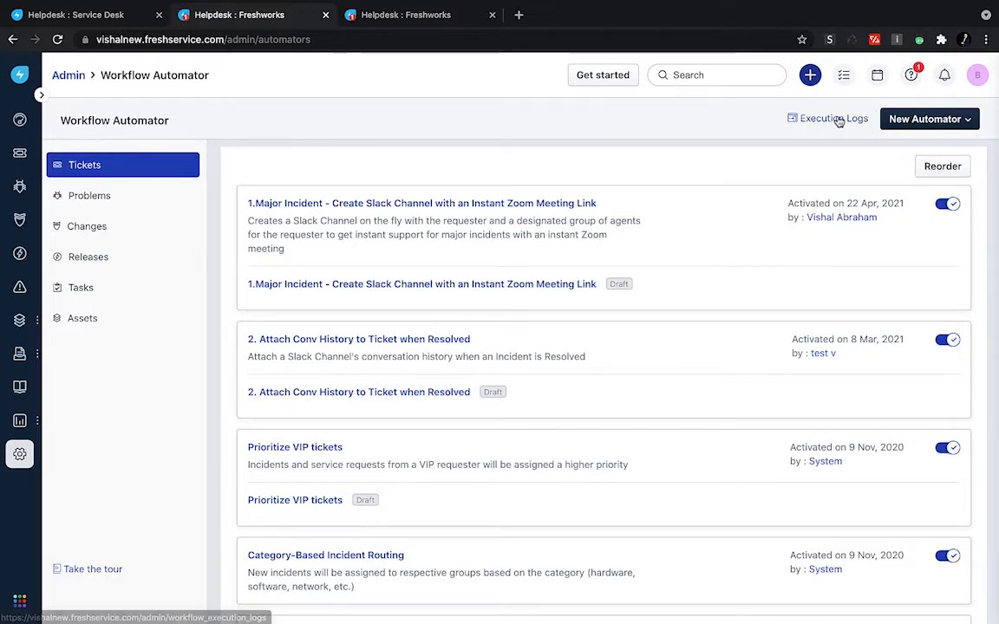
Filter the workflow Execution Logs to status Complete with errors
left_click(827, 118)
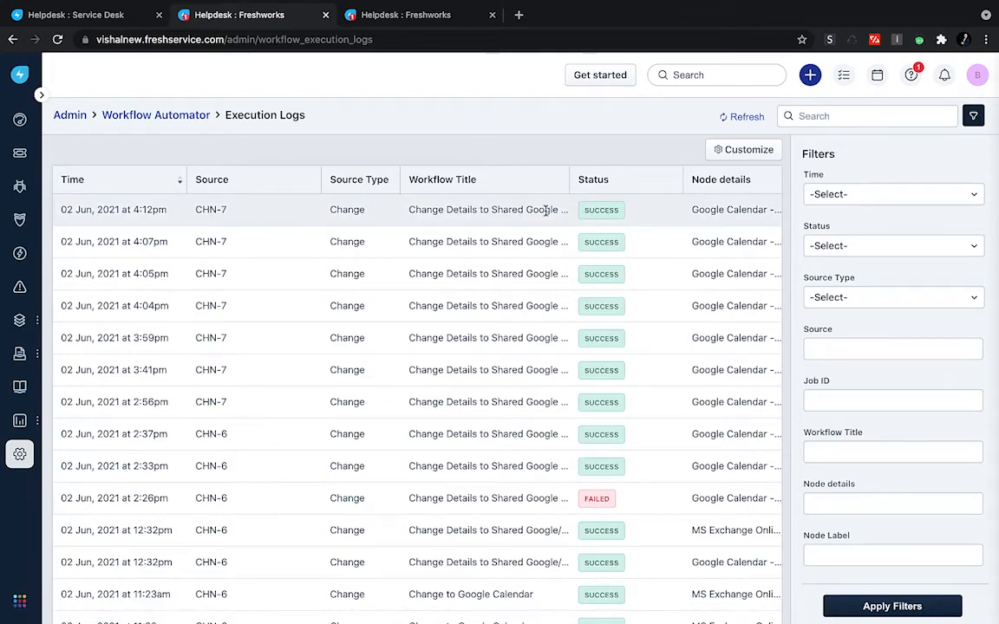
mouse_move(281, 236)
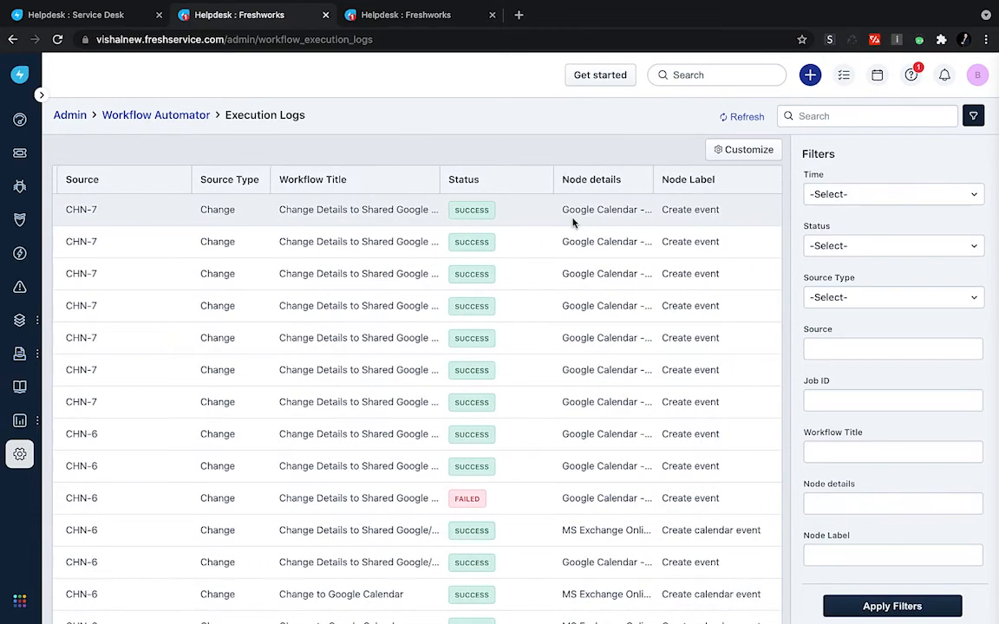
scroll("down", 3)
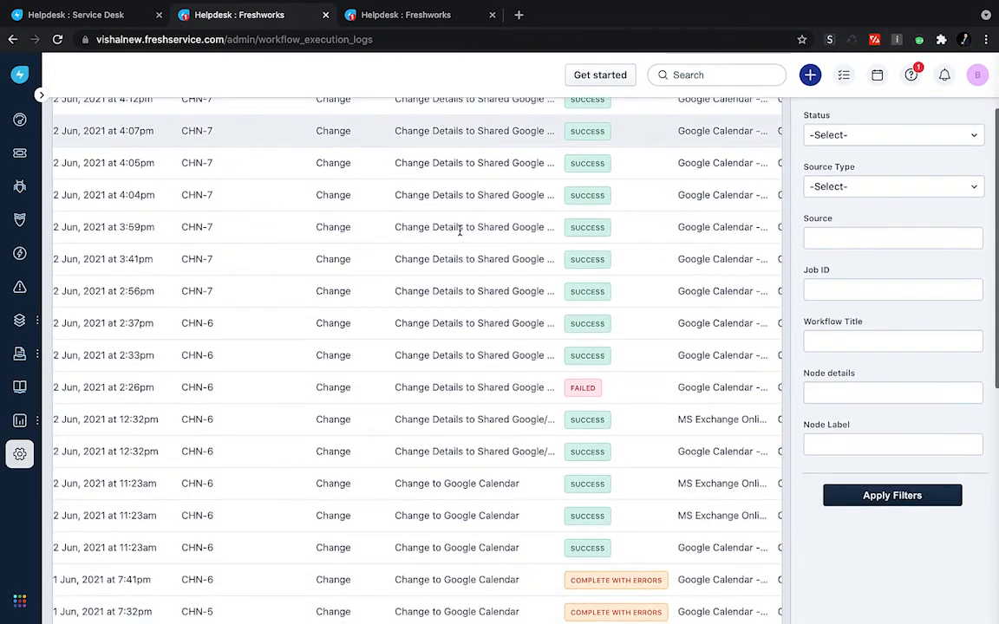
scroll("down", 3)
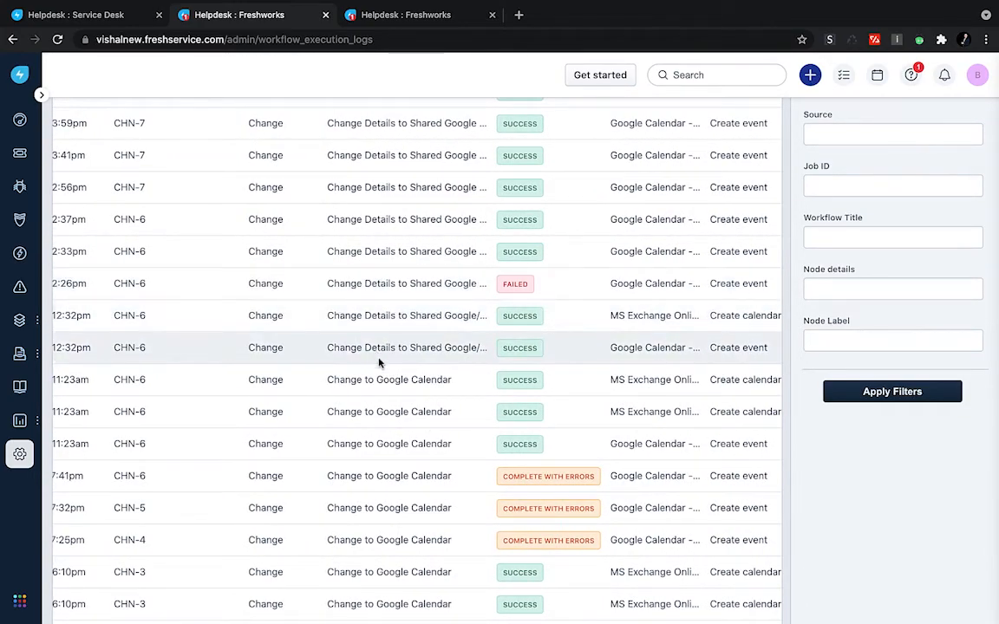
scroll("down", 3)
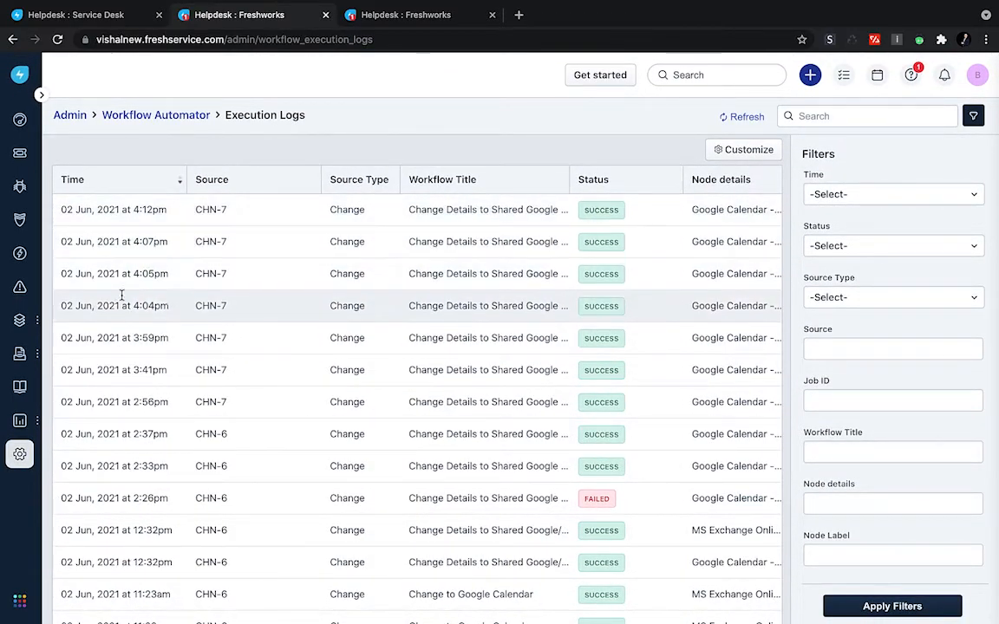
left_click(892, 247)
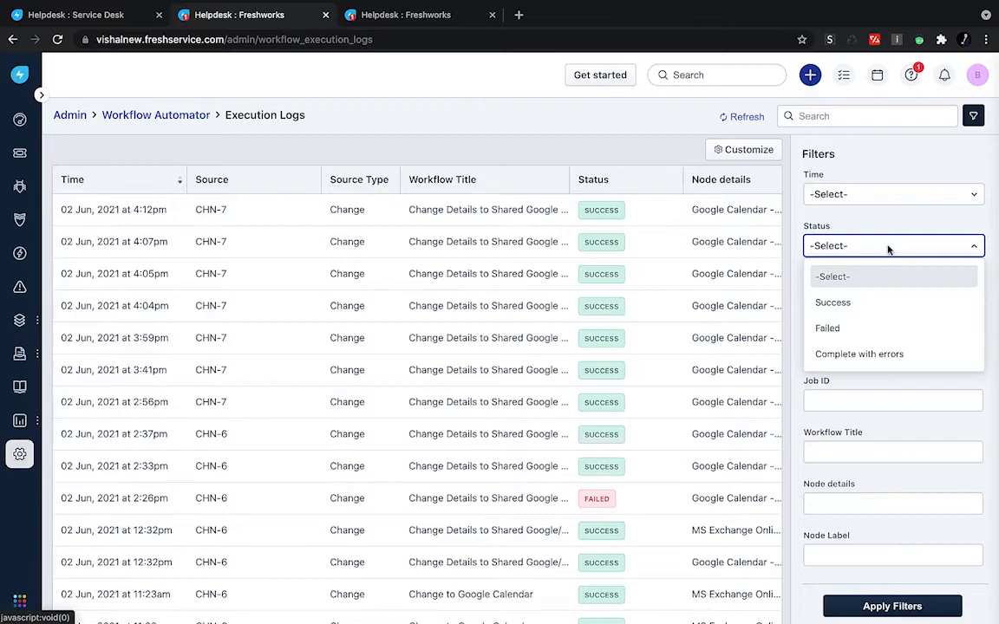
left_click(858, 354)
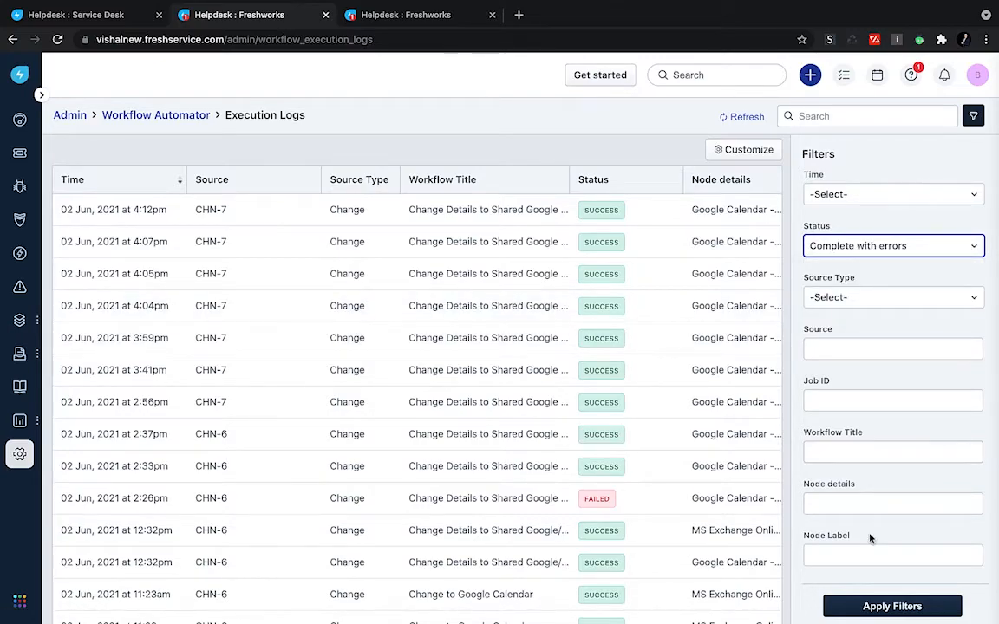
left_click(892, 607)
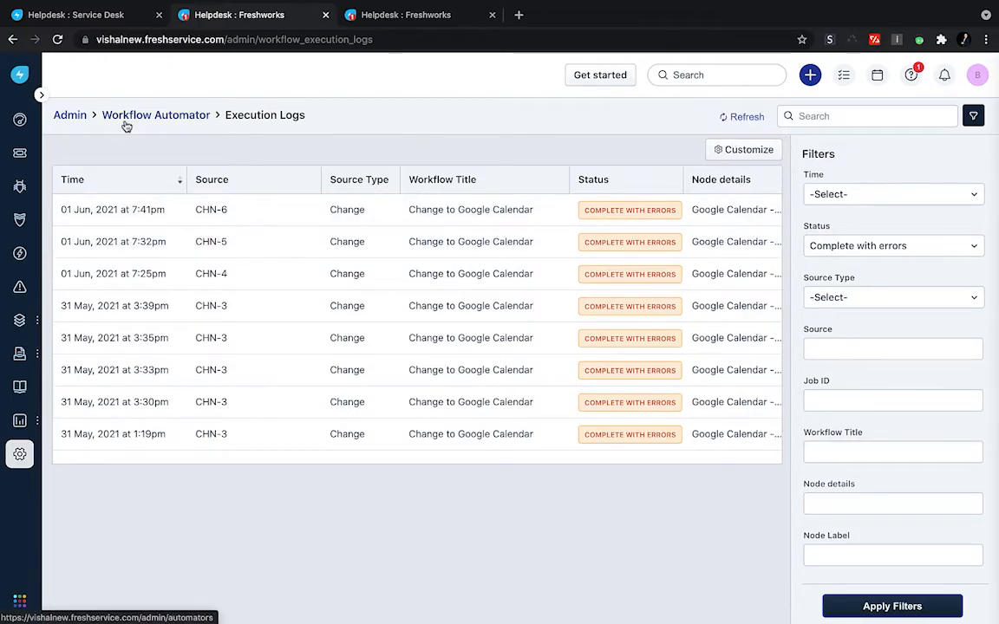
Open the Analytics Orch Report with time-saved and automation metrics
left_click(156, 114)
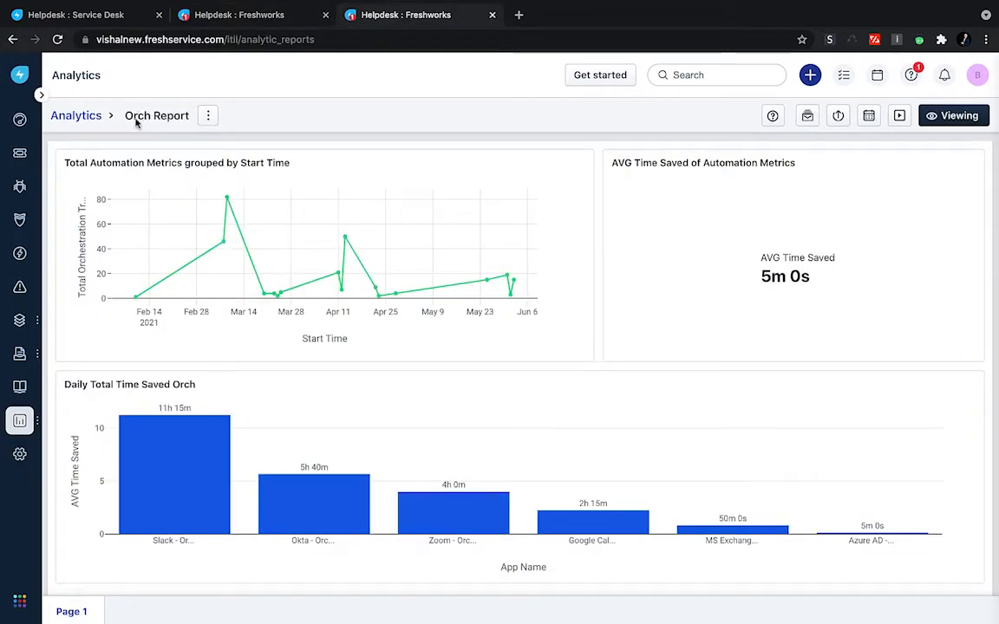
mouse_move(304, 119)
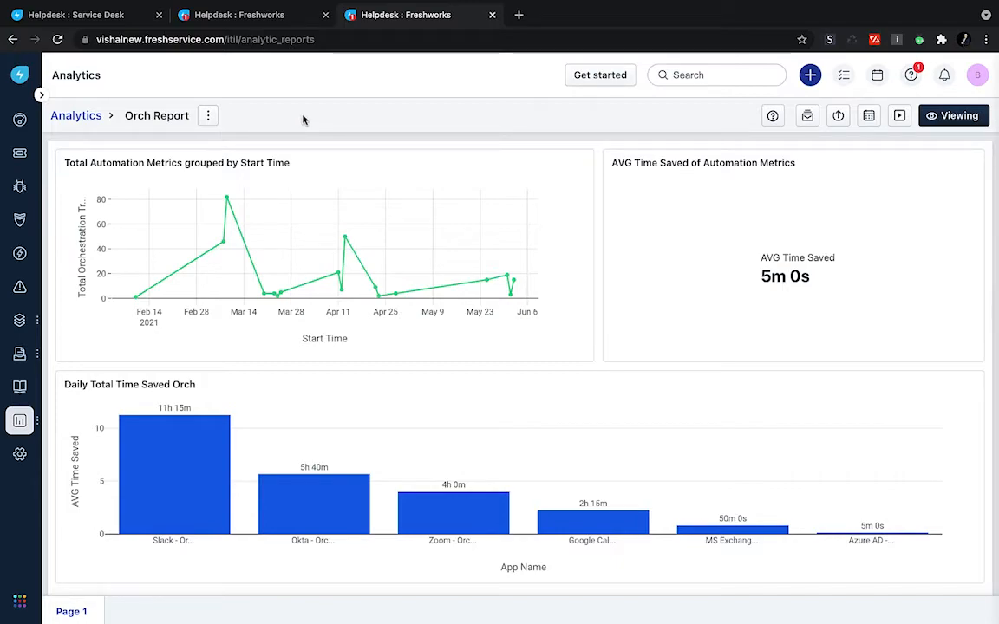
mouse_move(149, 115)
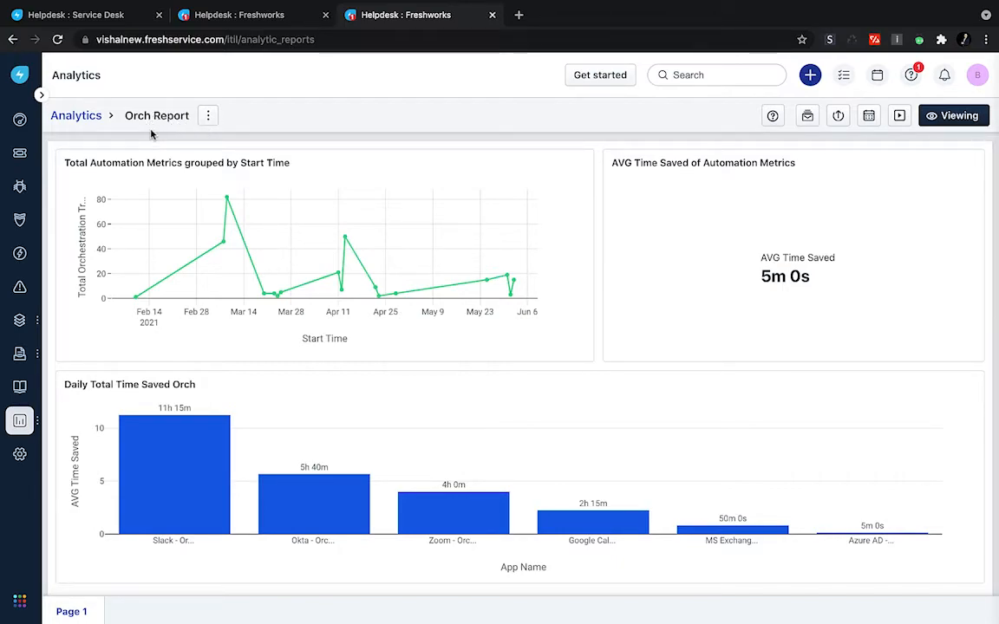
mouse_move(229, 130)
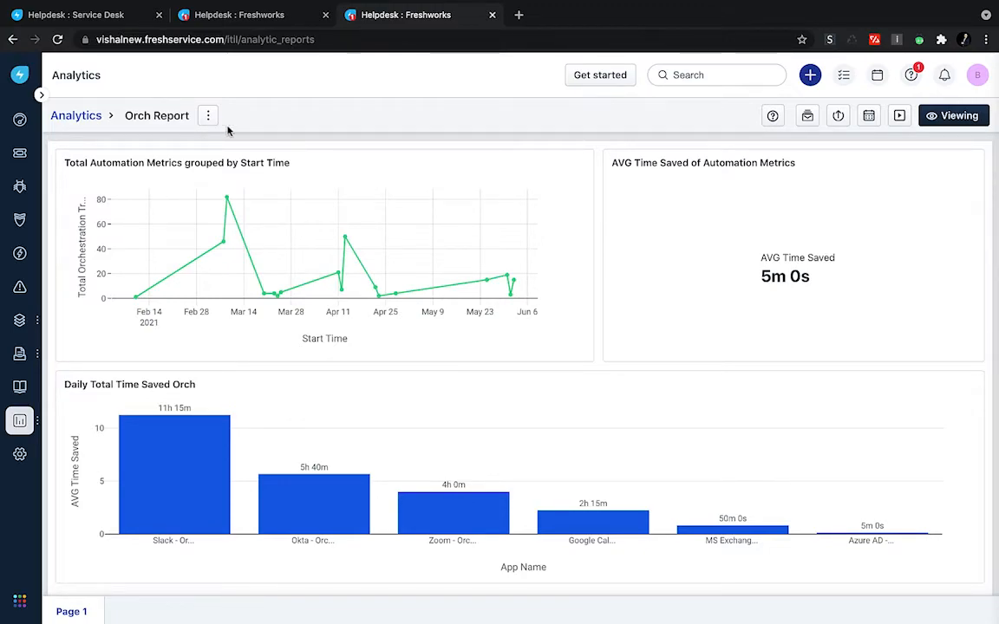
mouse_move(496, 125)
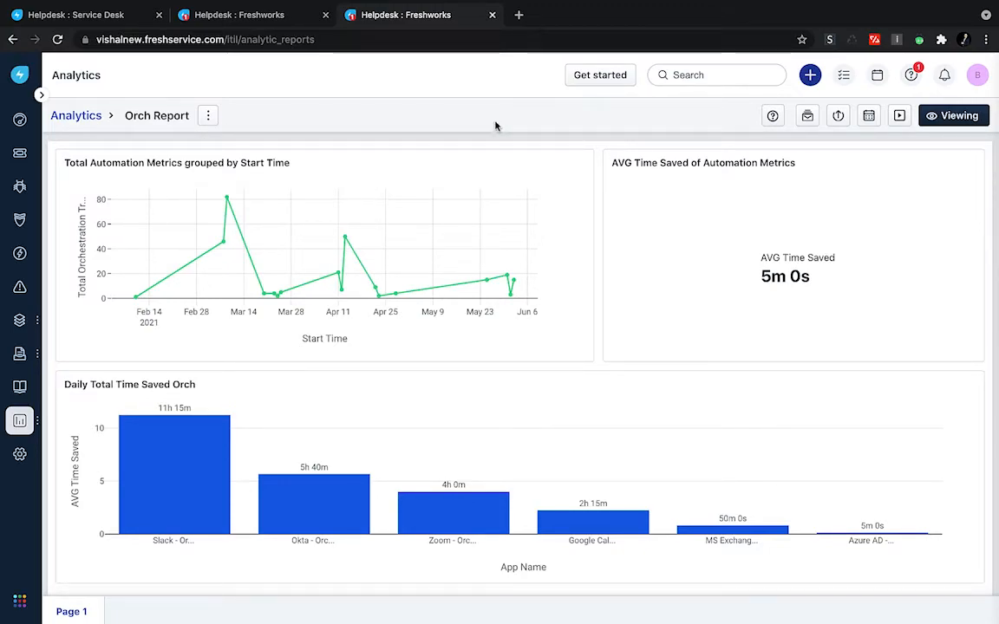
mouse_move(411, 120)
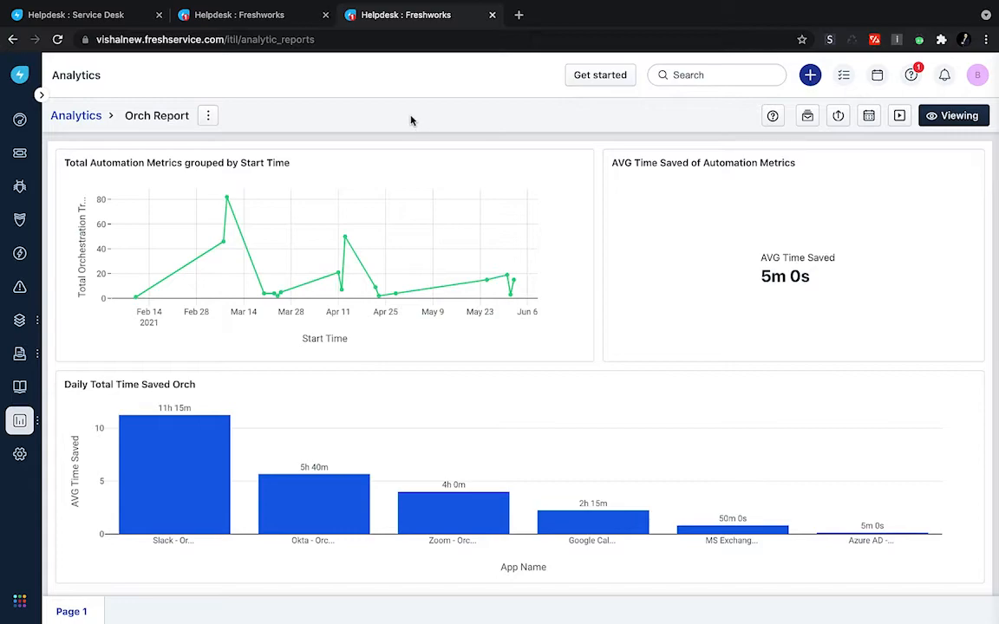
mouse_move(167, 123)
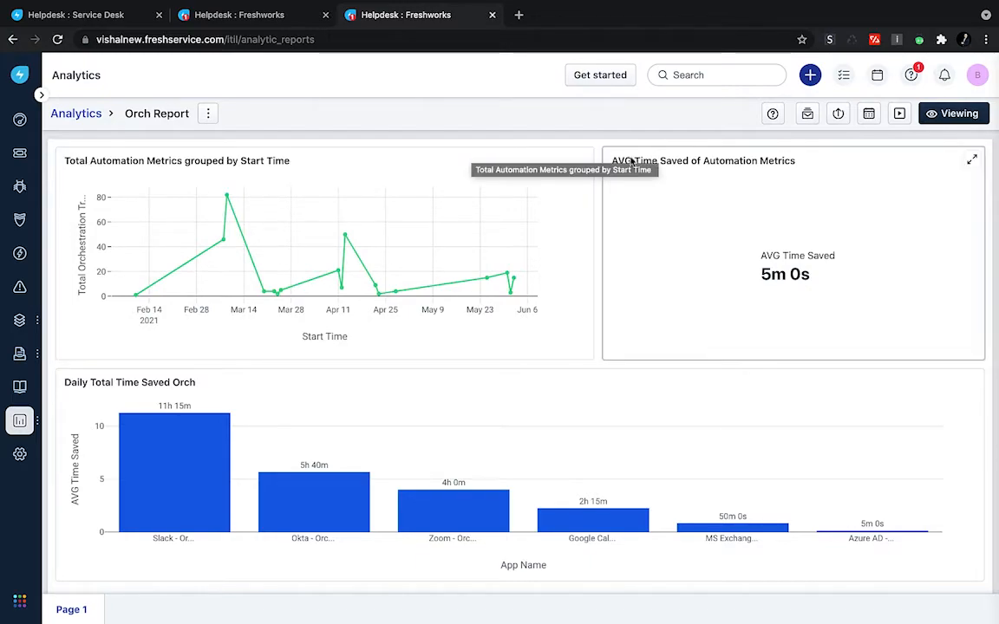
mouse_move(413, 189)
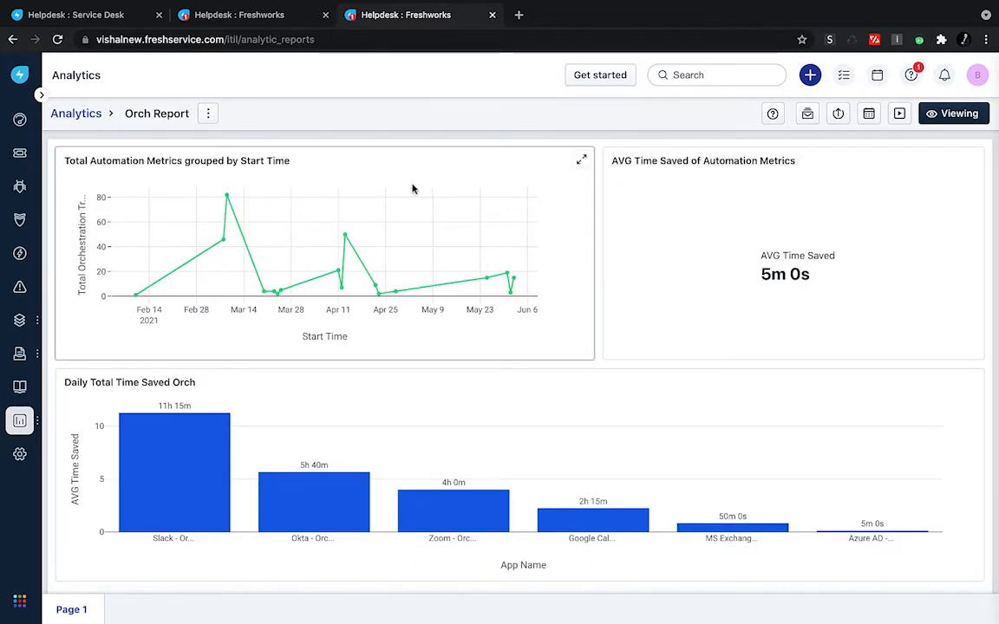
mouse_move(347, 251)
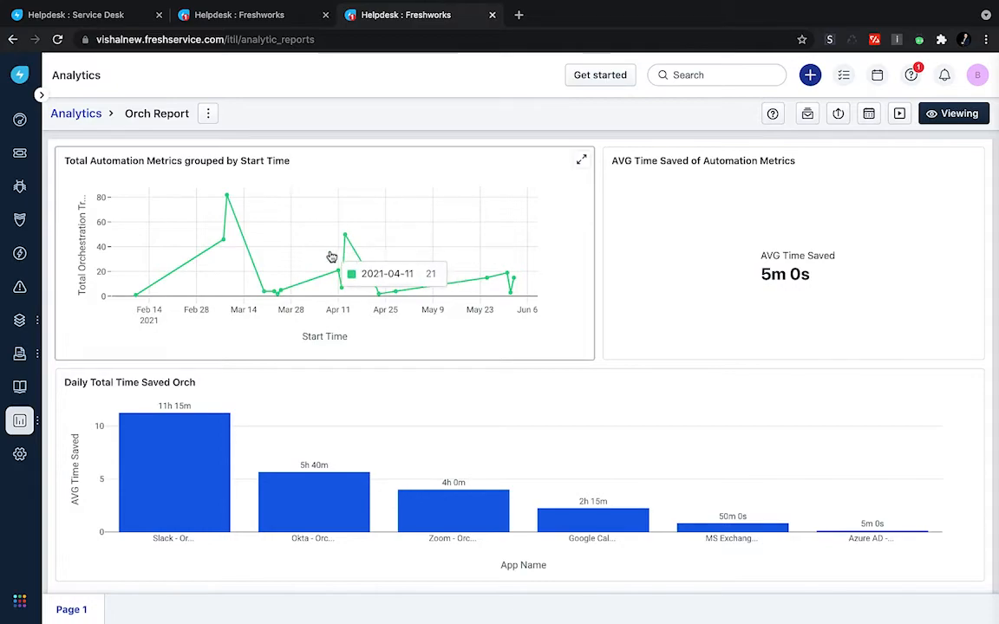
mouse_move(227, 206)
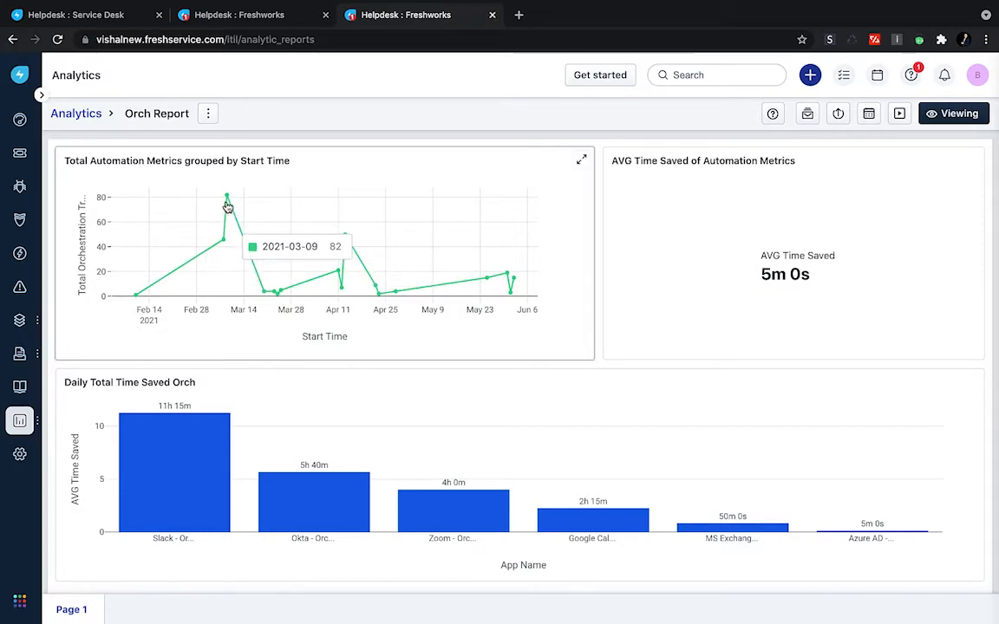
mouse_move(347, 236)
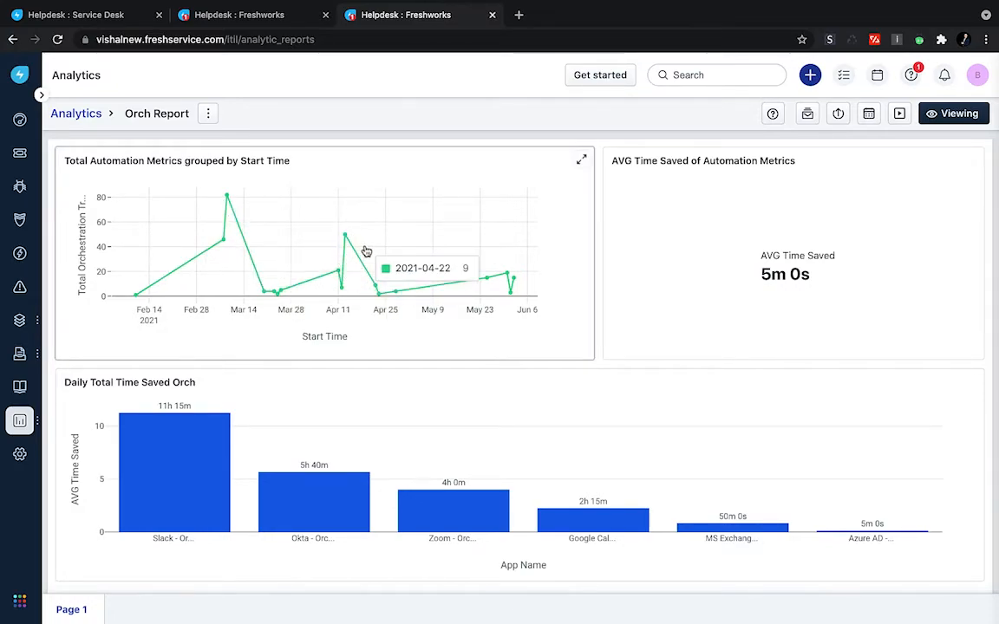
mouse_move(832, 263)
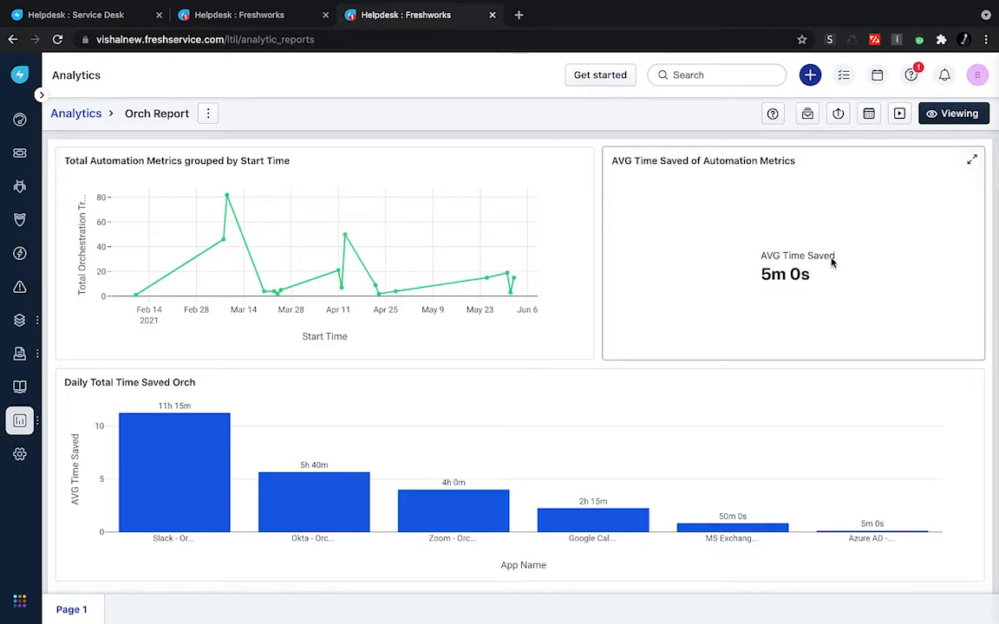
mouse_move(831, 286)
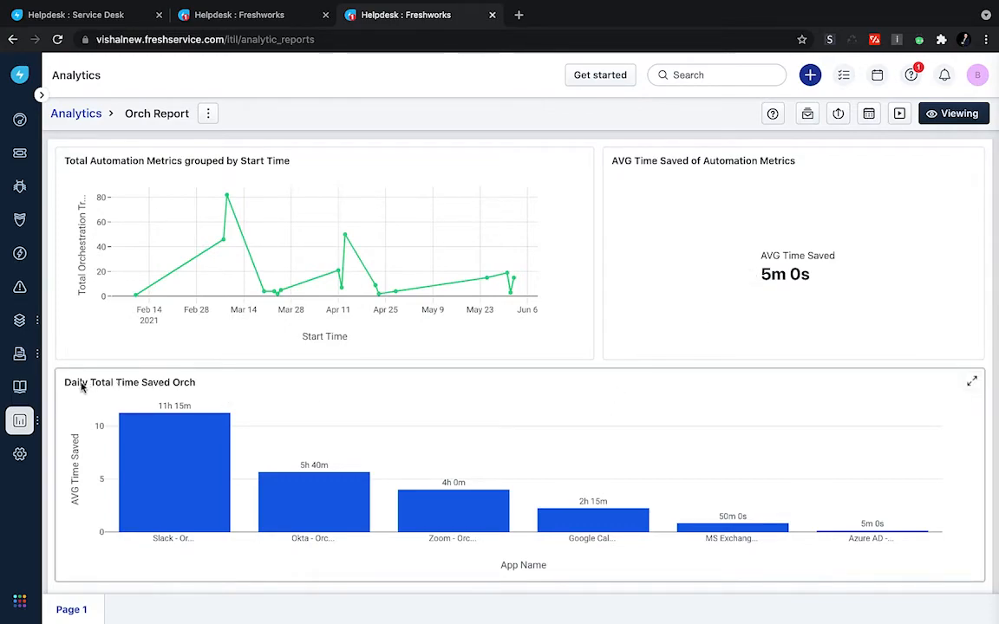
mouse_move(594, 517)
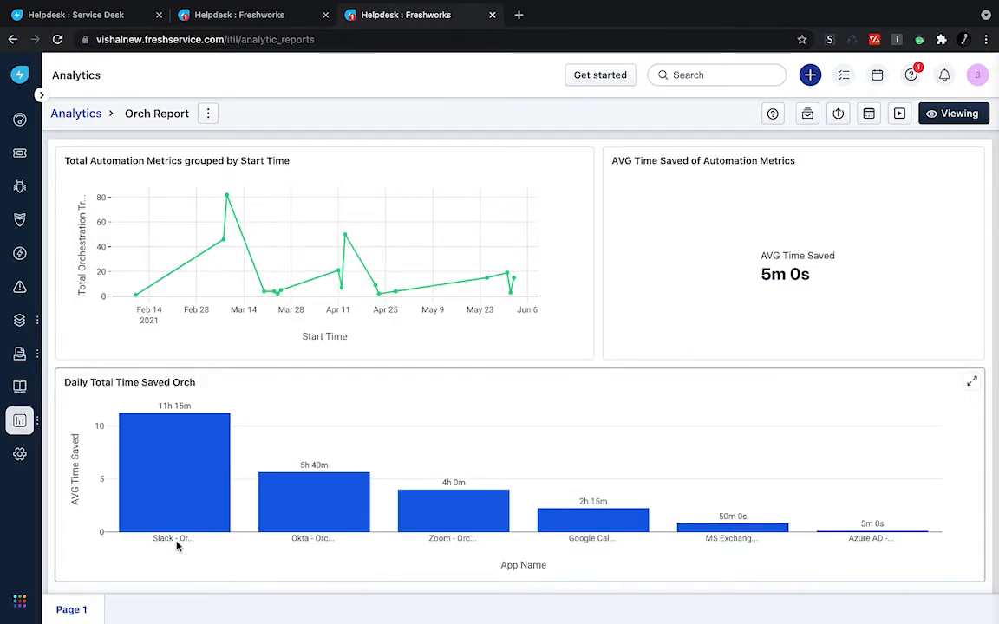
mouse_move(614, 544)
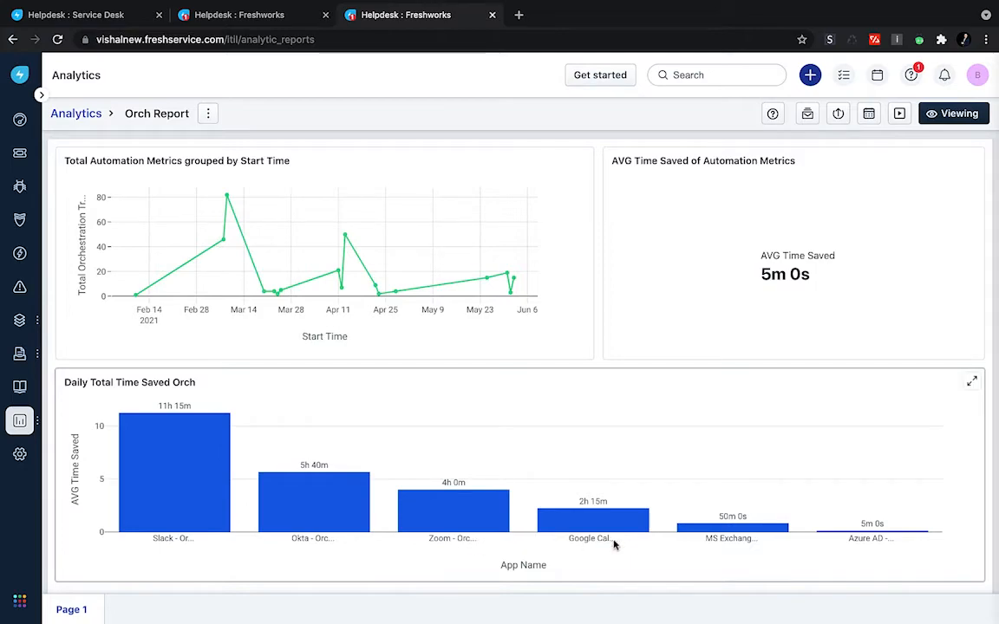
mouse_move(594, 503)
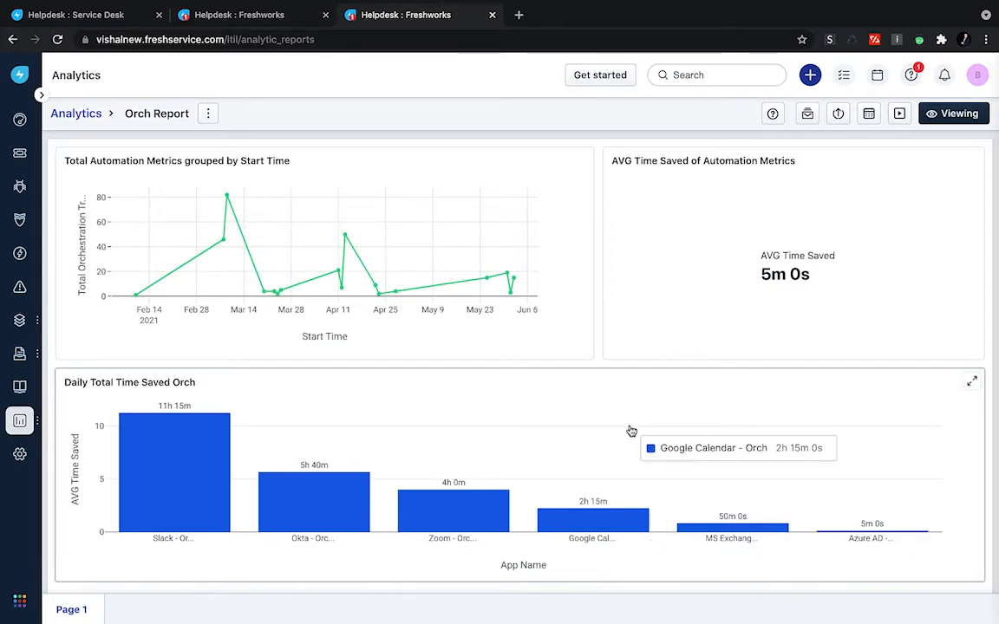
mouse_move(266, 180)
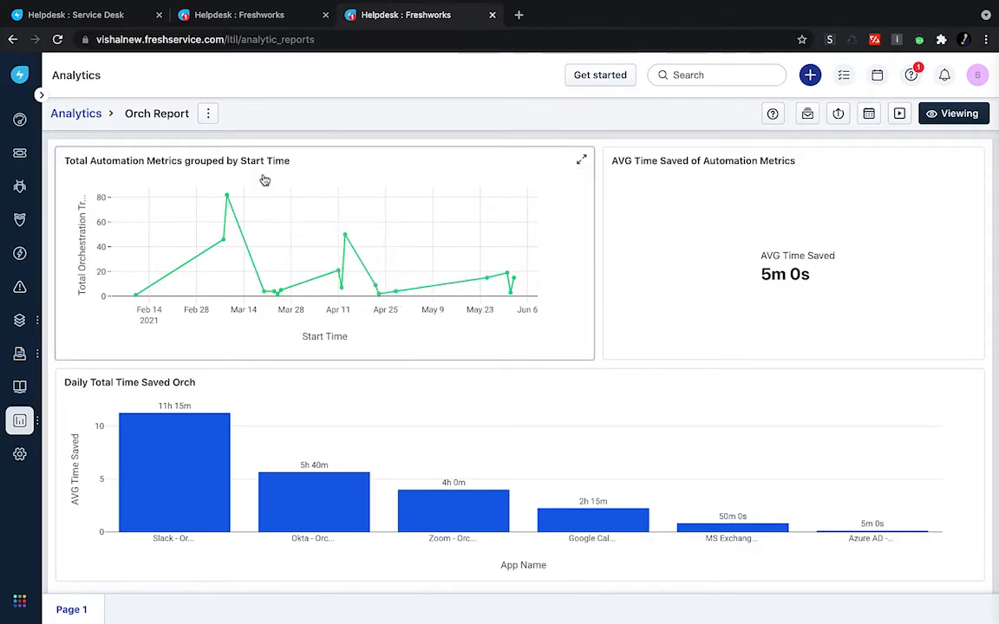
mouse_move(414, 107)
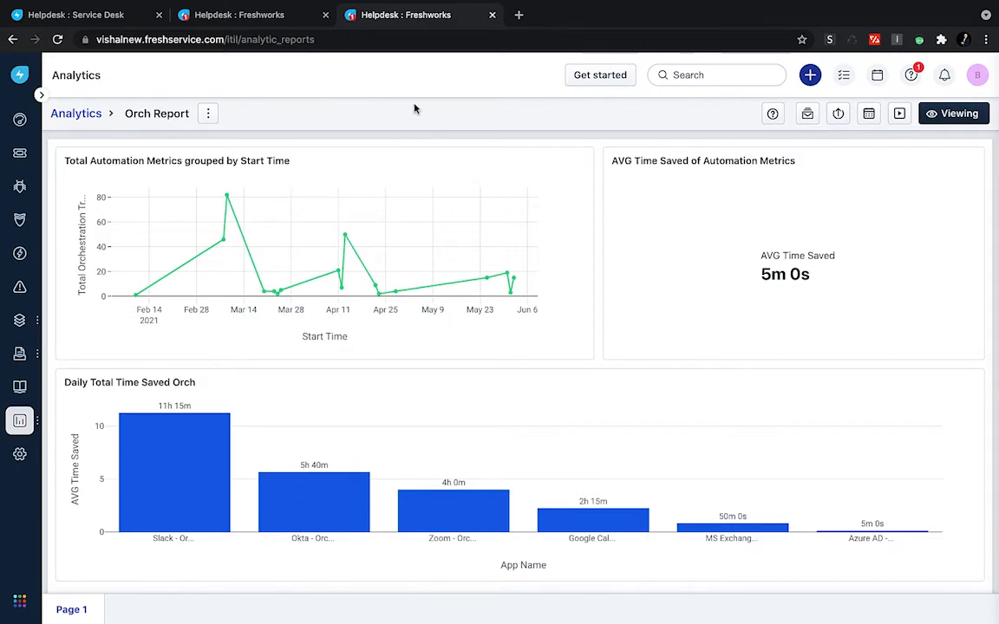
mouse_move(380, 115)
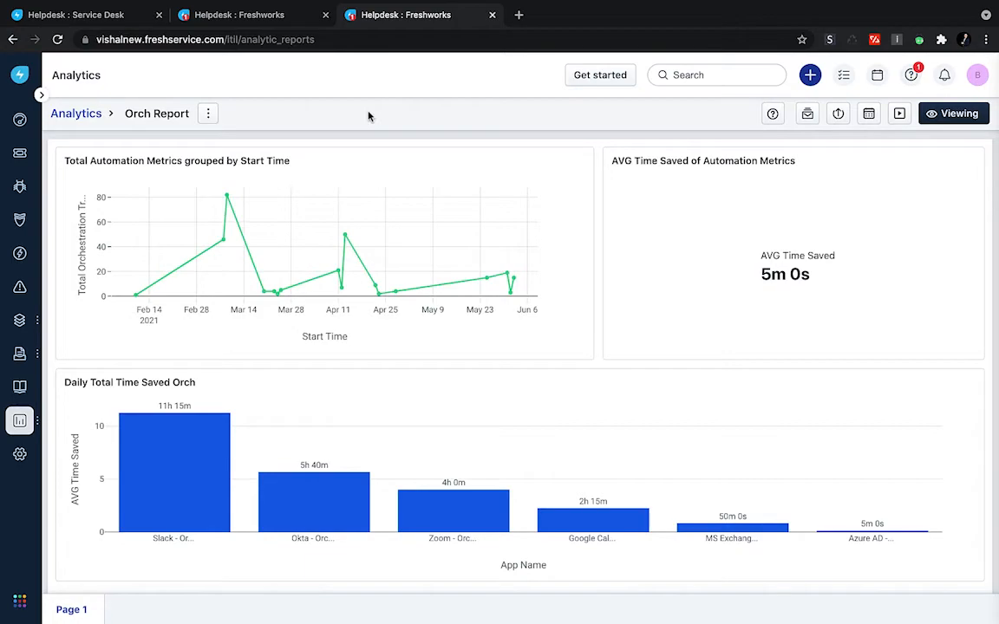
mouse_move(177, 142)
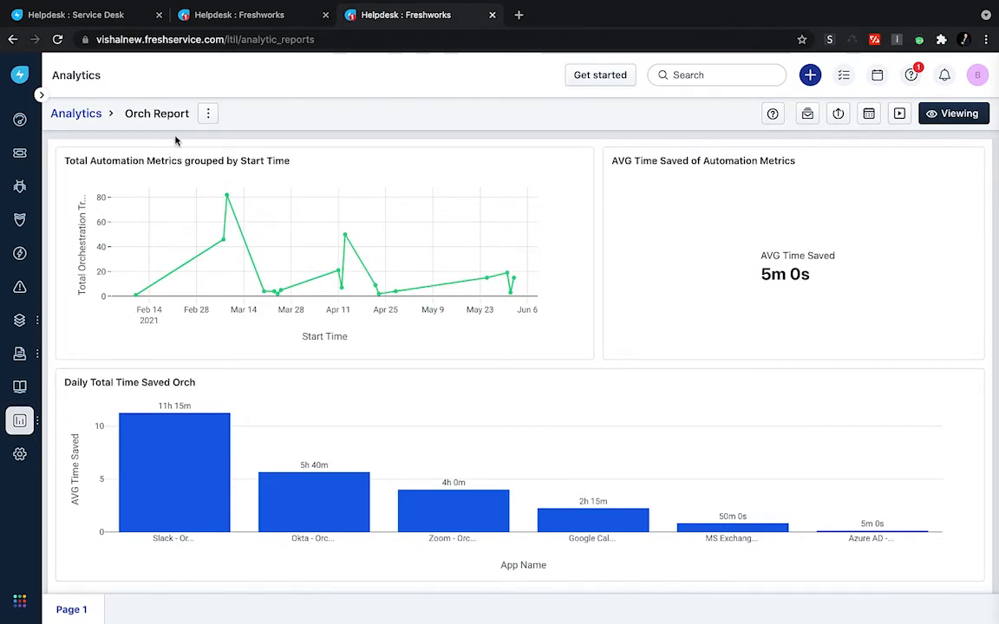